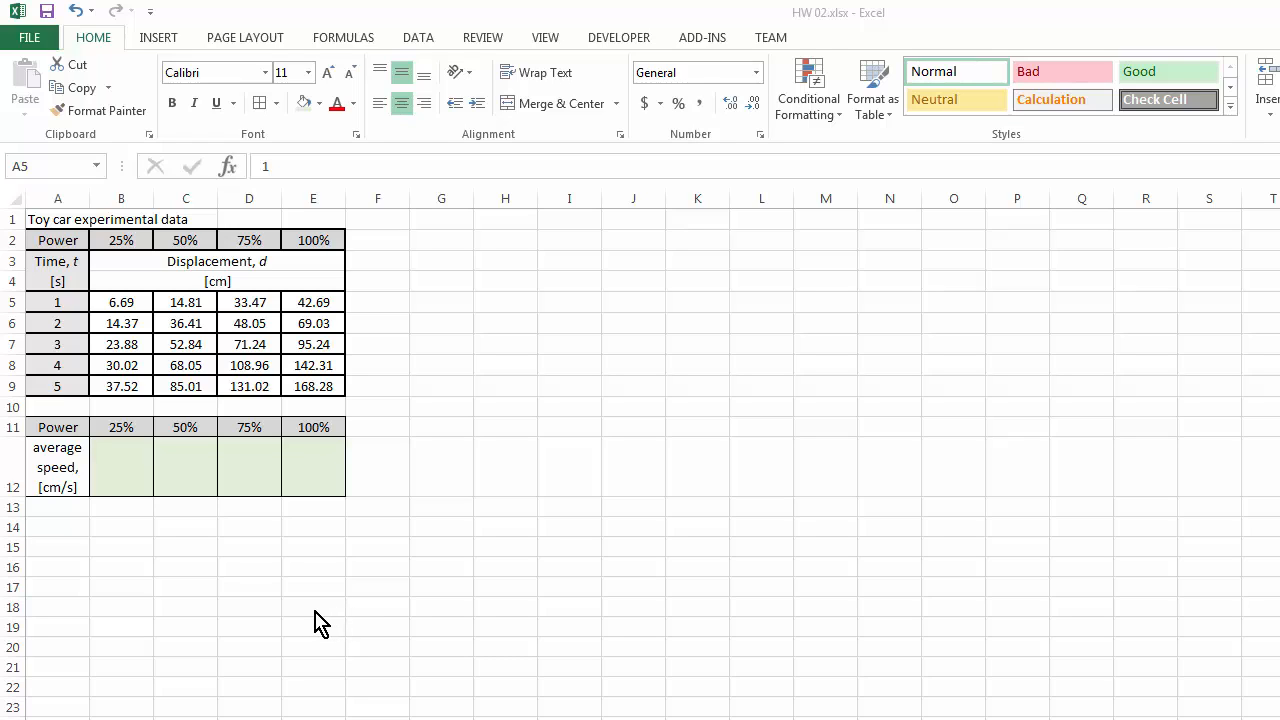
mouse_move(290, 615)
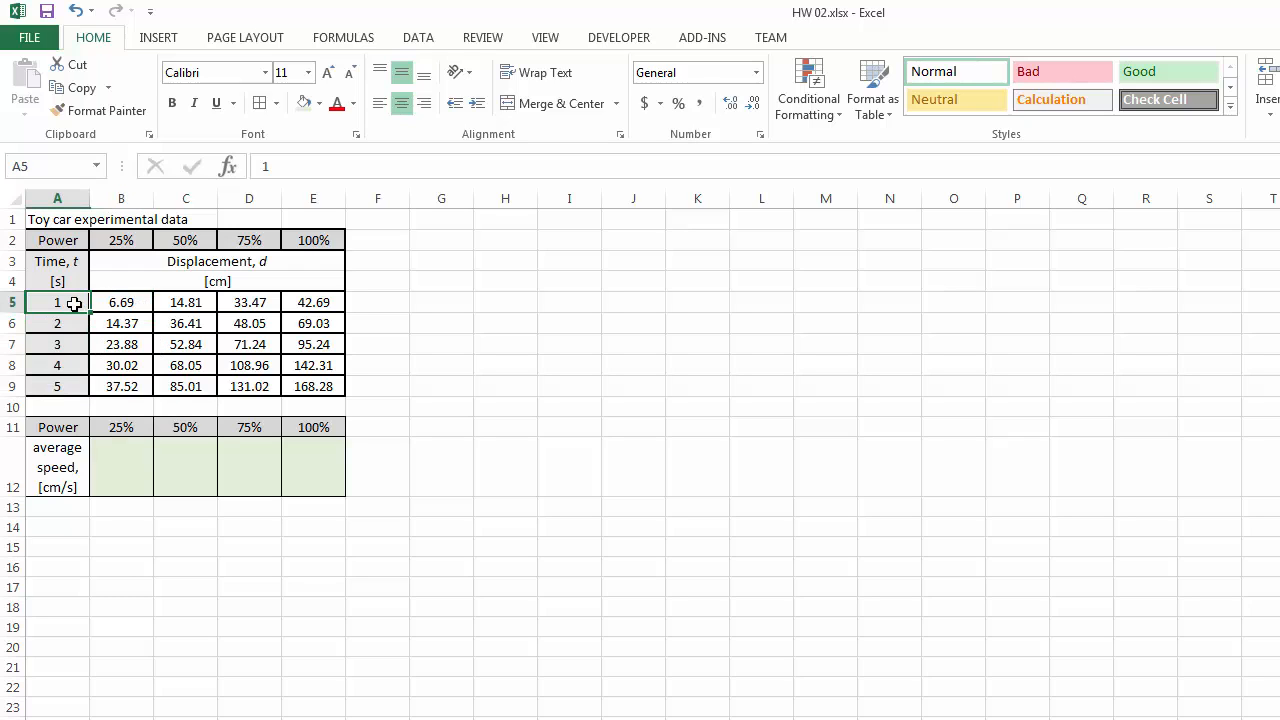
- Select the time and 25% power data (A5:B9) and insert a Scatter chart
left_click(121, 240)
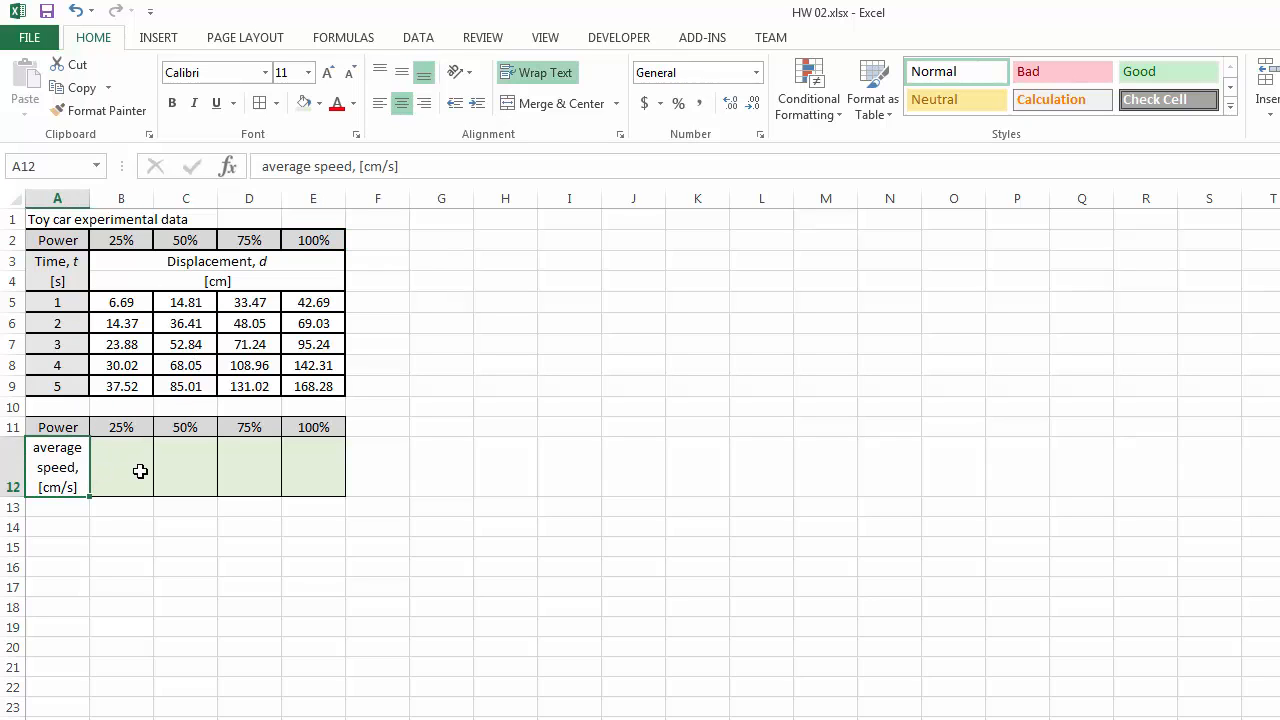
left_click(313, 427)
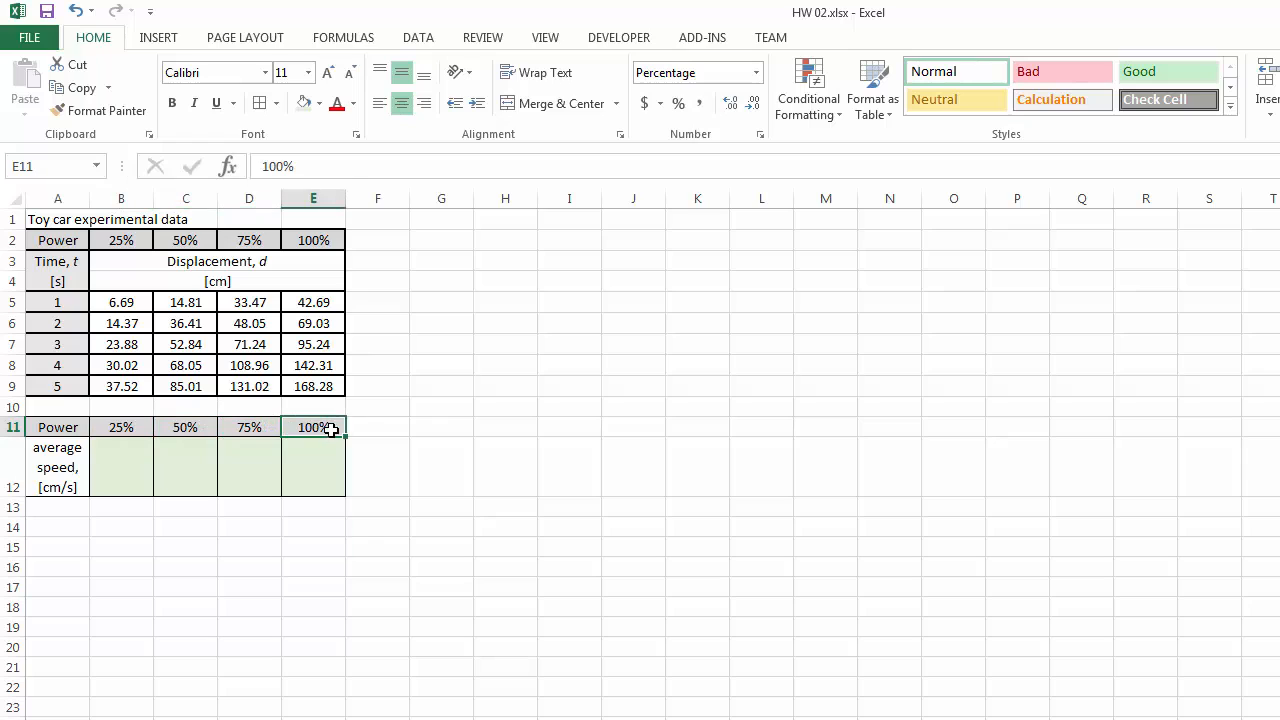
mouse_move(387, 424)
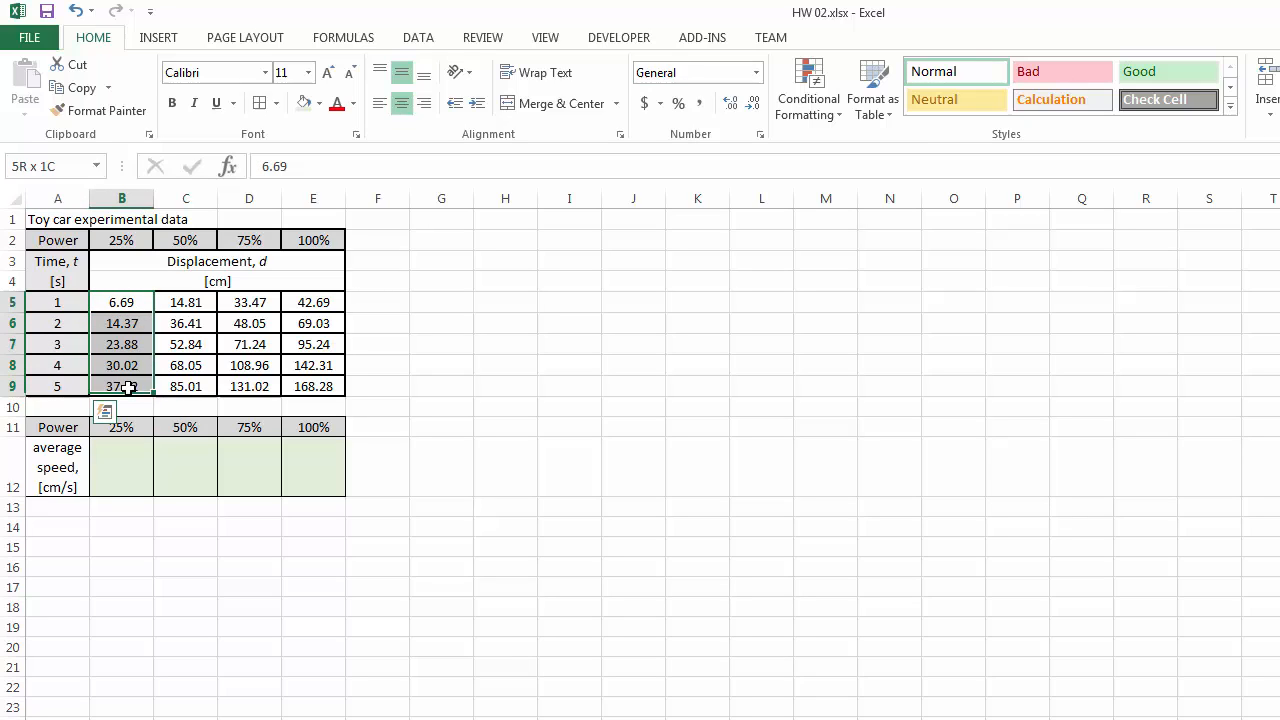
left_click(122, 302)
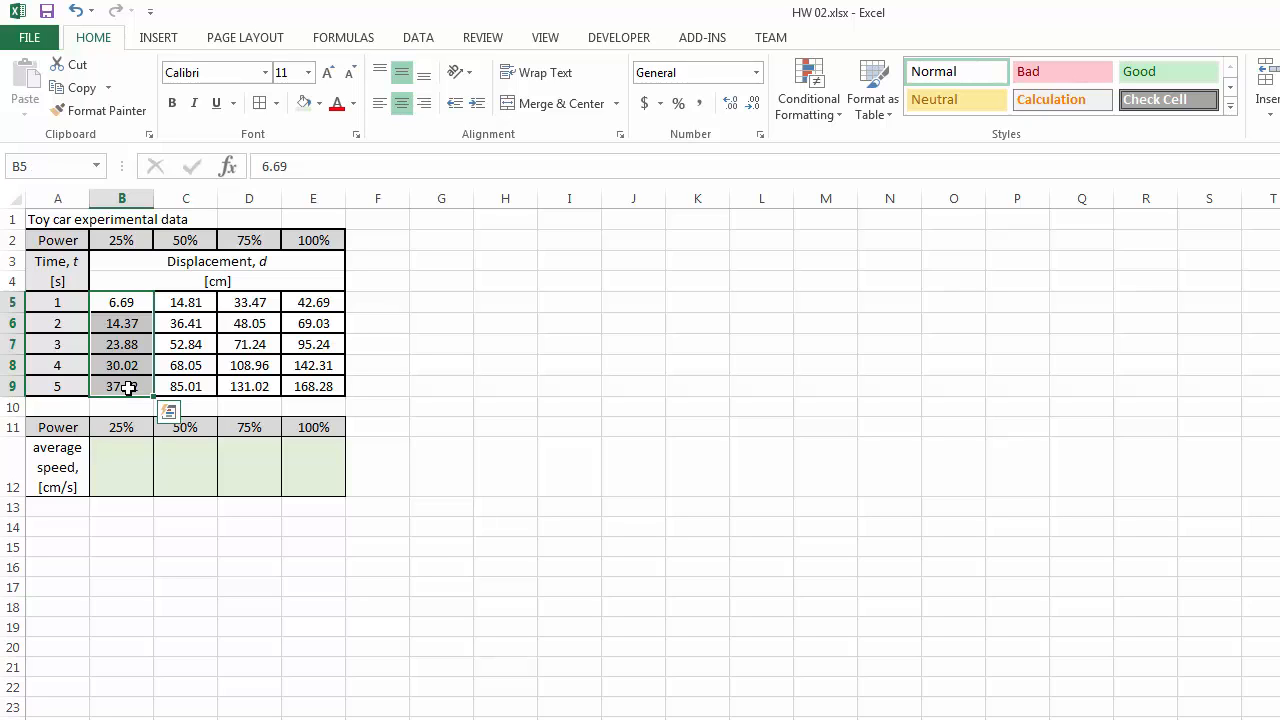
left_click(57, 302)
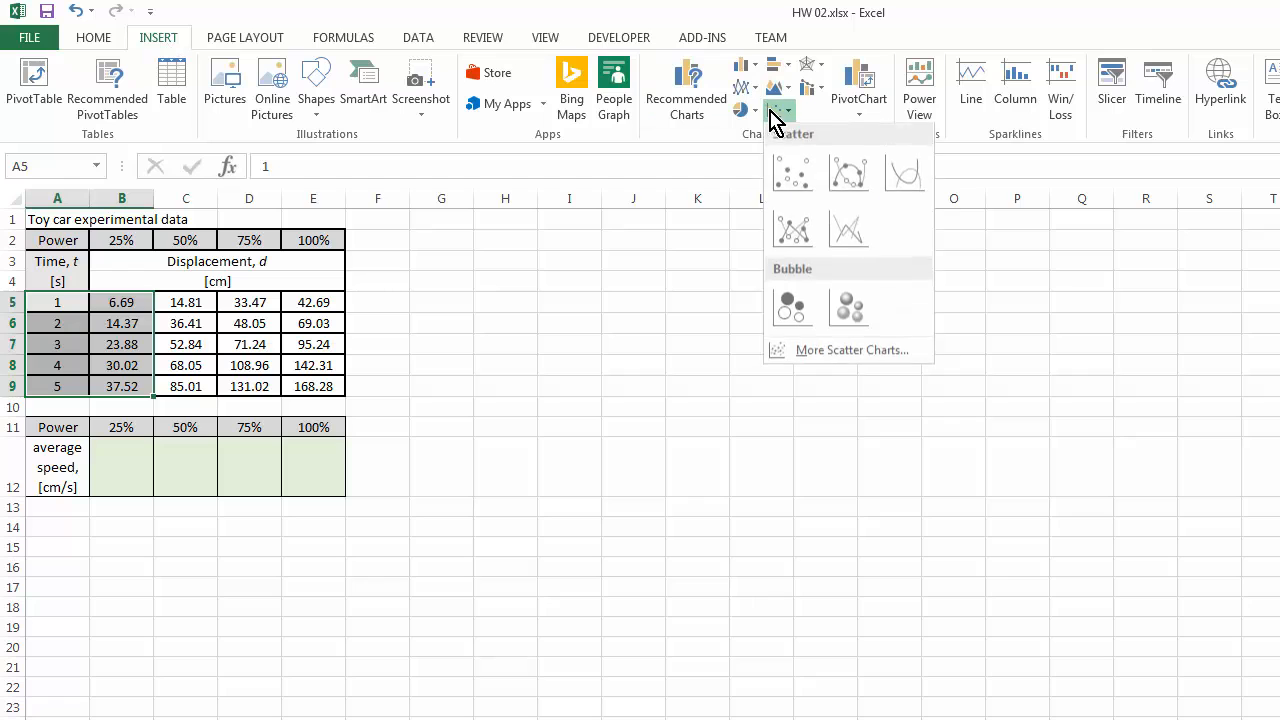
left_click(792, 172)
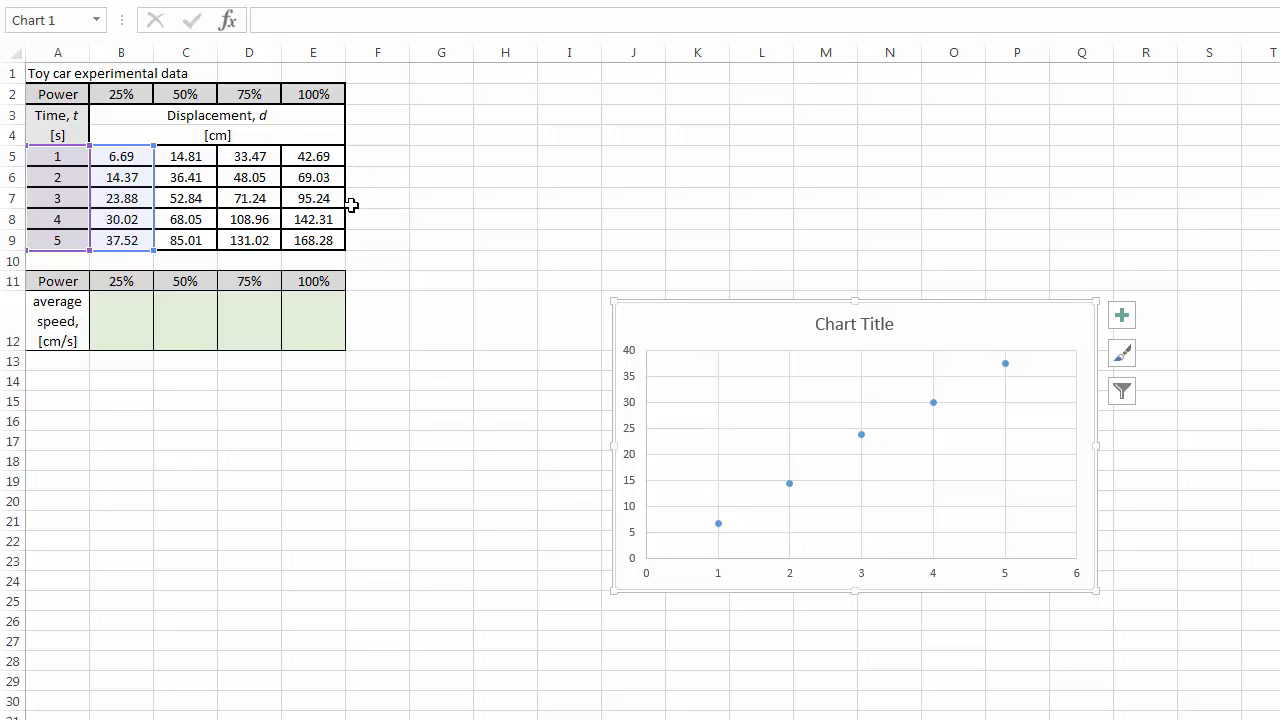
mouse_move(307, 237)
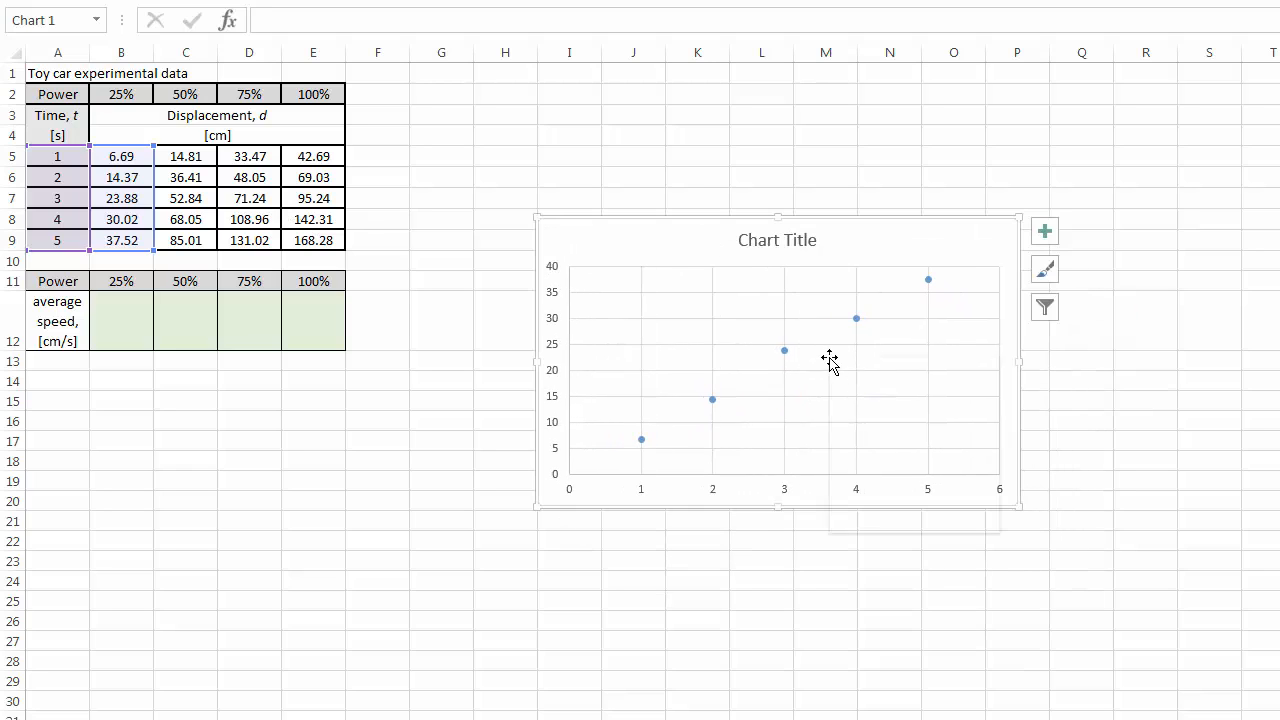
- Rename Series1 to '25% power' in the chart's Select Data dialog
right_click(830, 360)
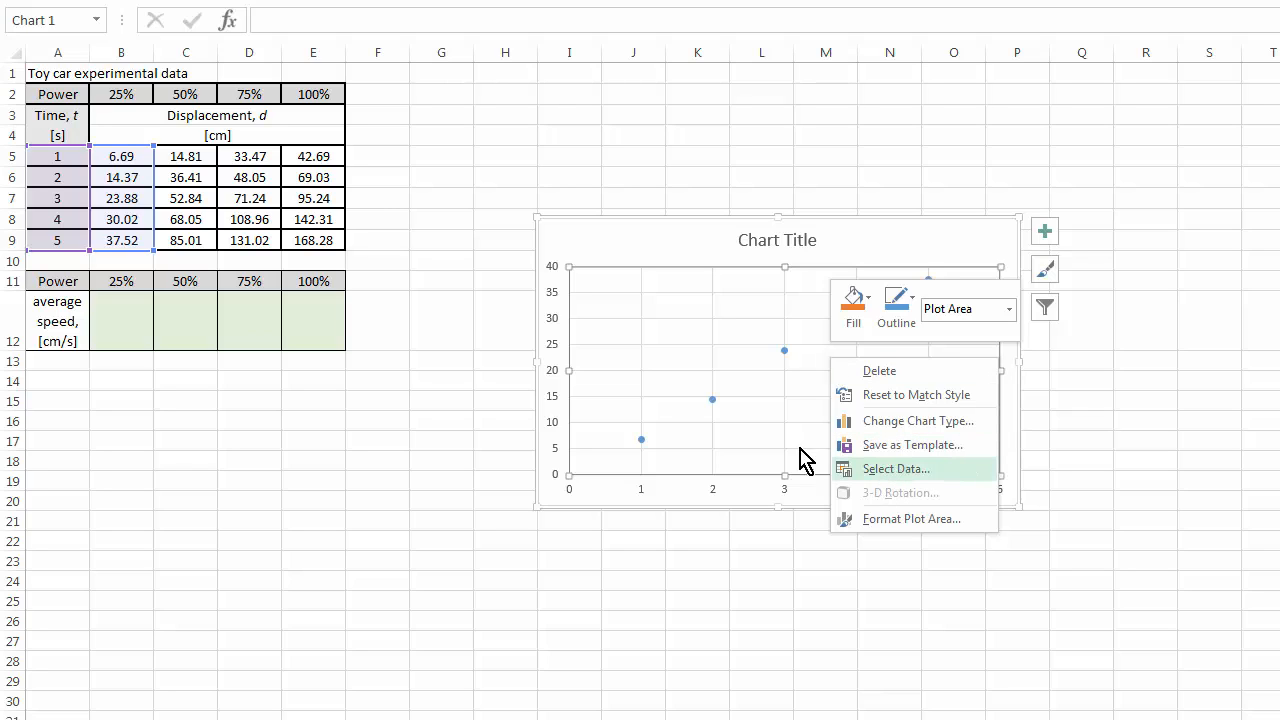
mouse_move(840, 305)
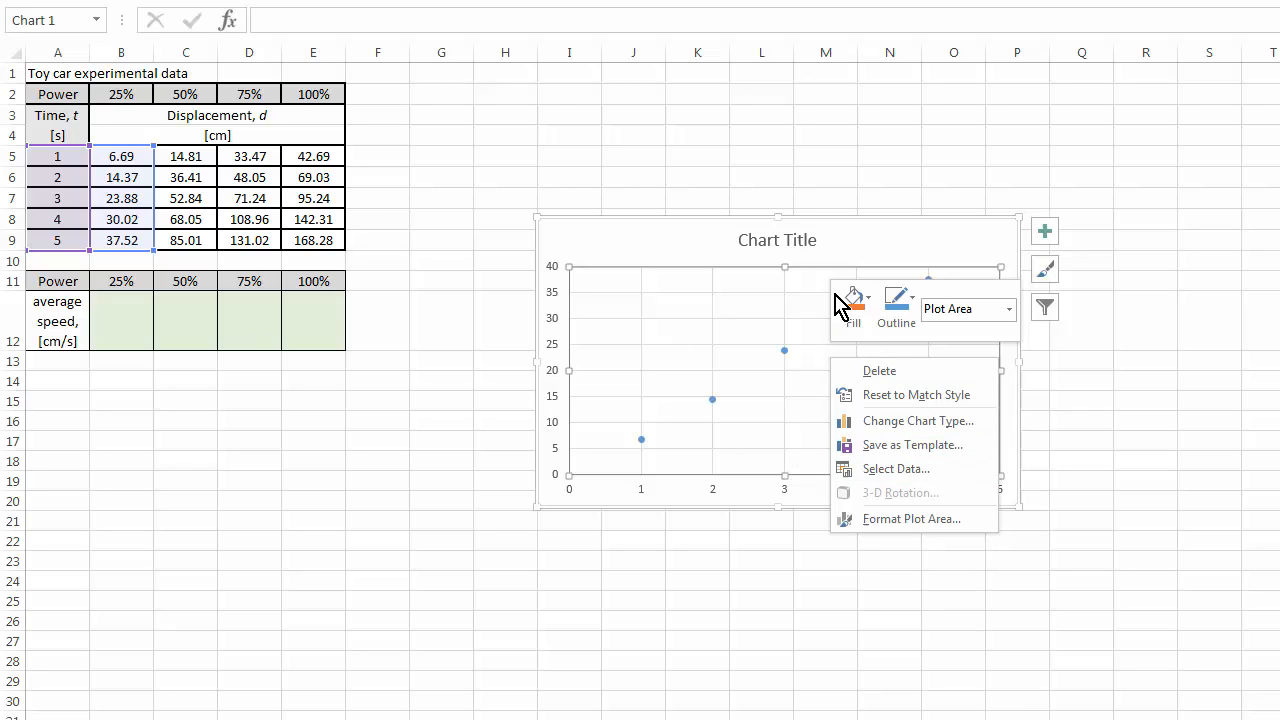
left_click(895, 469)
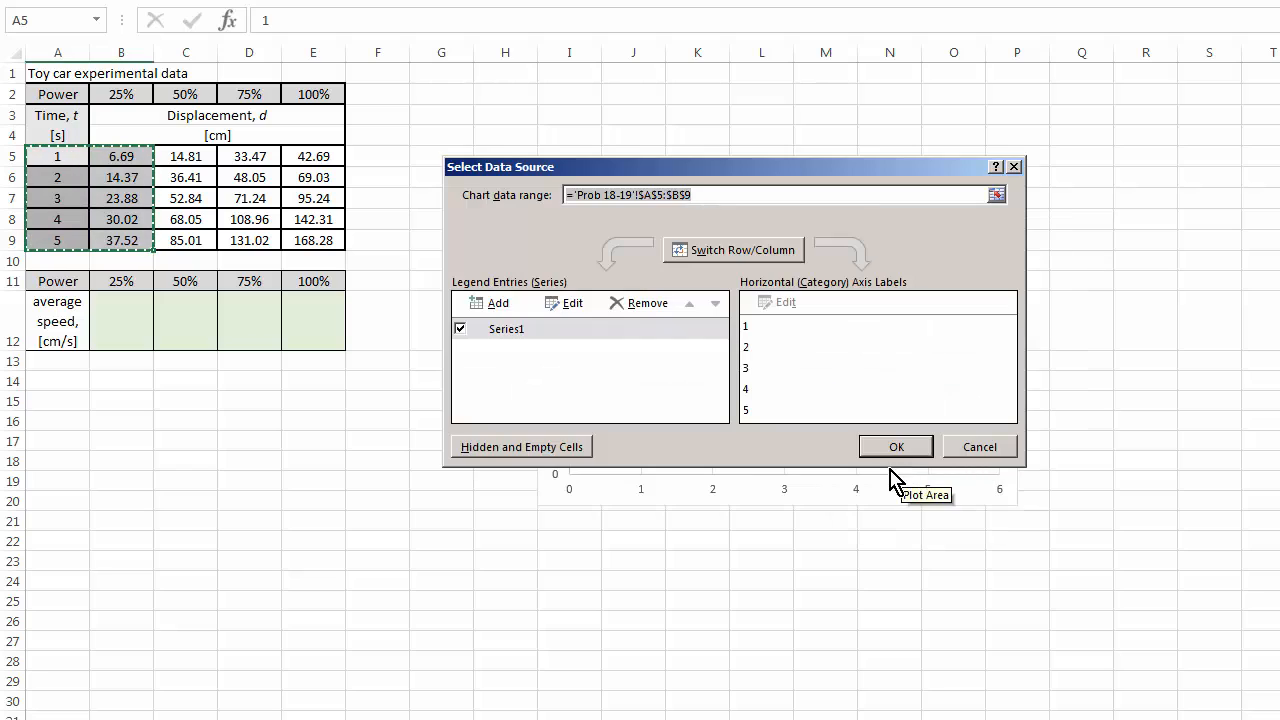
mouse_move(540, 345)
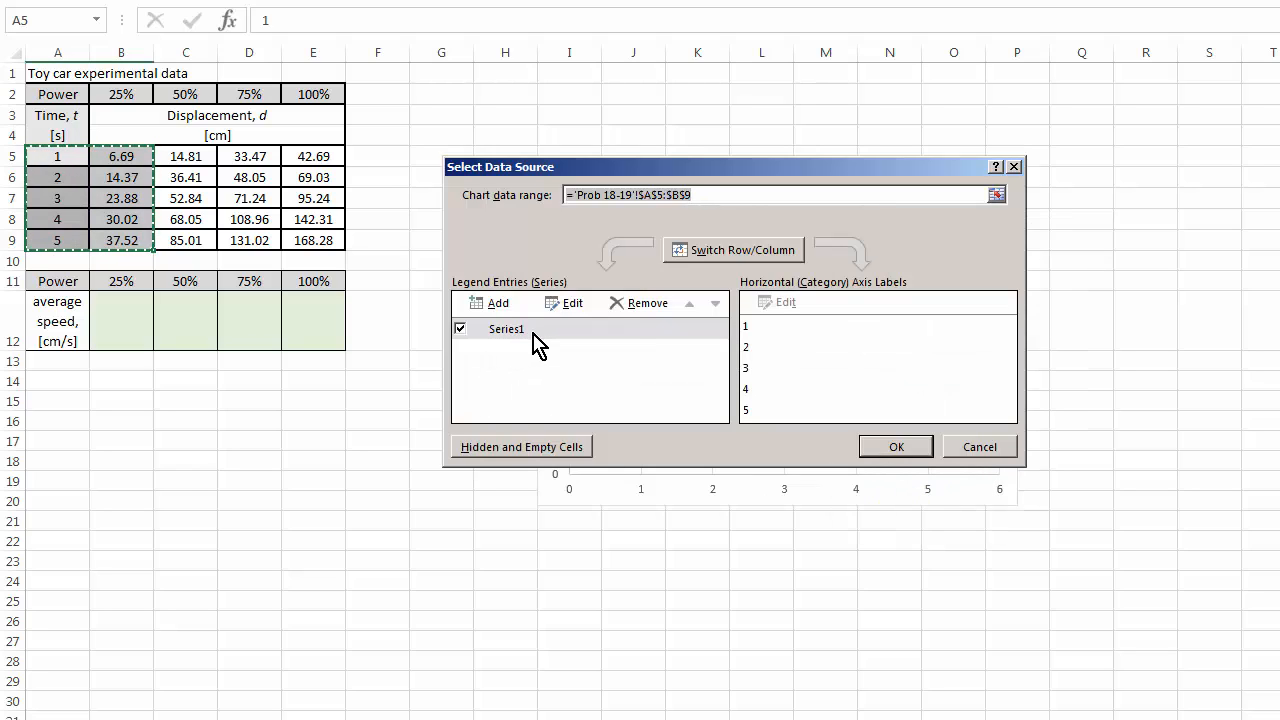
left_click(506, 329)
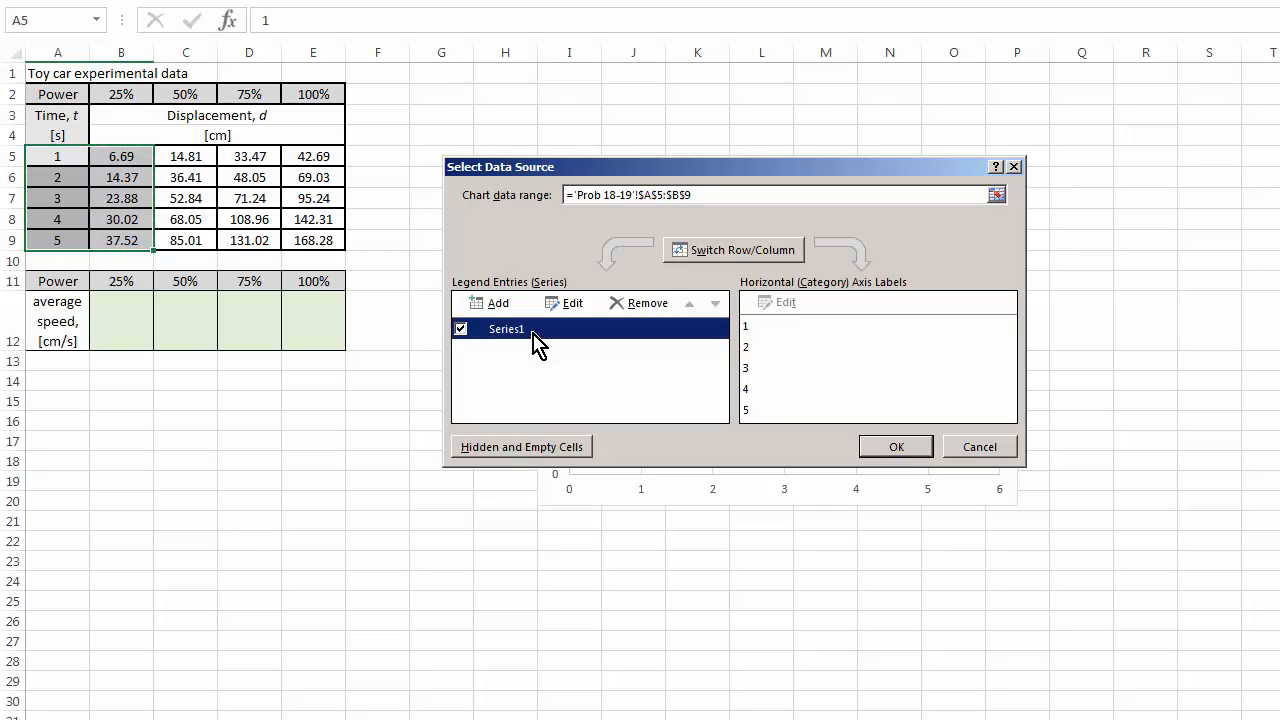
left_click(563, 303)
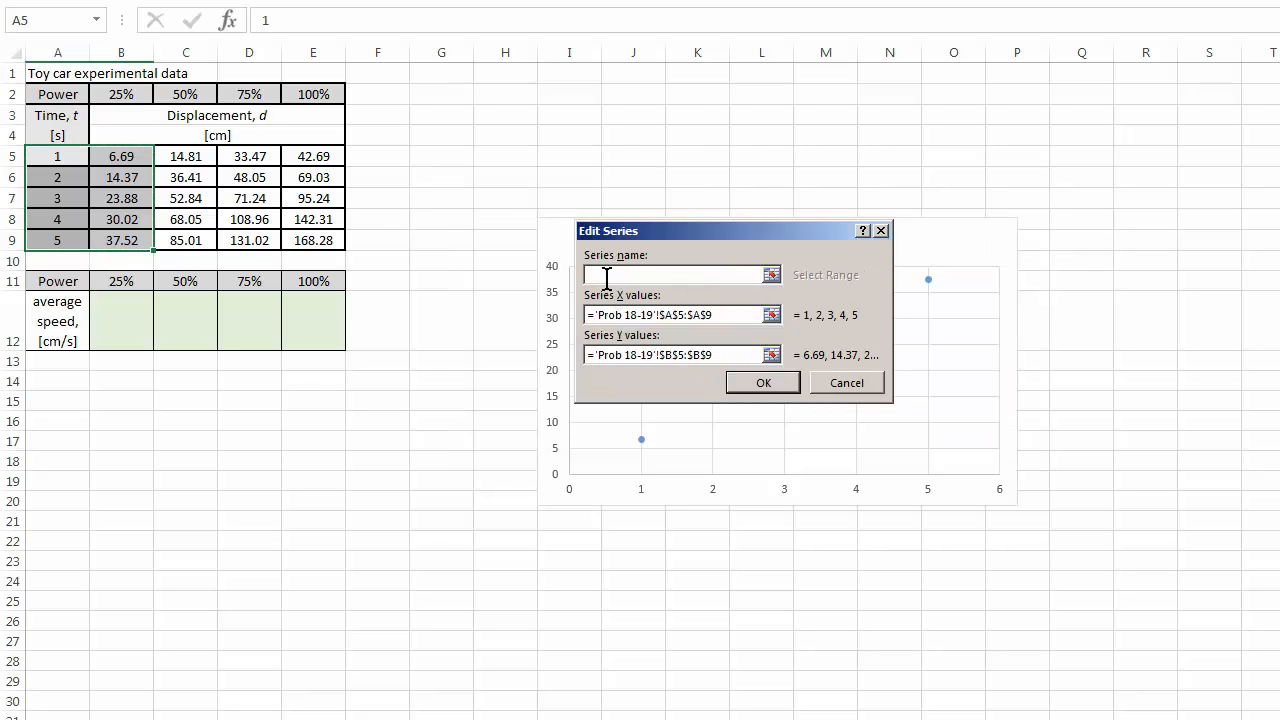
type("2")
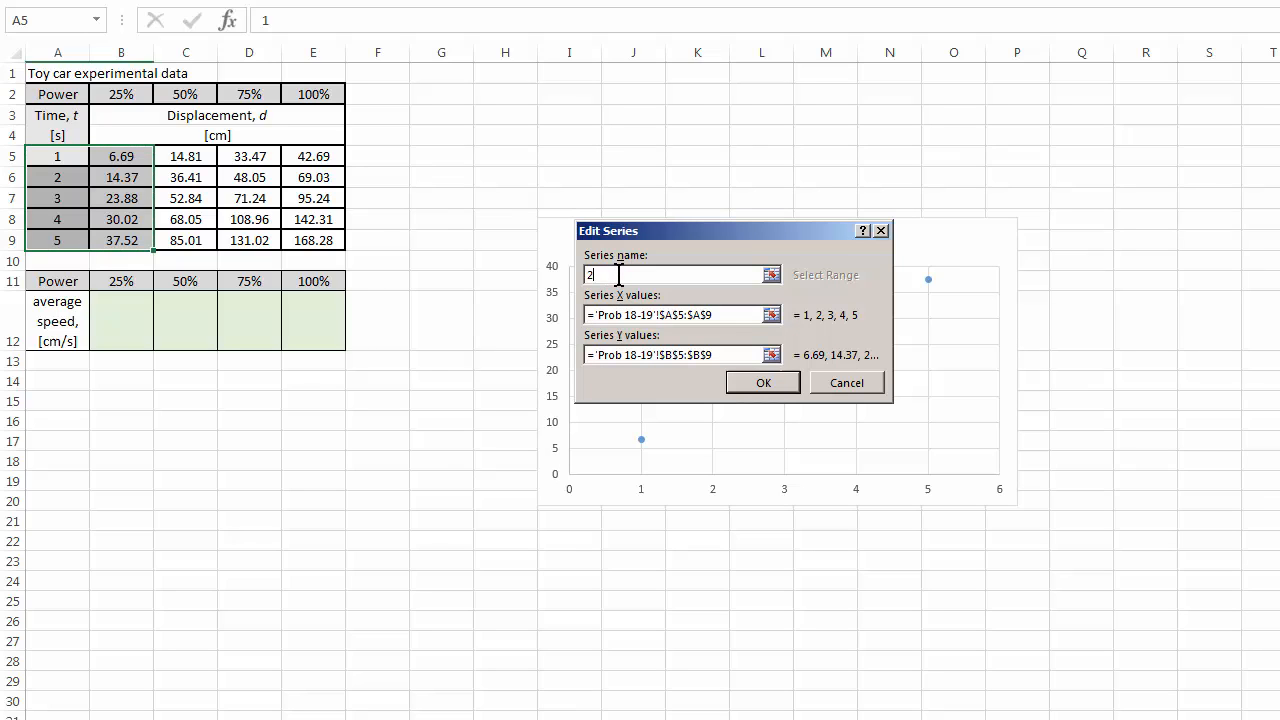
type("5% power")
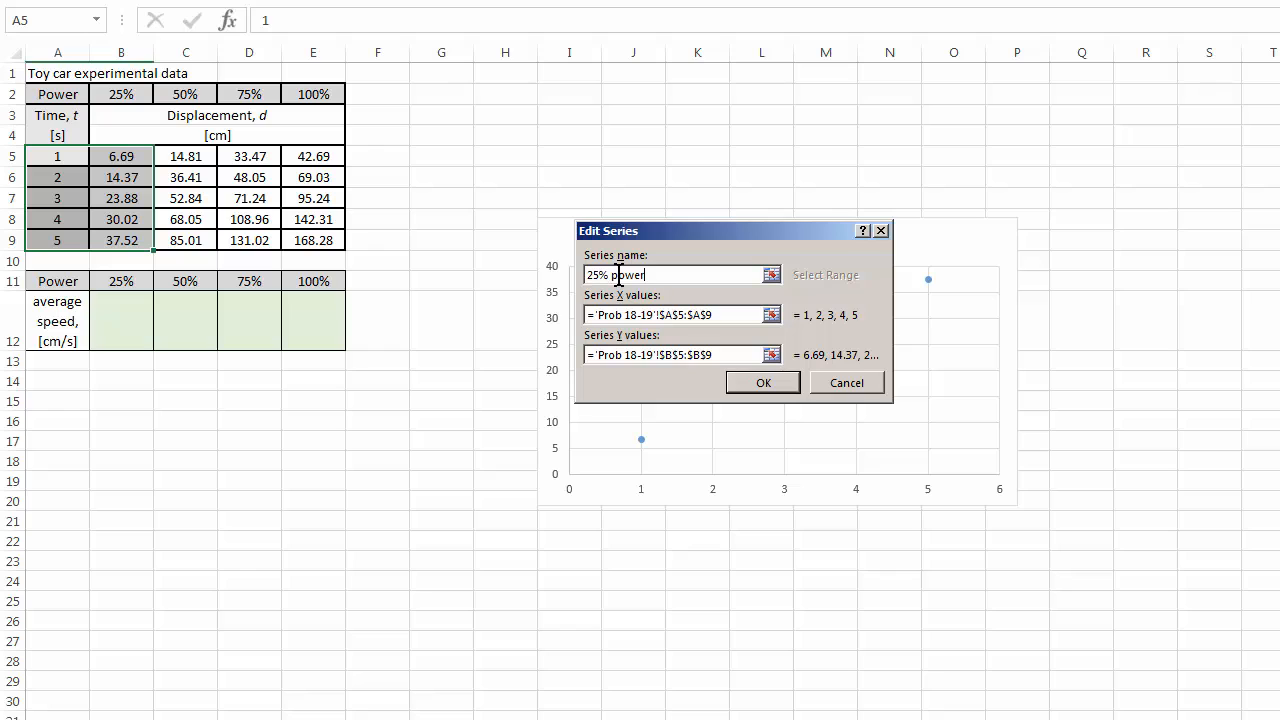
left_click(762, 382)
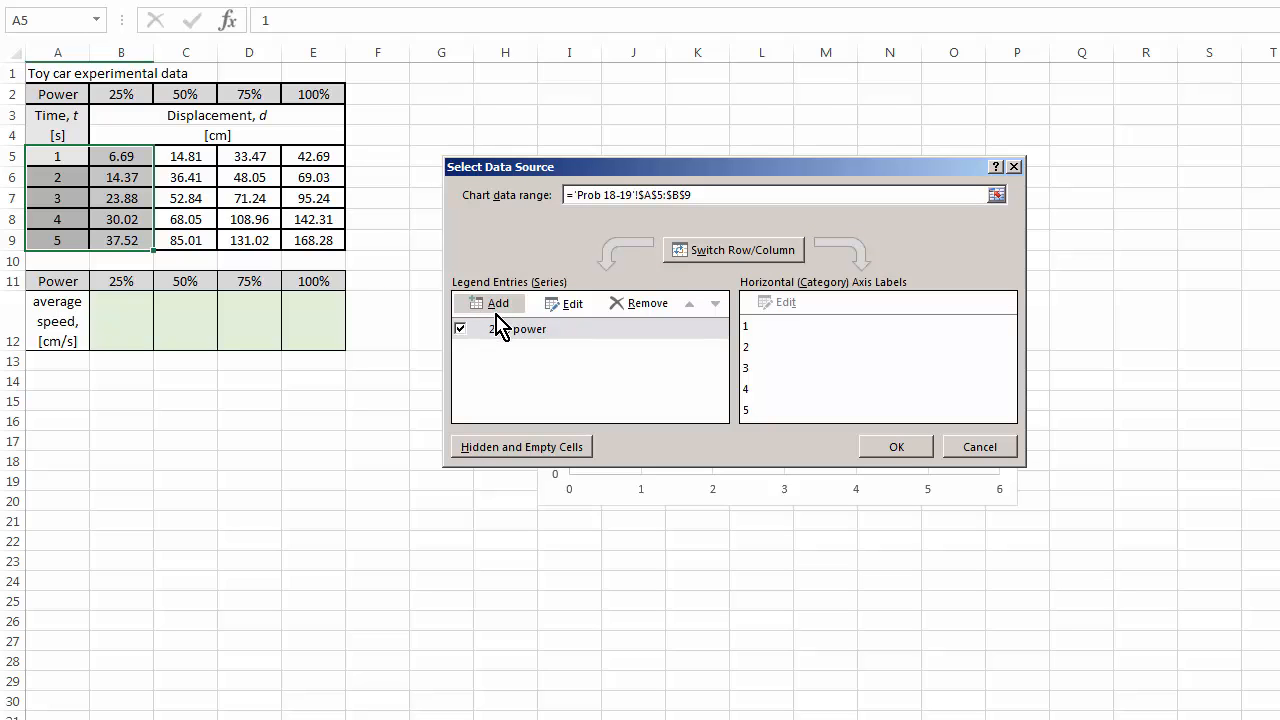
- Add the '50% power' and '75% power' series with their displacement columns as Y values
left_click(490, 303)
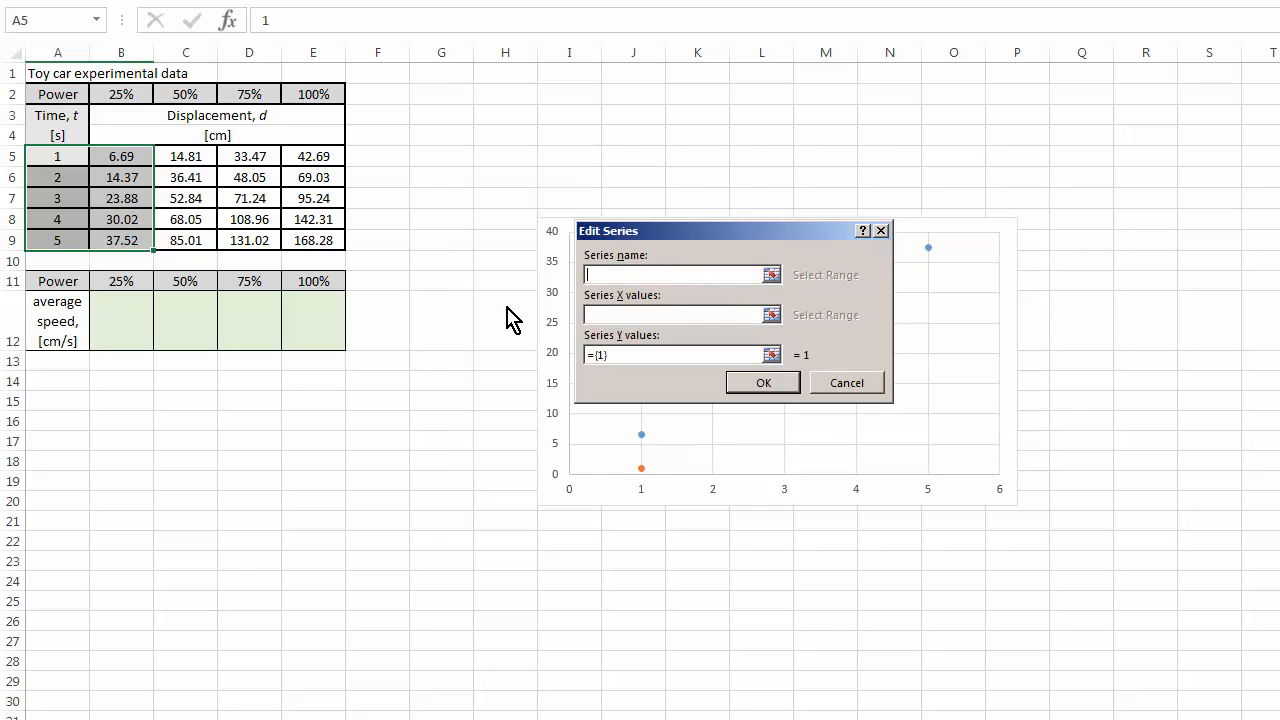
mouse_move(665, 315)
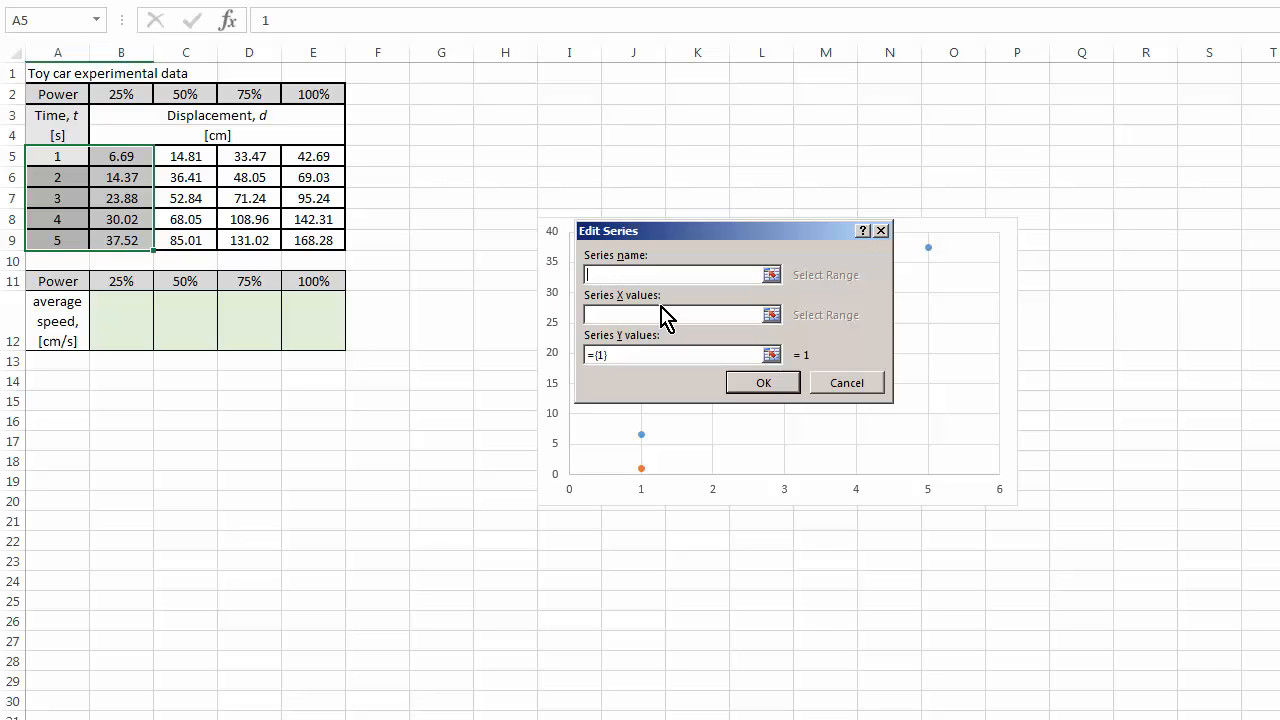
type("50%")
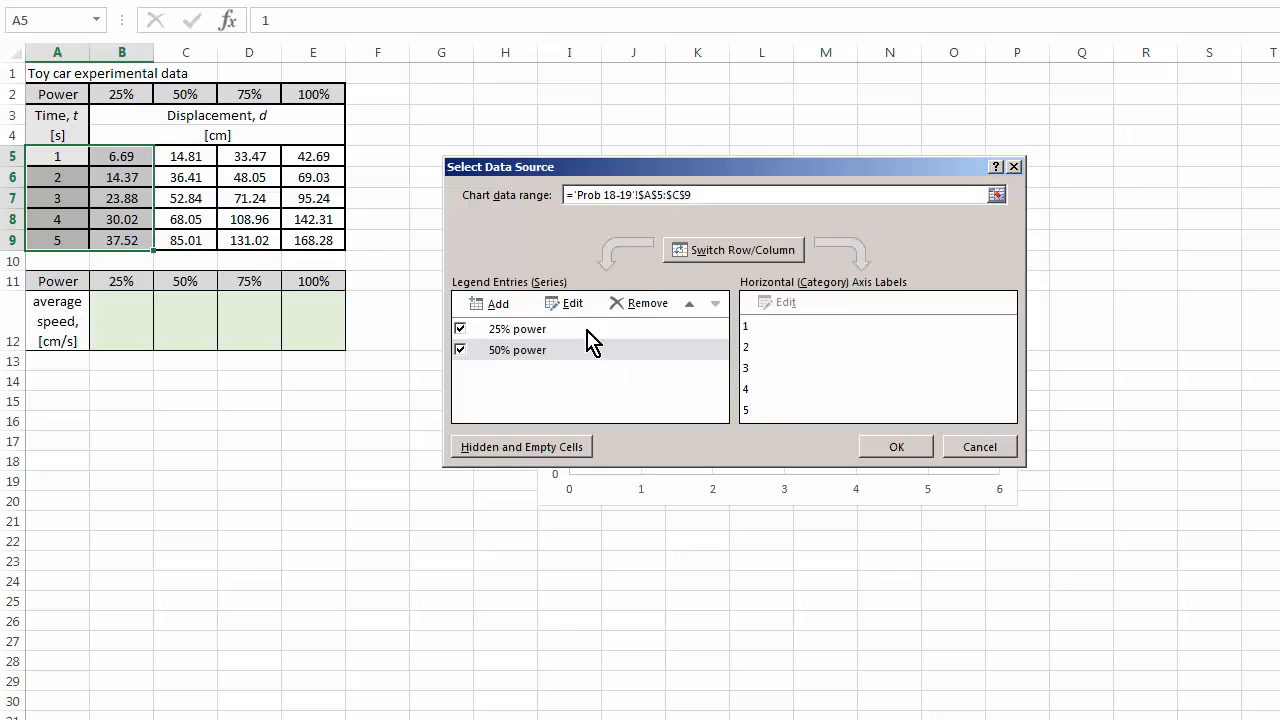
left_click(573, 303)
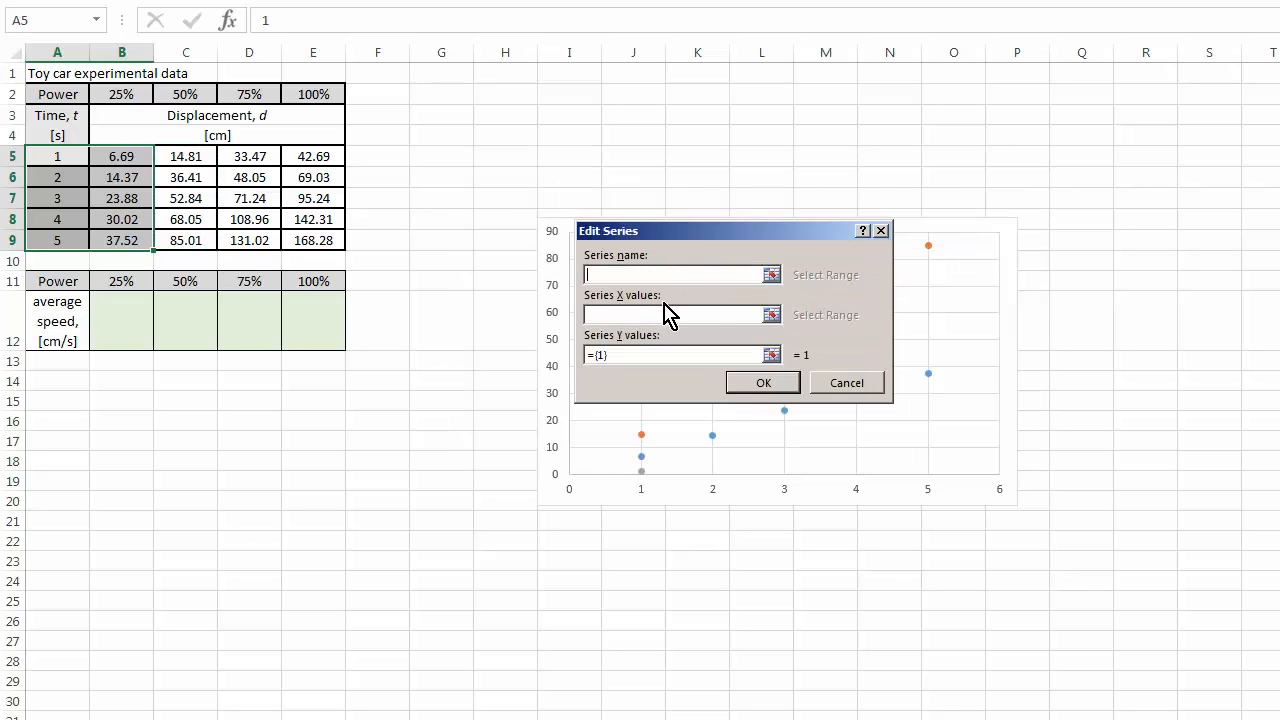
type("75%")
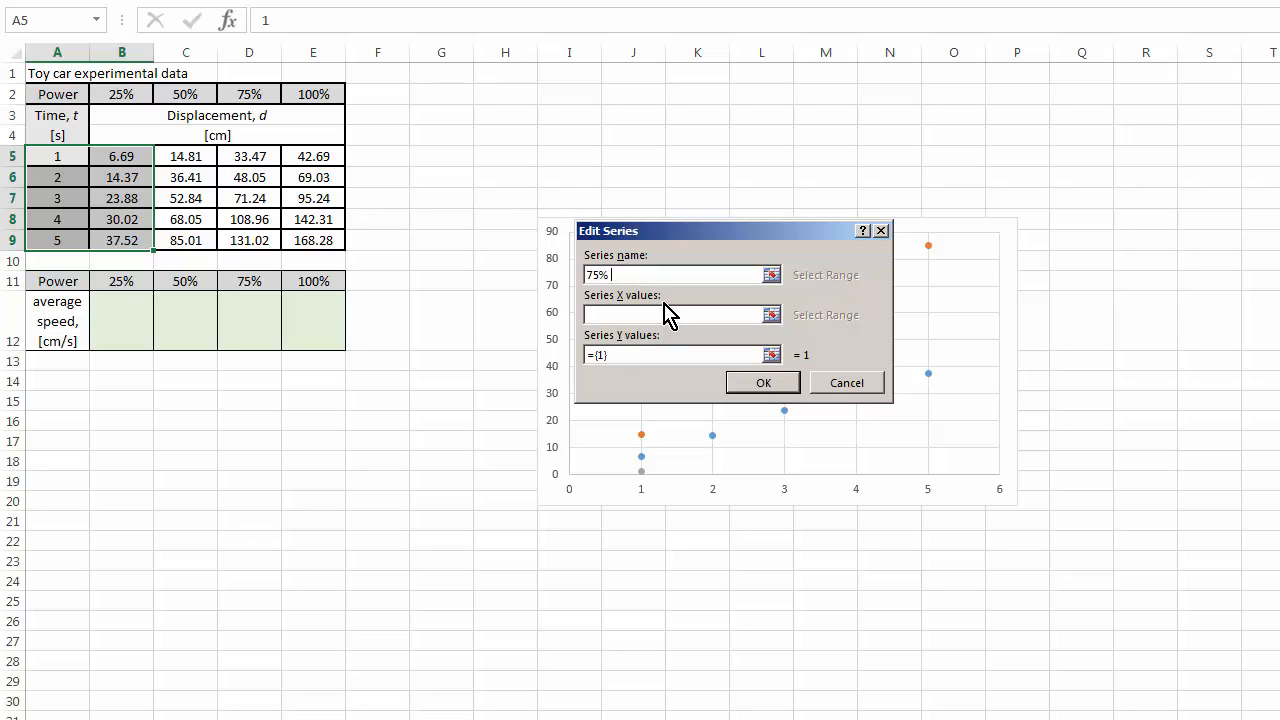
type("power")
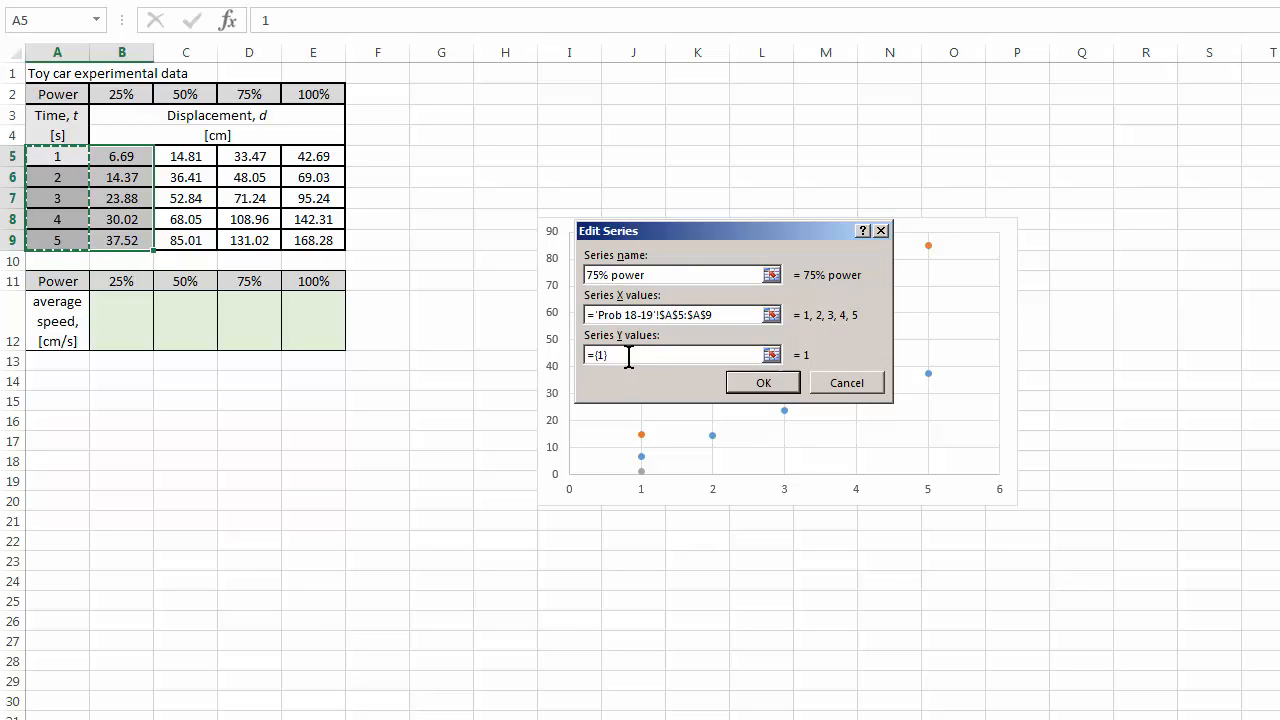
left_click(249, 156)
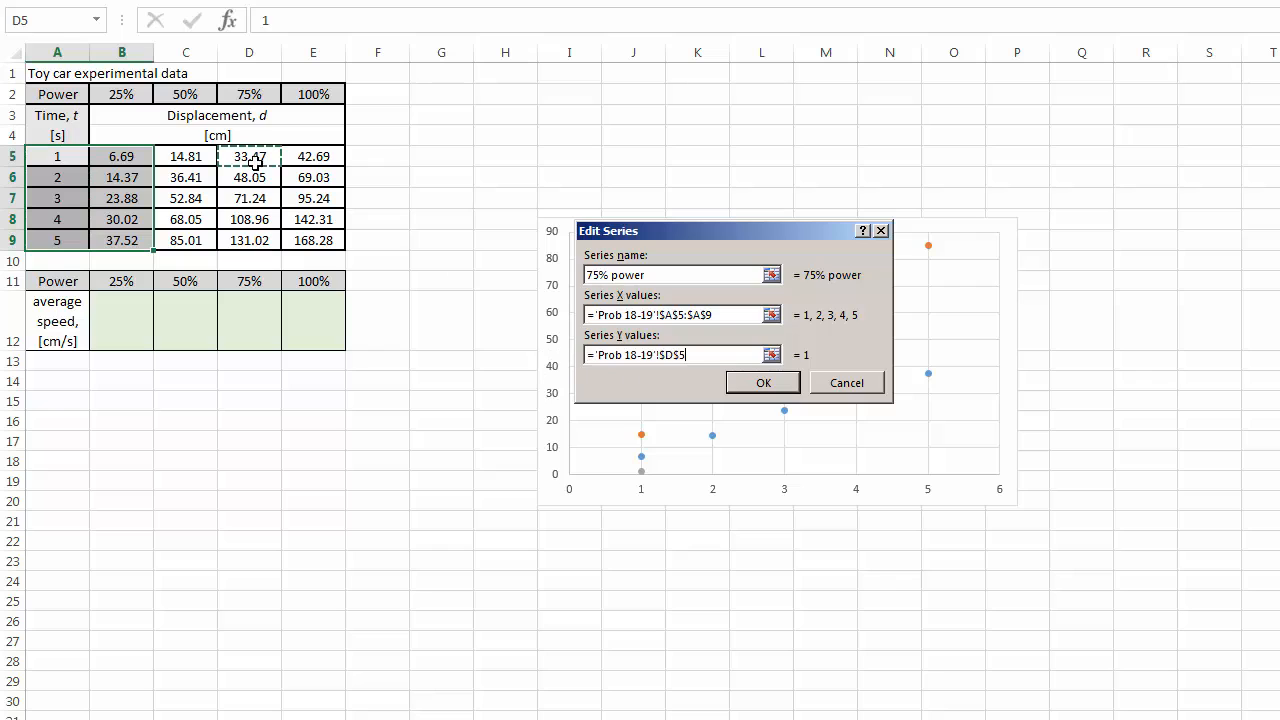
left_click(762, 382)
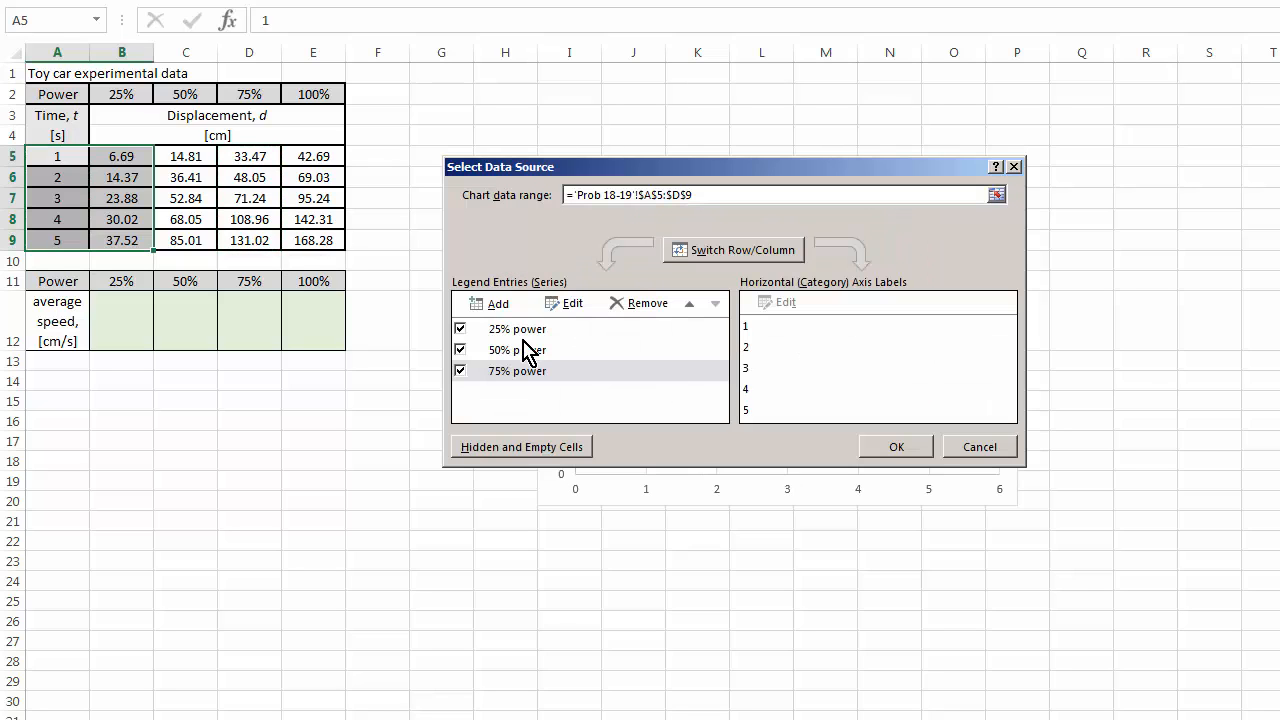
- Add the '100% power' series using E5:E9 as Y values
left_click(562, 303)
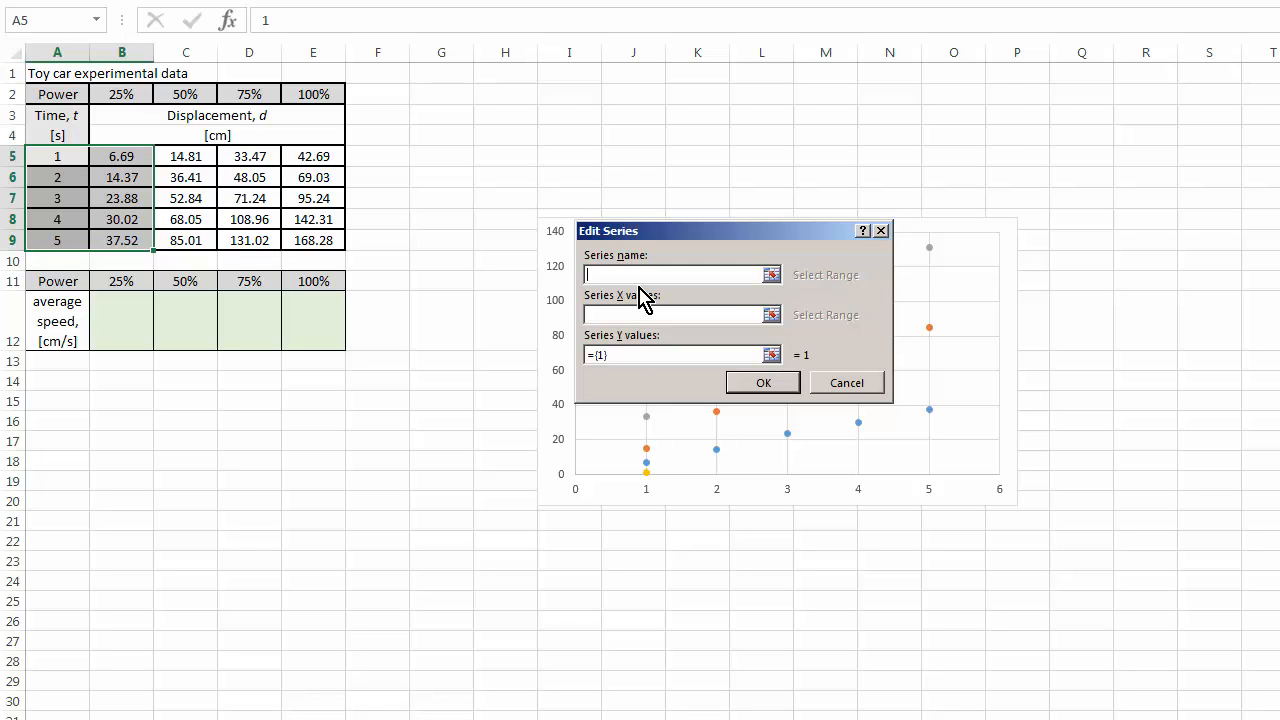
type("100% power")
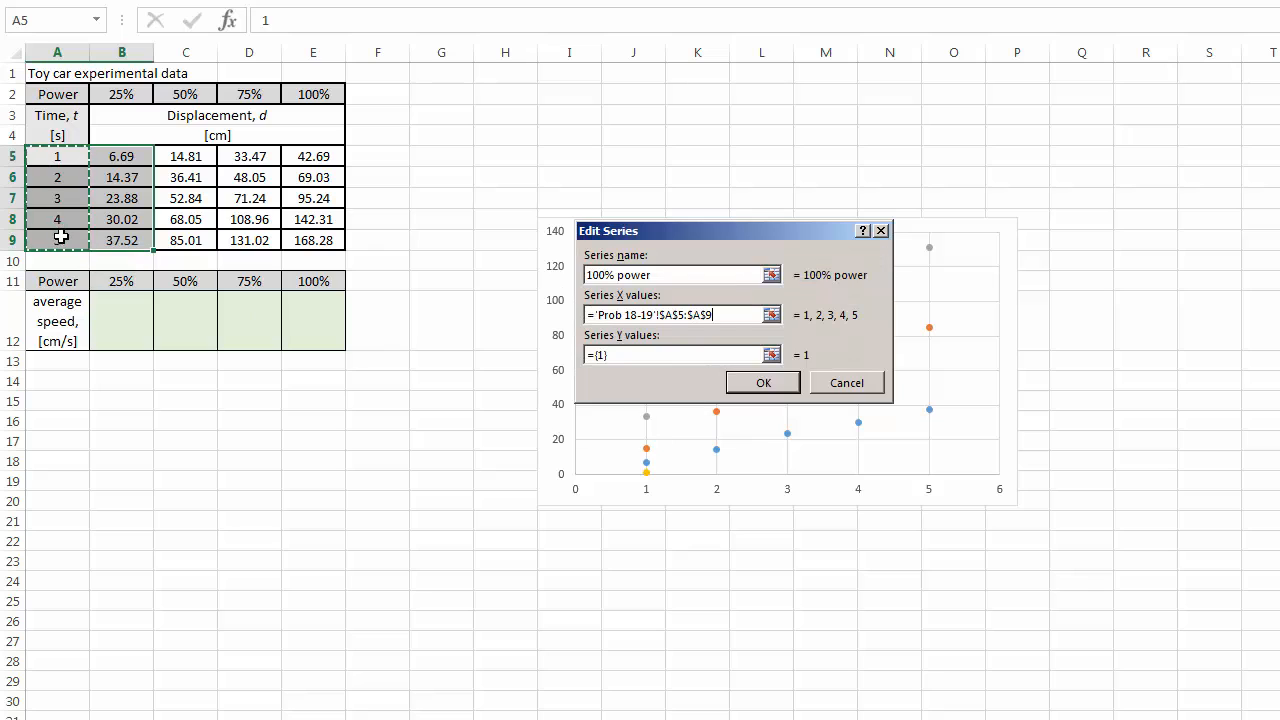
left_click_drag(313, 156, 313, 240)
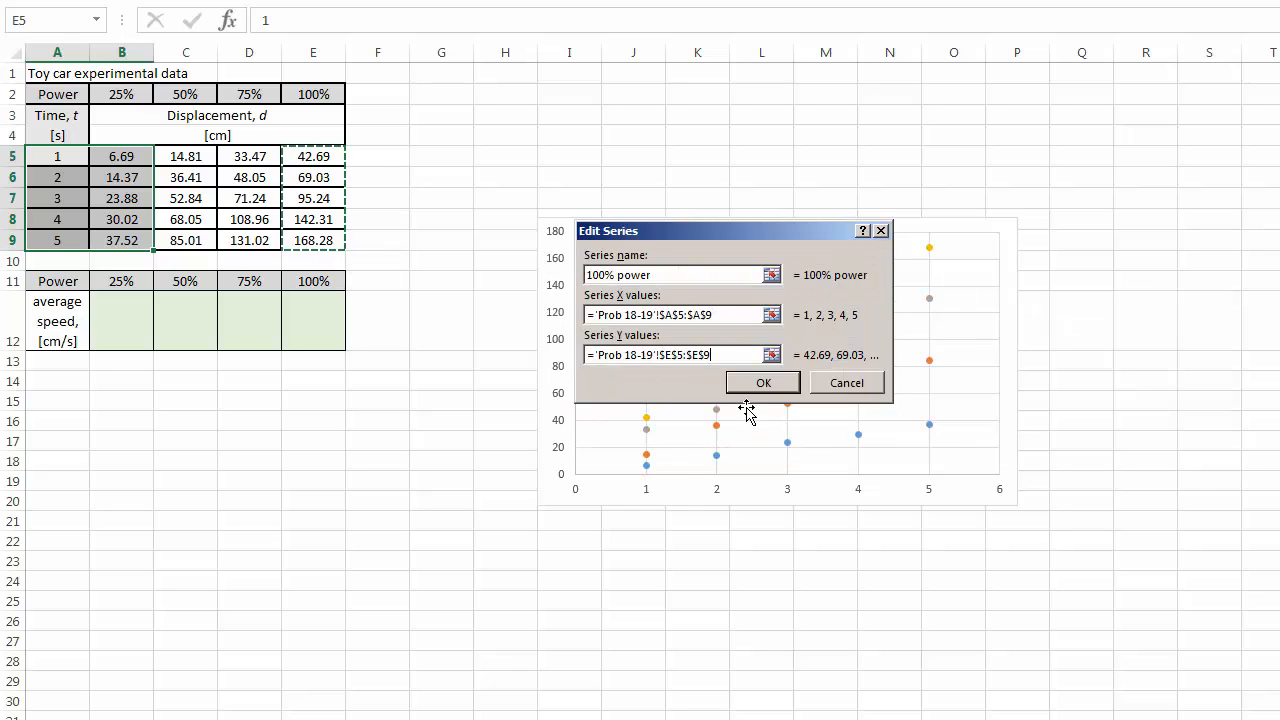
left_click(762, 382)
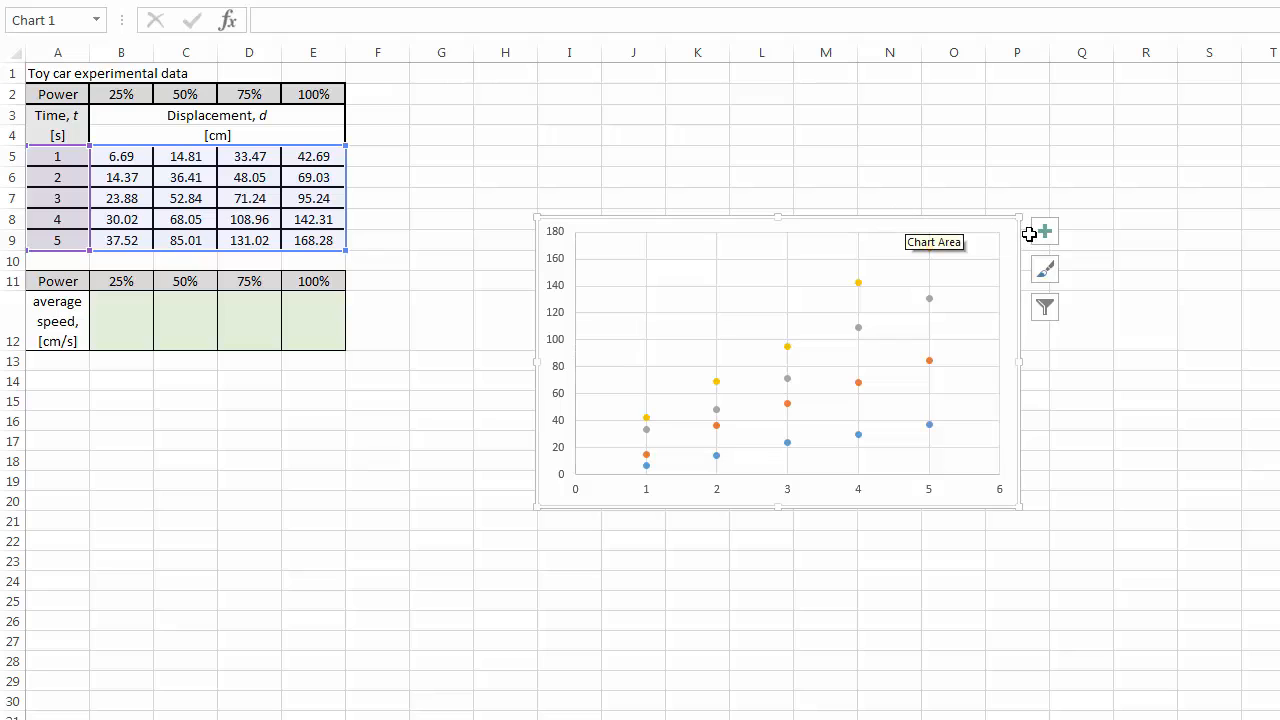
mouse_move(1044, 231)
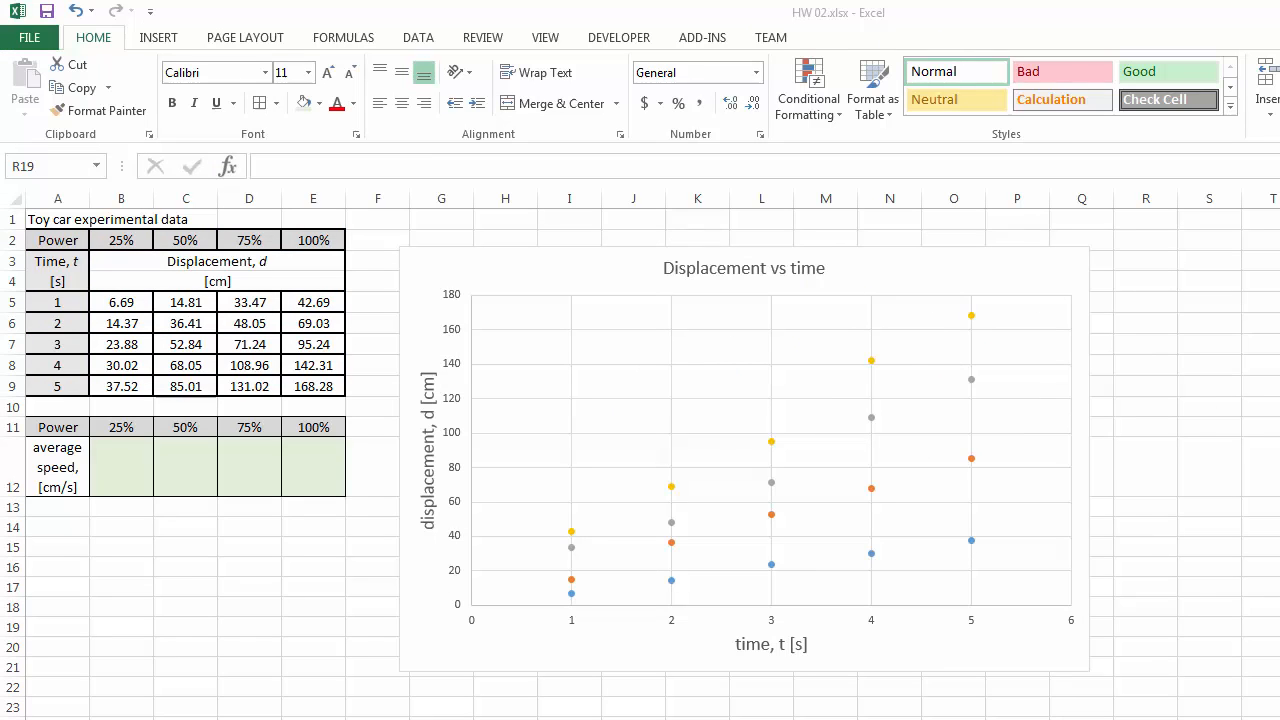
mouse_move(428, 455)
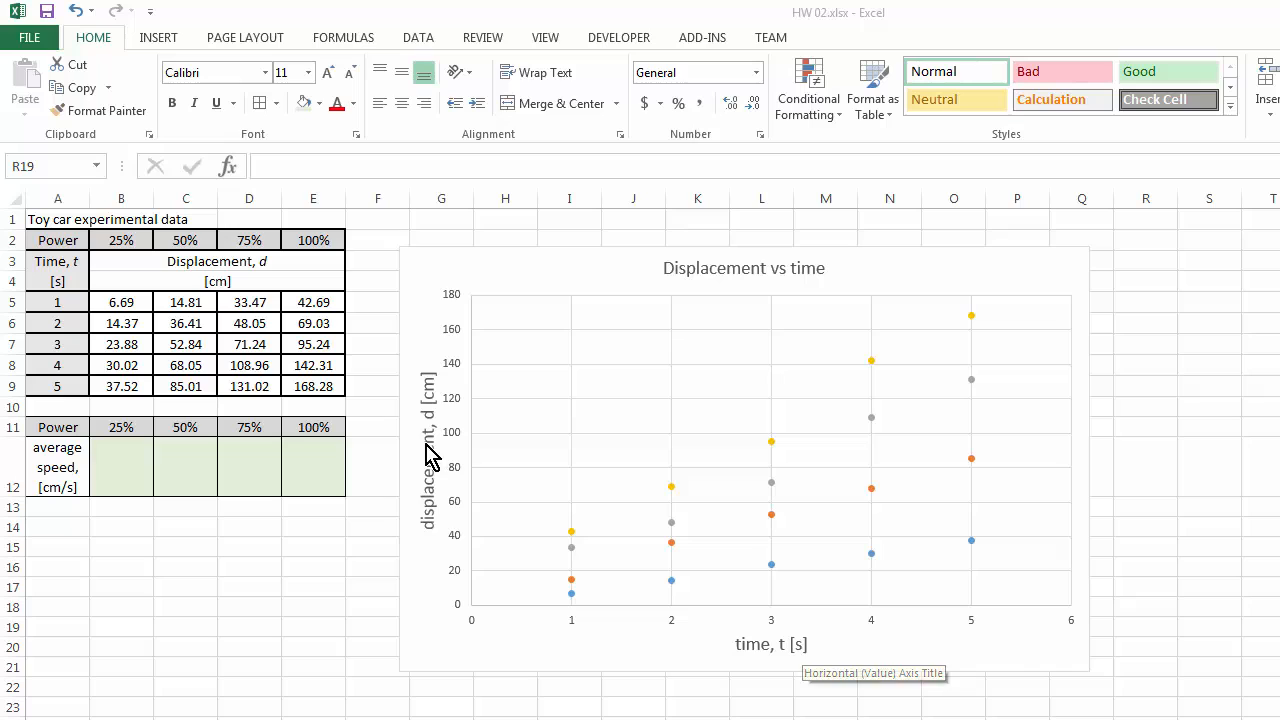
mouse_move(985, 662)
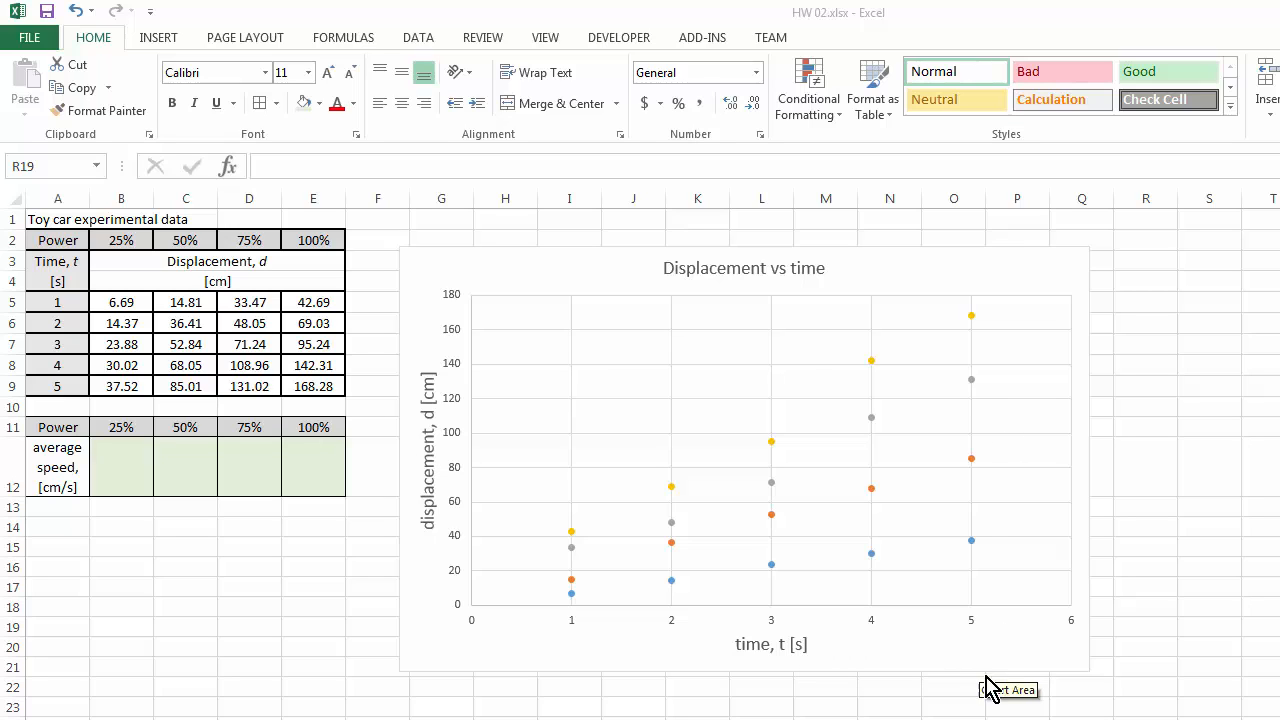
mouse_move(751, 494)
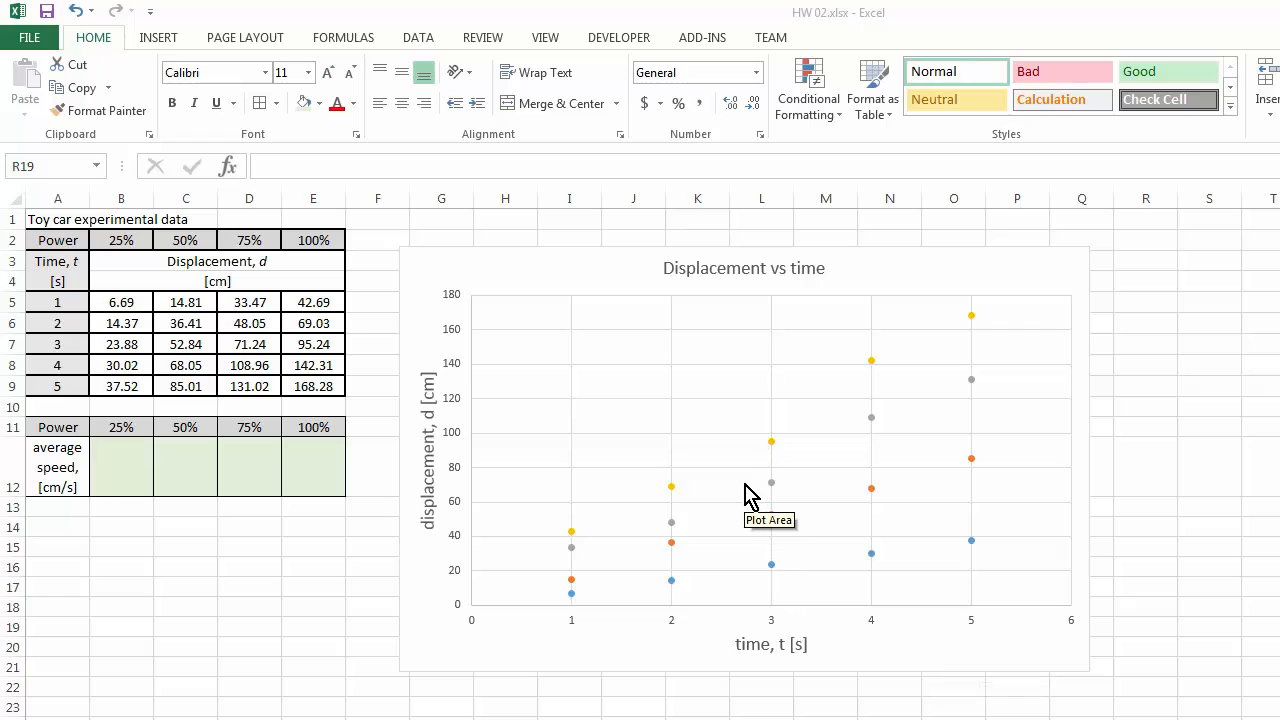
mouse_move(983, 685)
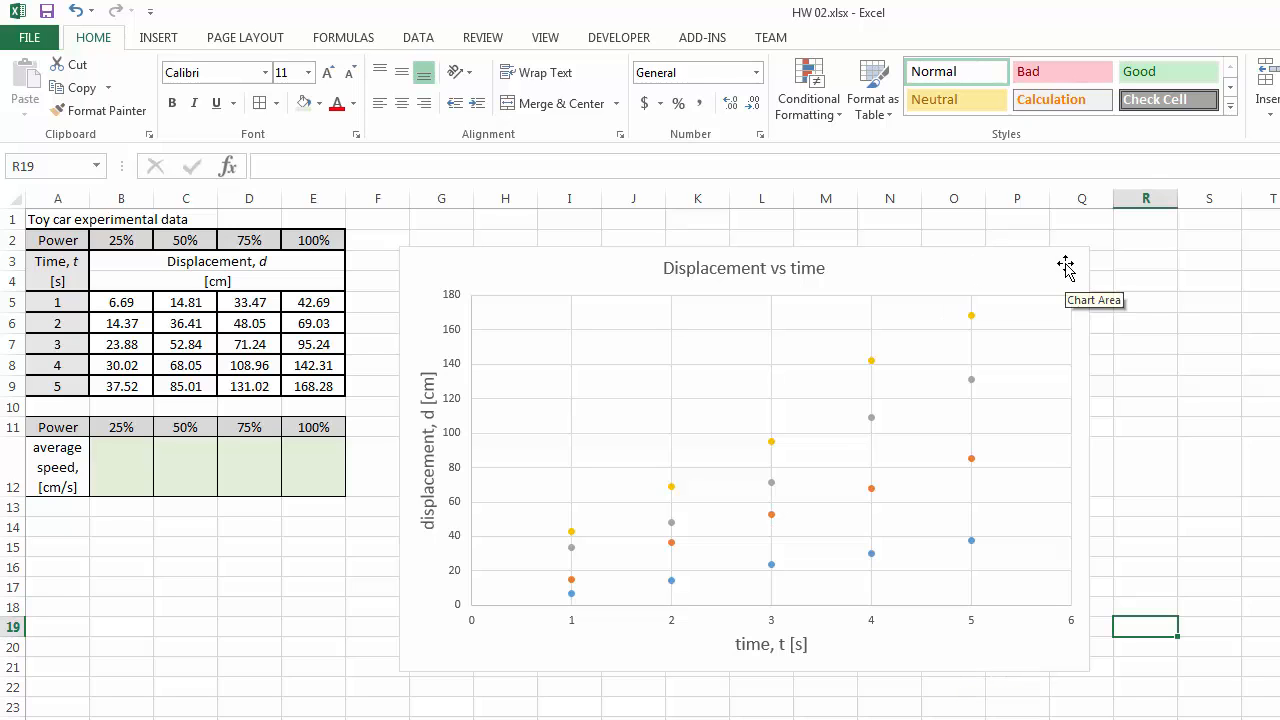
- Turn on the Legend for the displacement chart from Chart Elements
left_click(1065, 268)
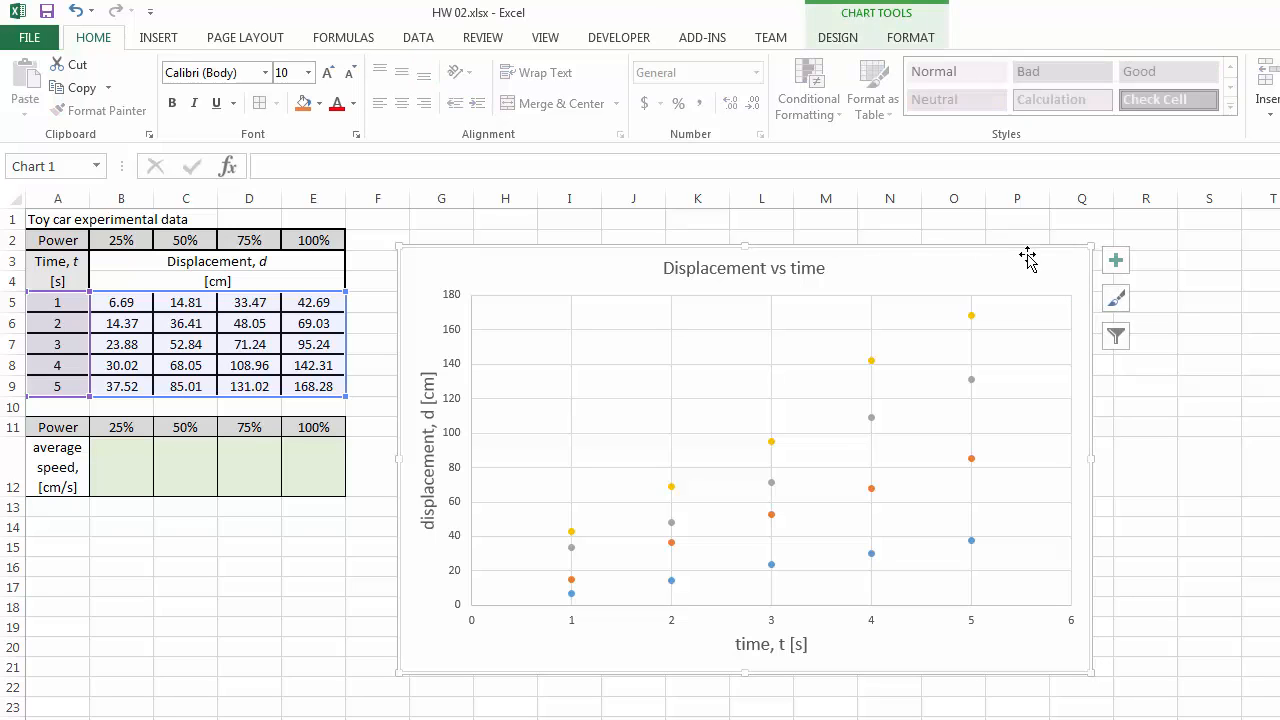
left_click(1115, 260)
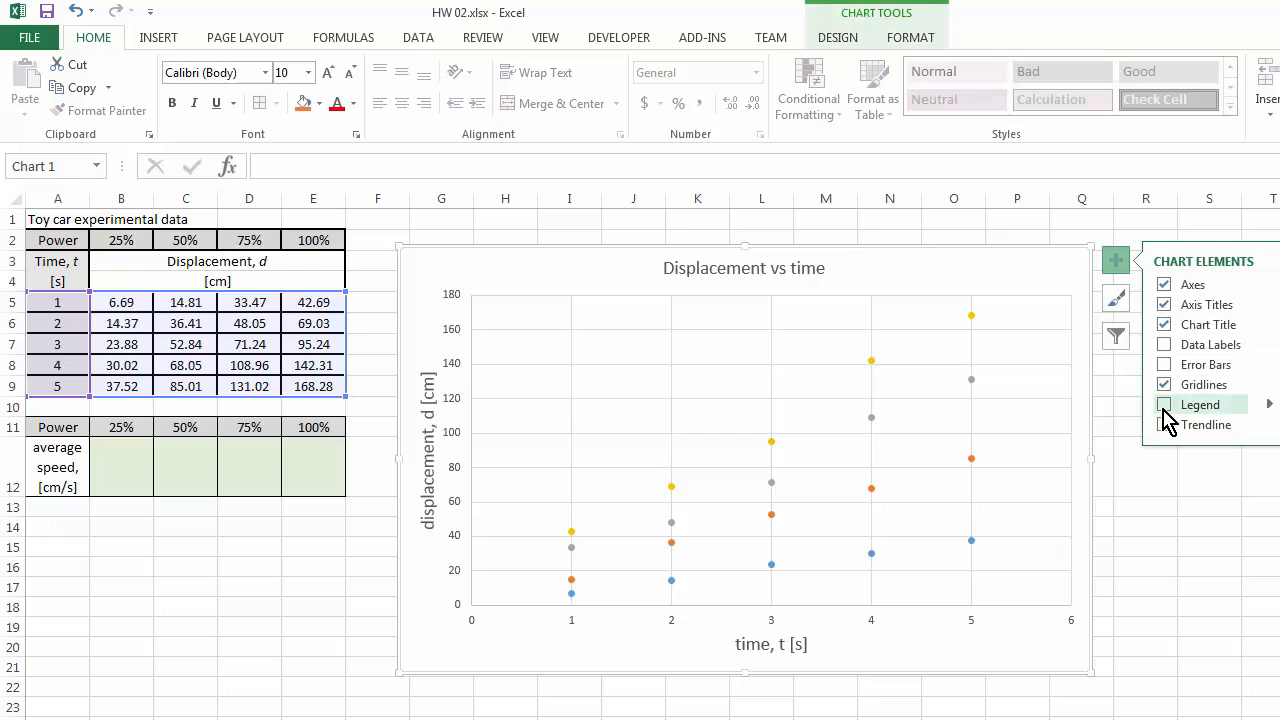
left_click(1164, 404)
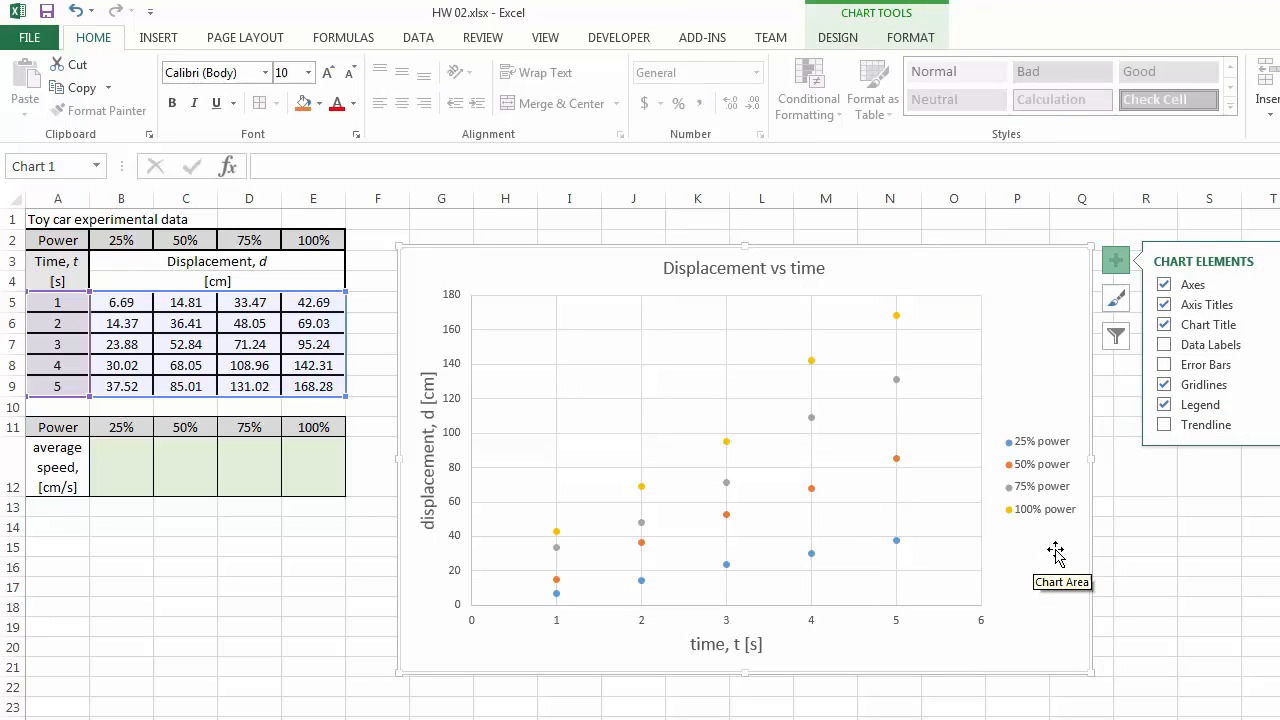
mouse_move(1068, 458)
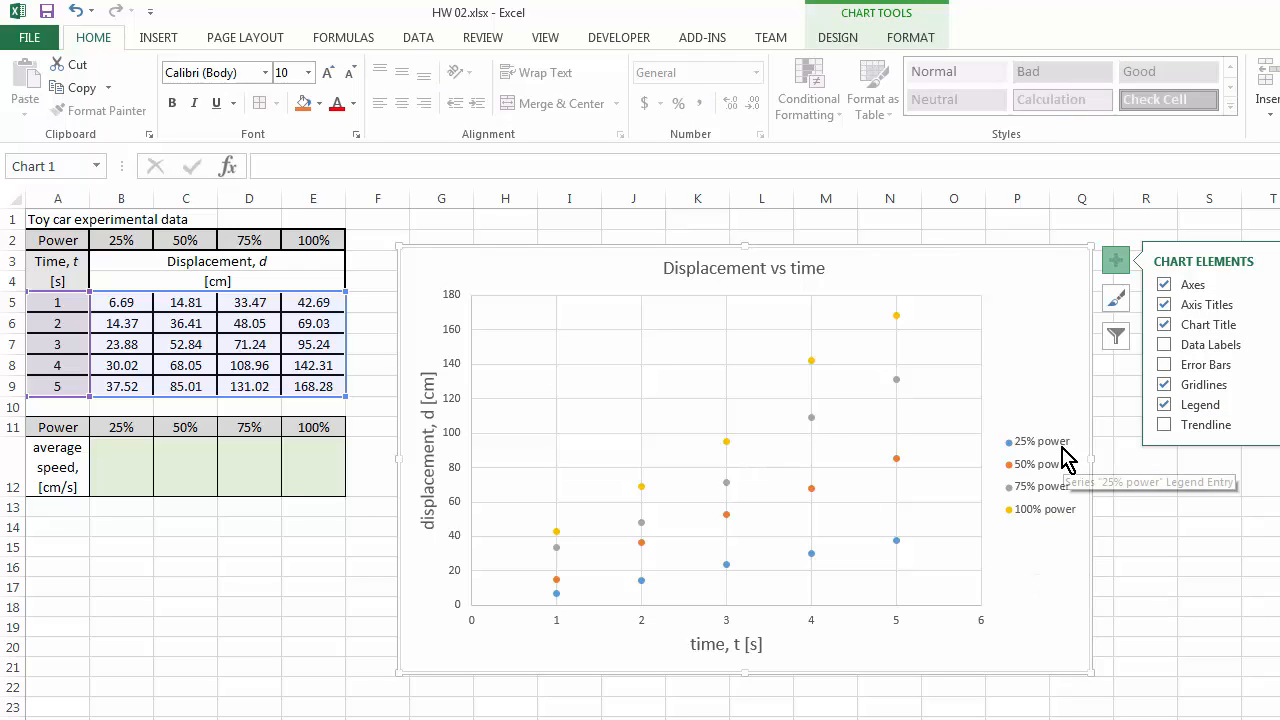
mouse_move(1065, 548)
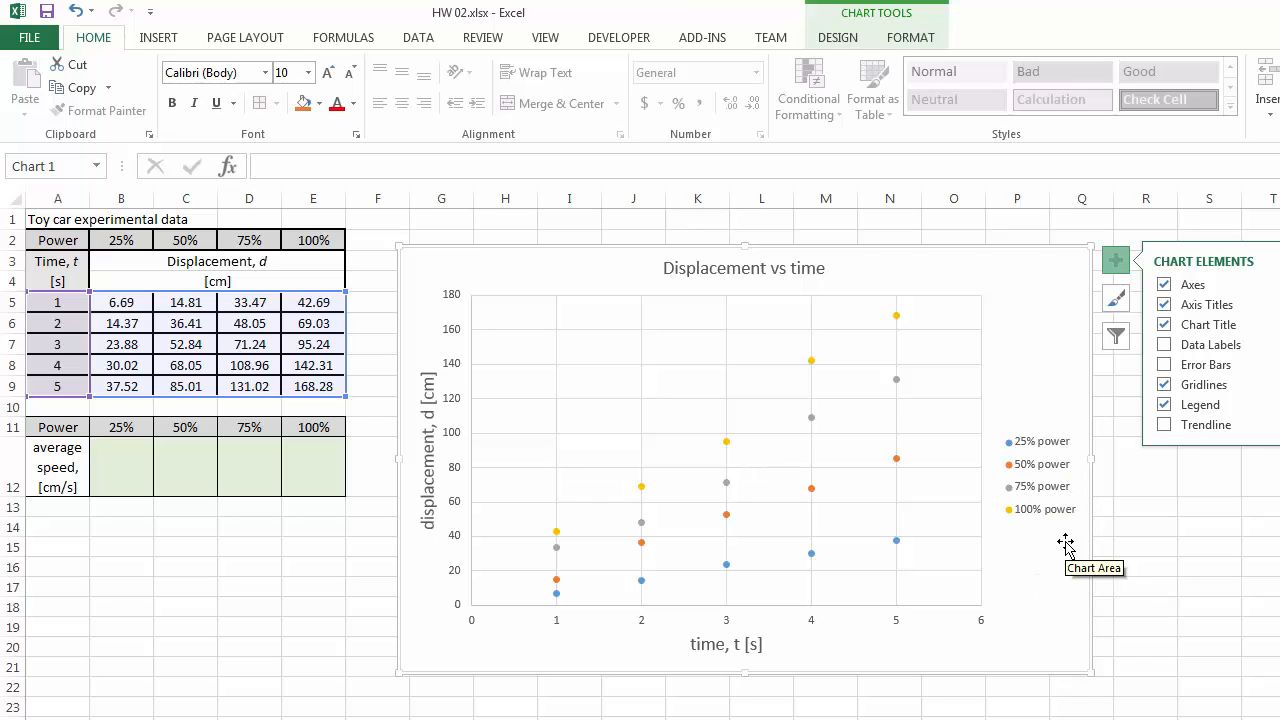
mouse_move(1070, 460)
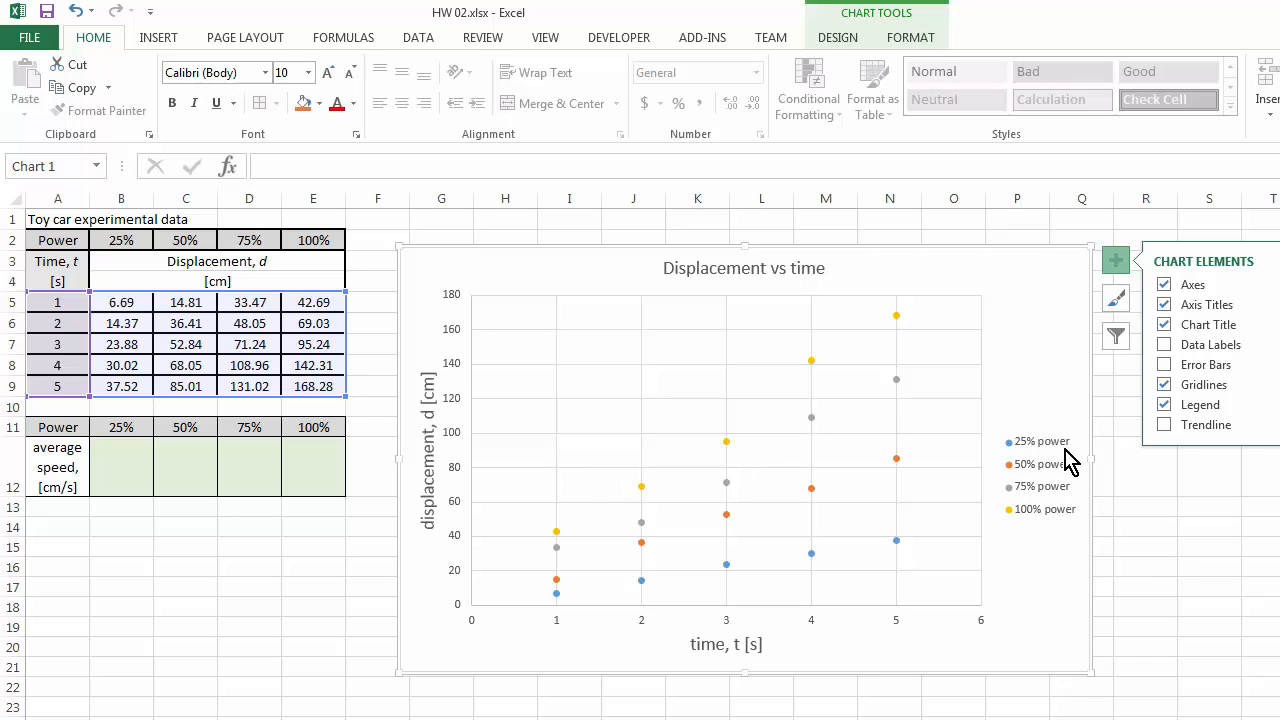
mouse_move(1047, 452)
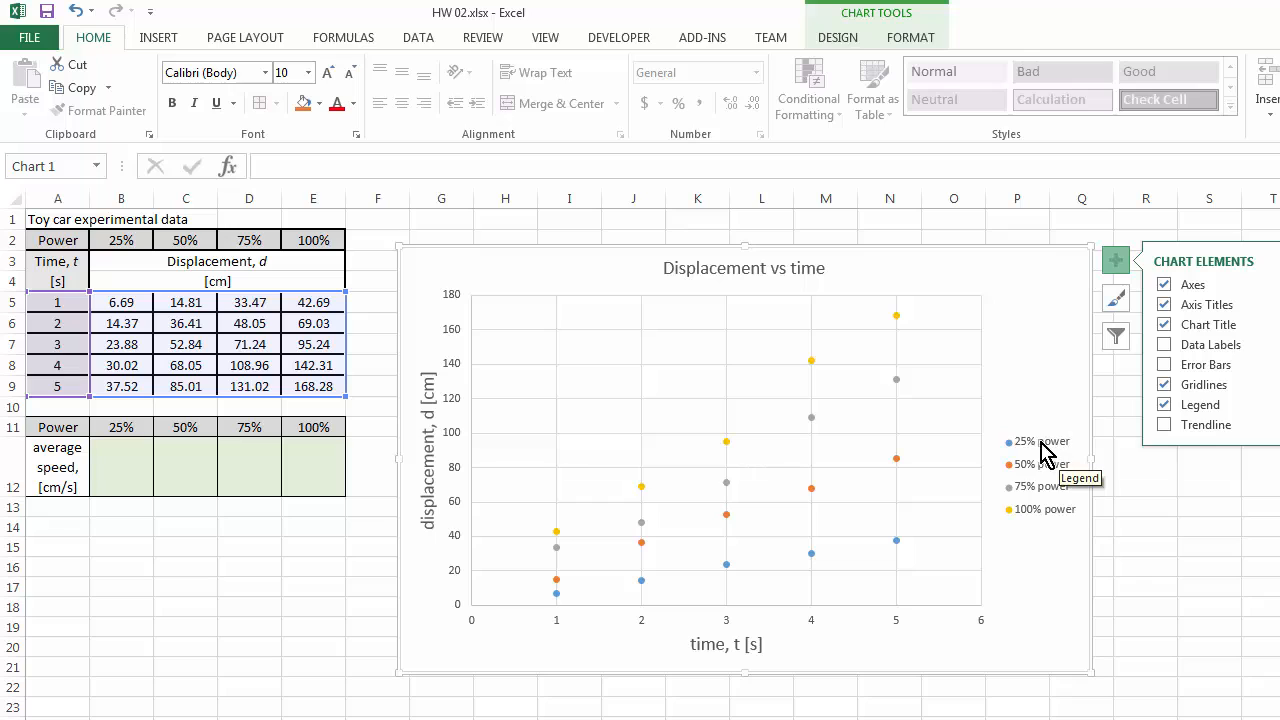
mouse_move(1043, 556)
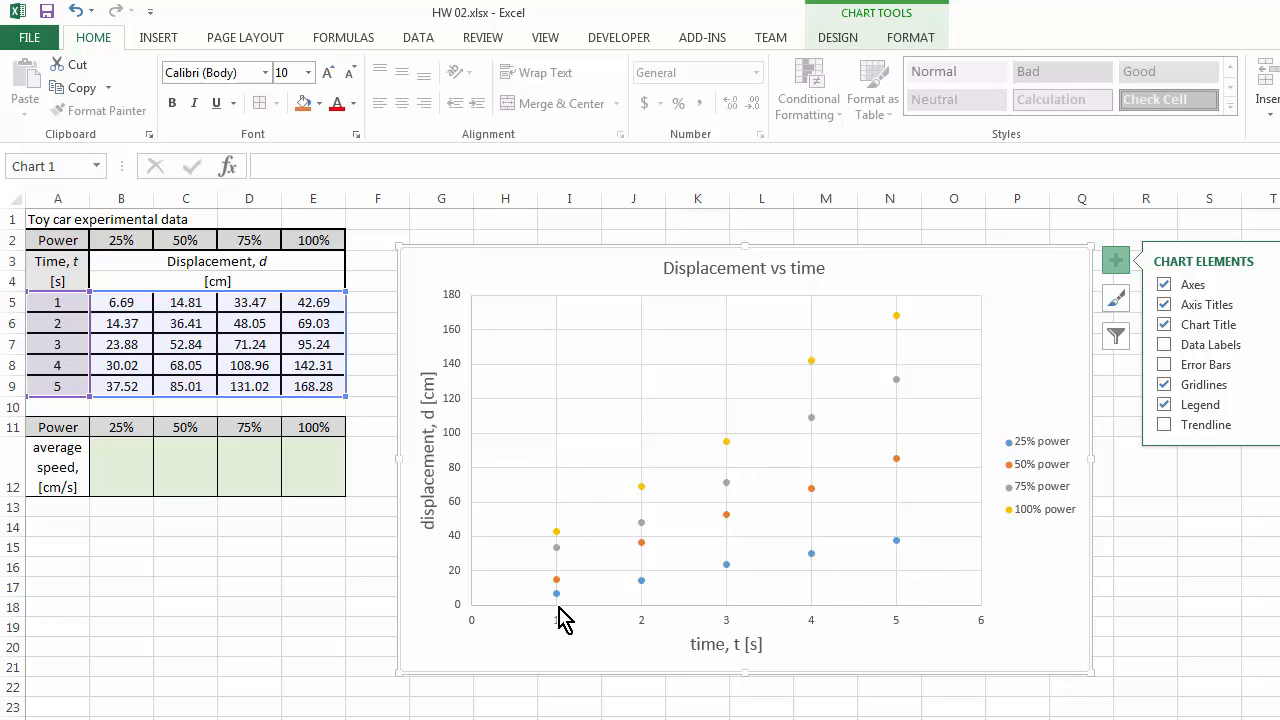
mouse_move(710, 585)
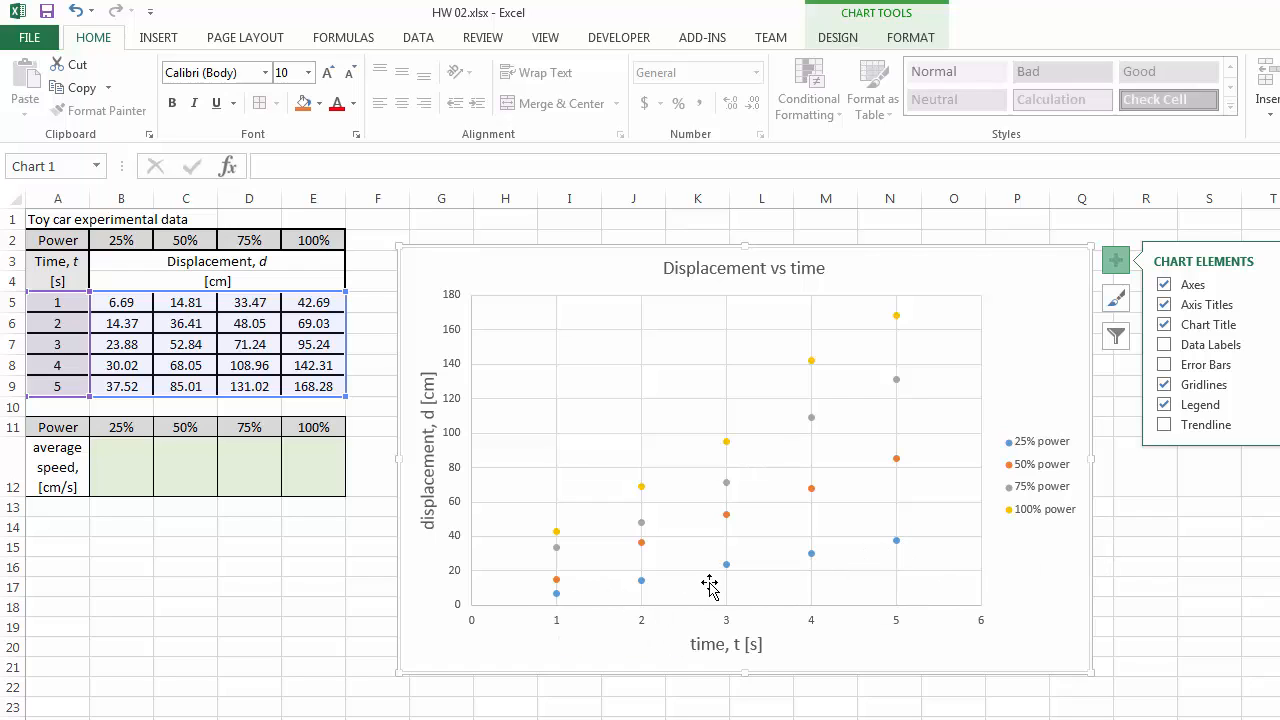
mouse_move(635, 557)
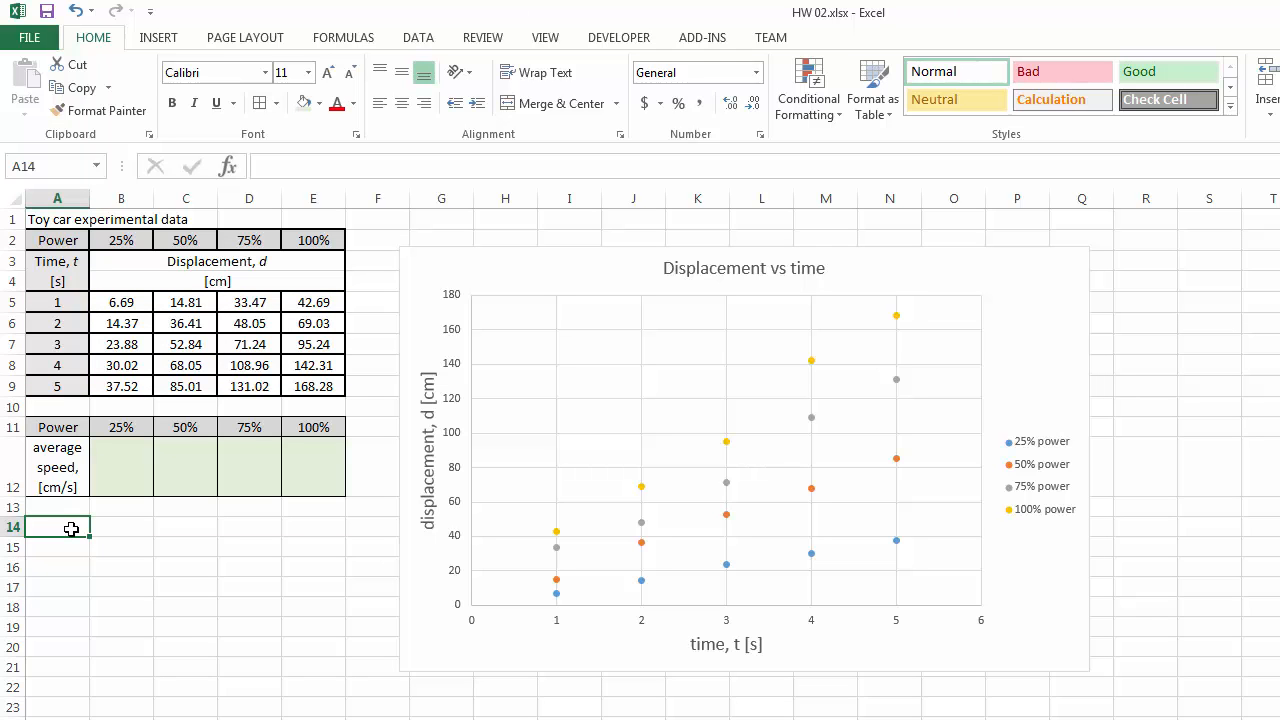
- Enter the note 'd=v*t' in cell A14
type("d")
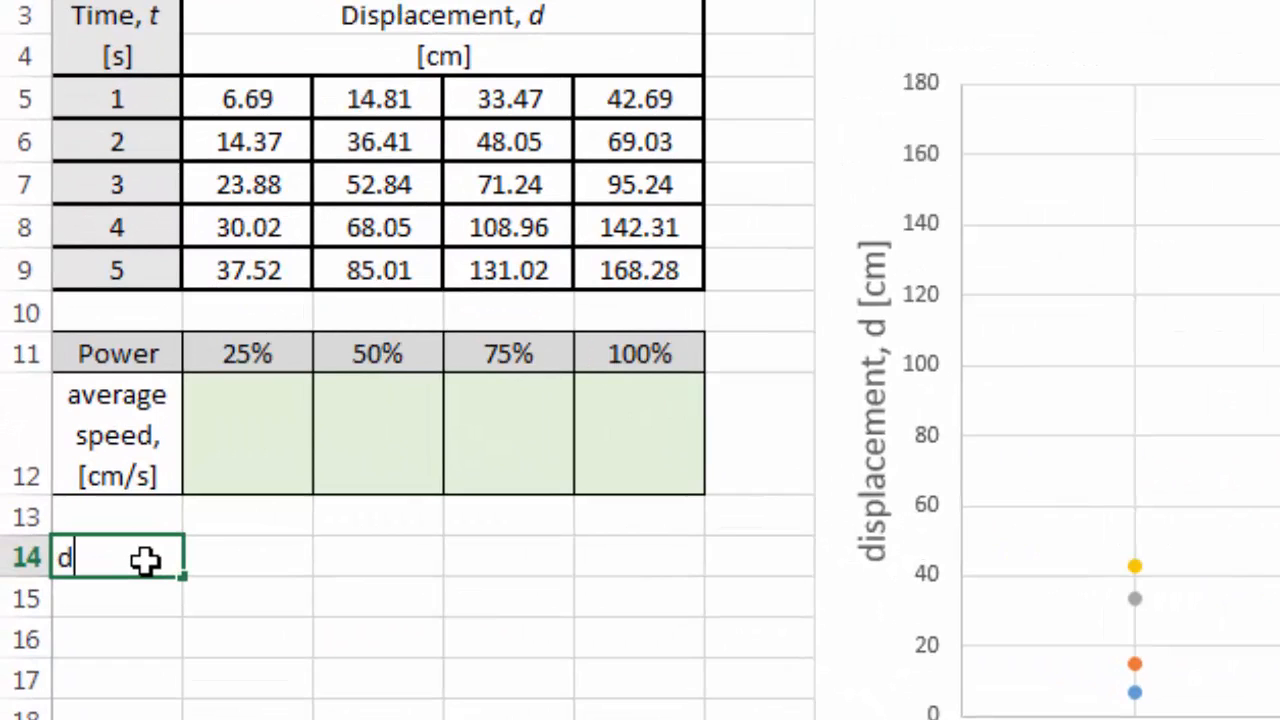
type("=")
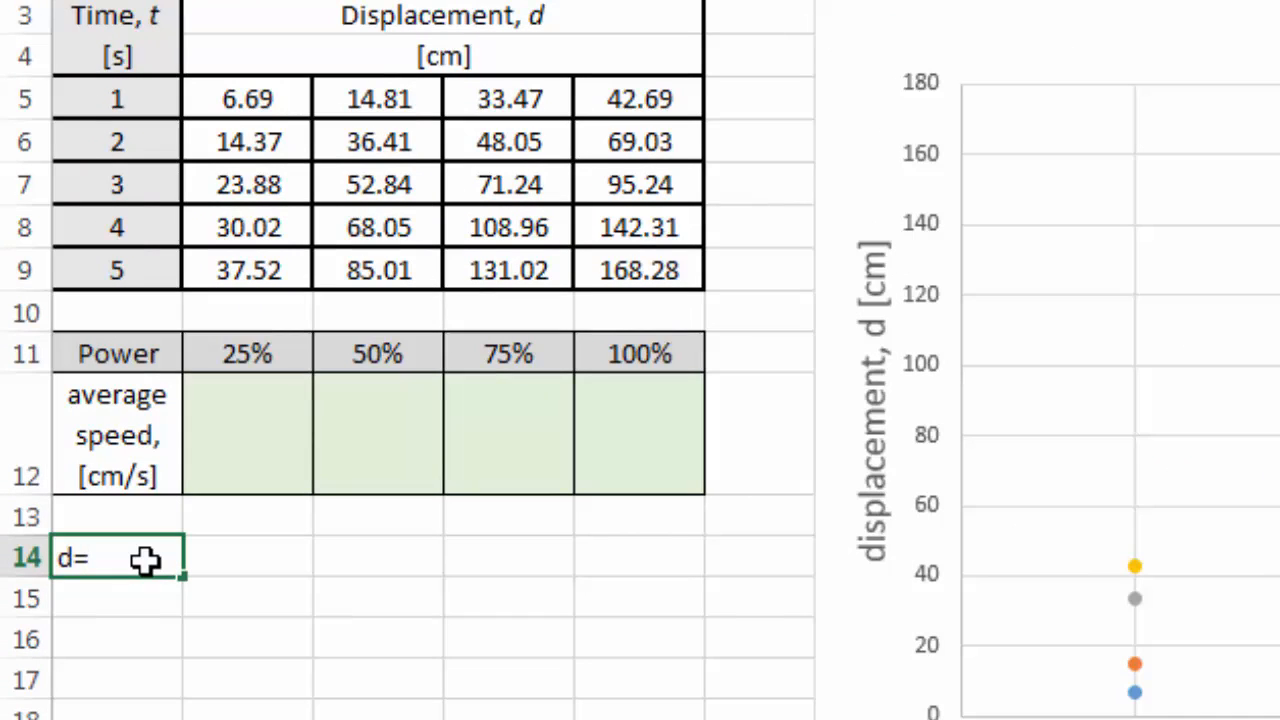
type("v")
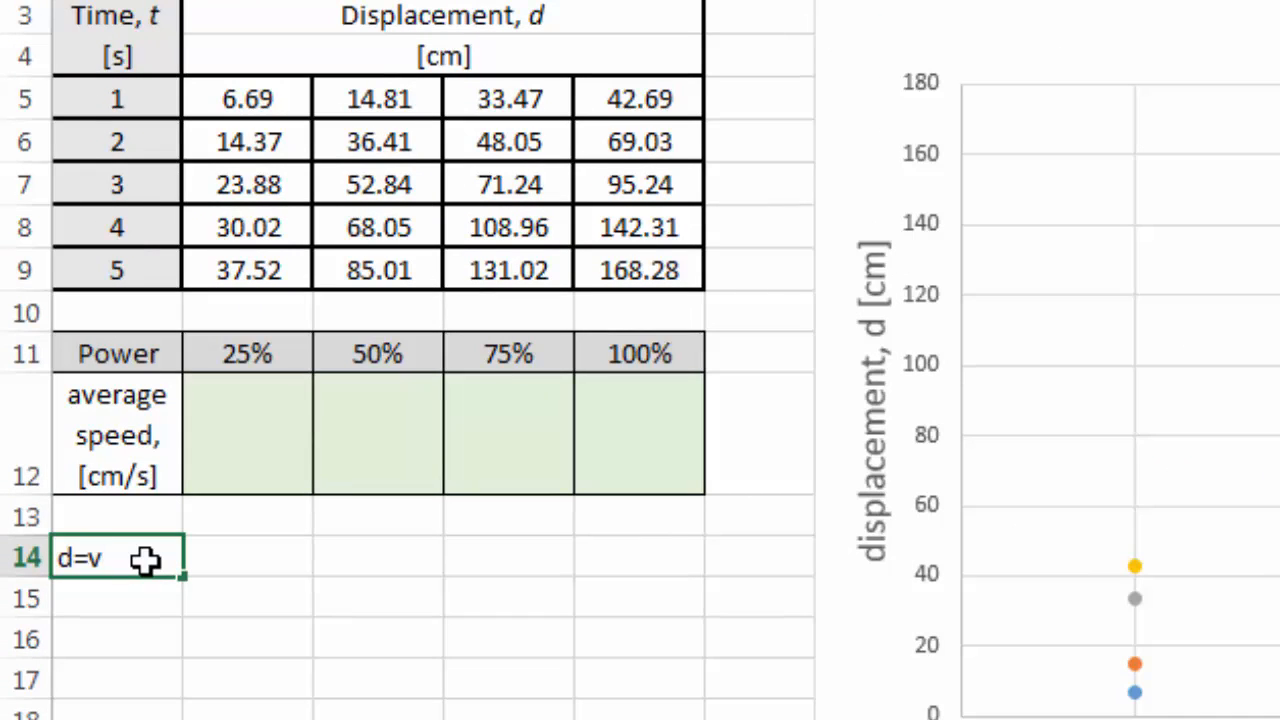
type("*")
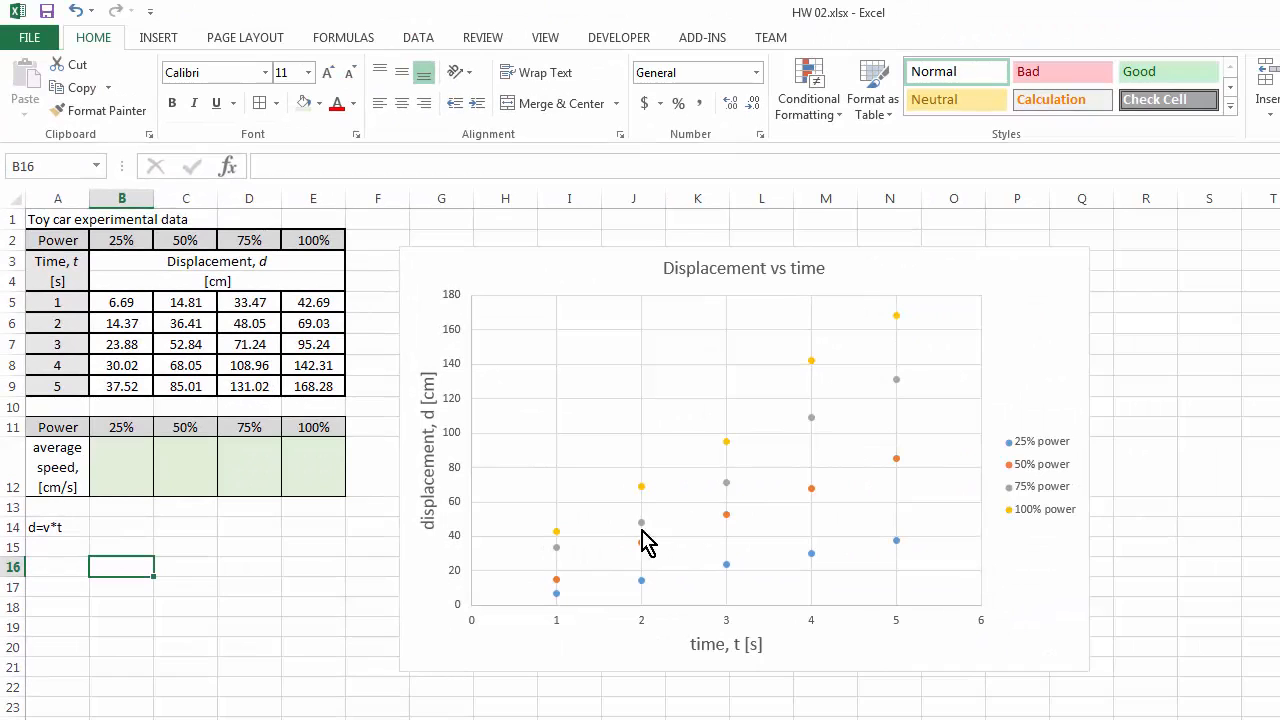
mouse_move(903, 553)
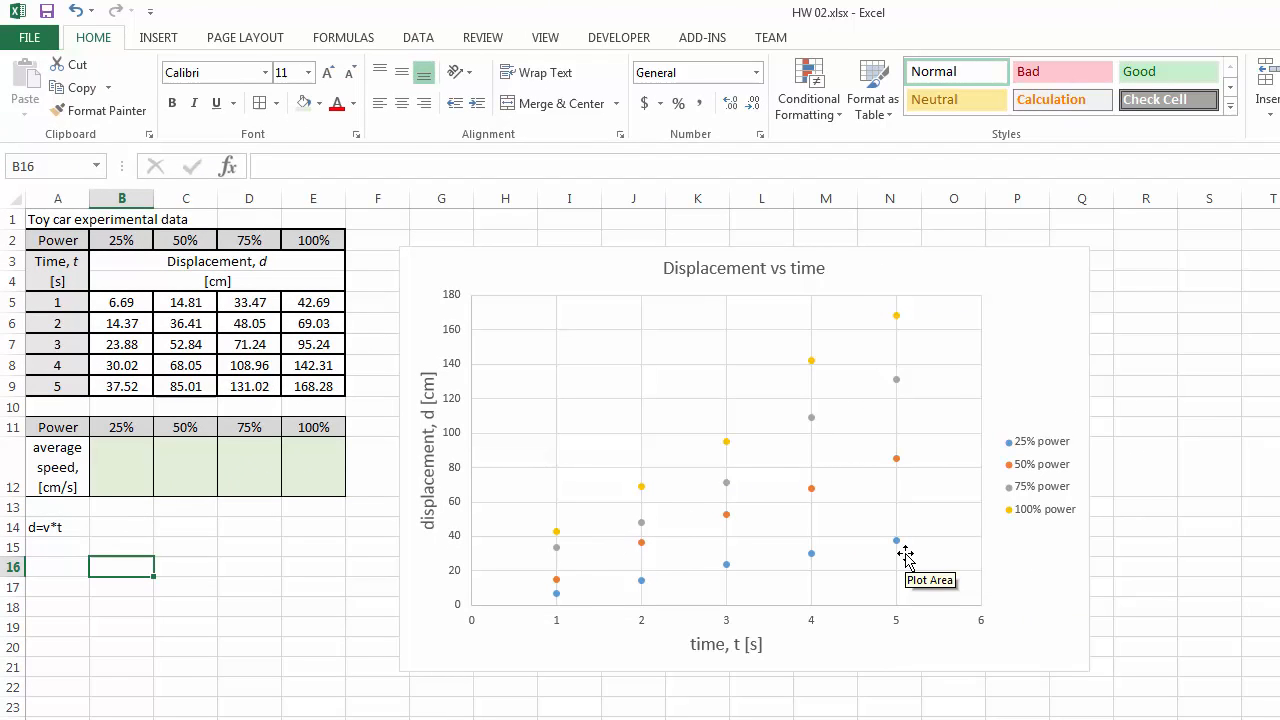
mouse_move(190, 591)
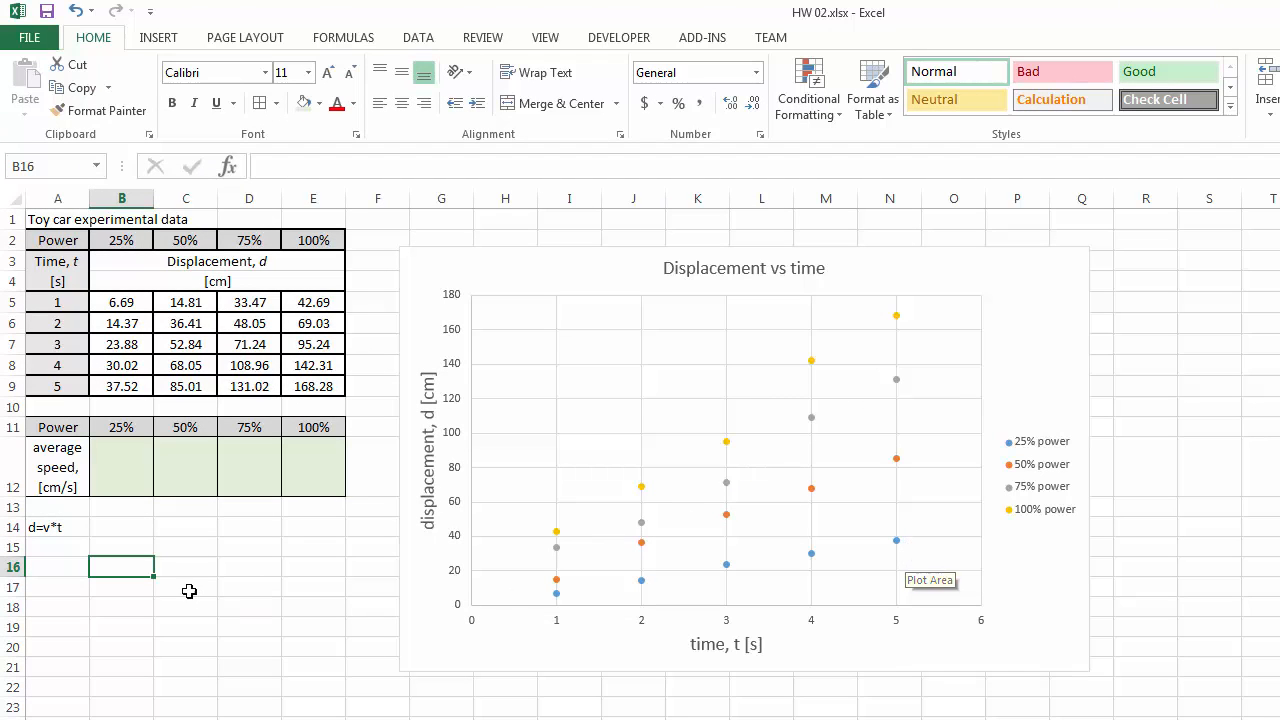
mouse_move(560, 550)
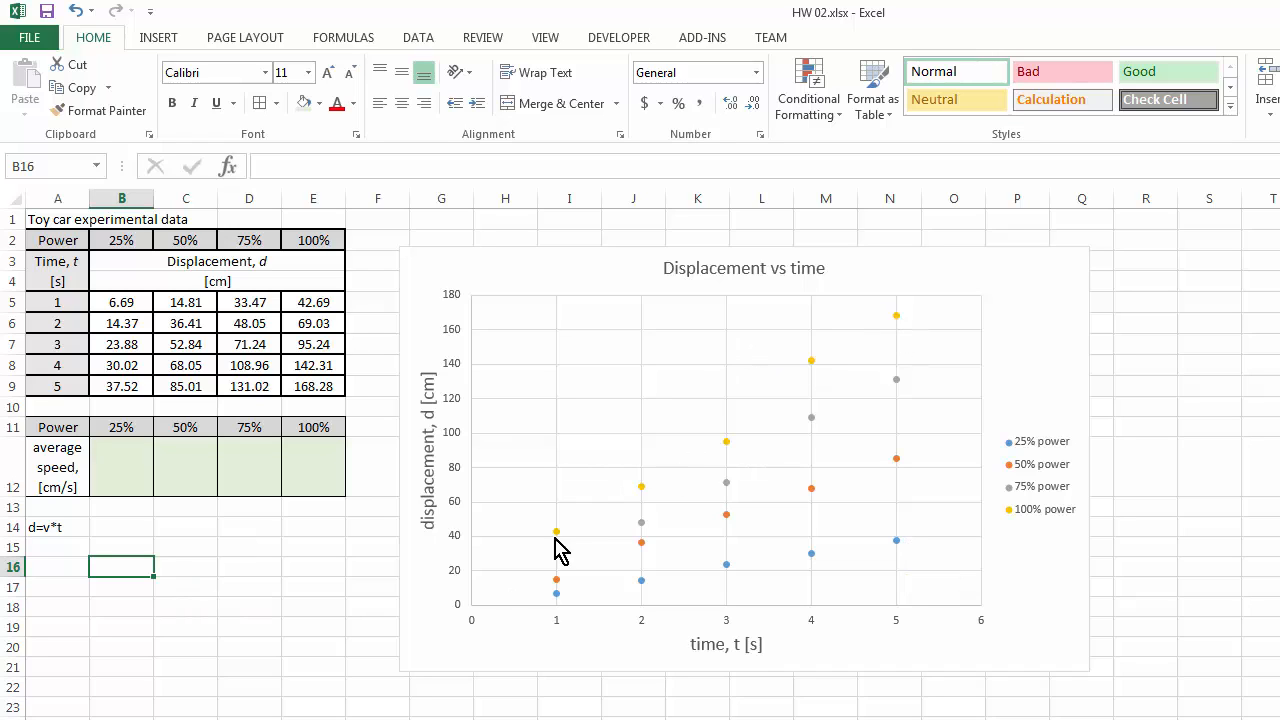
mouse_move(57, 546)
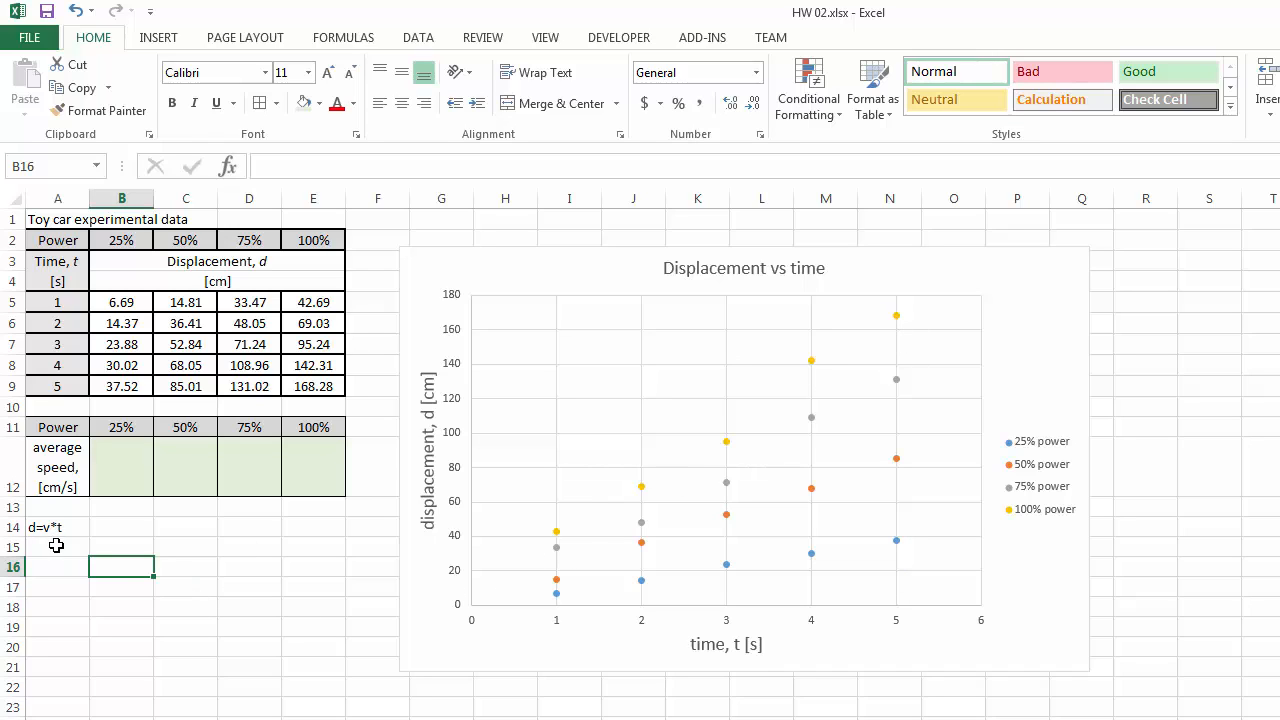
mouse_move(480, 580)
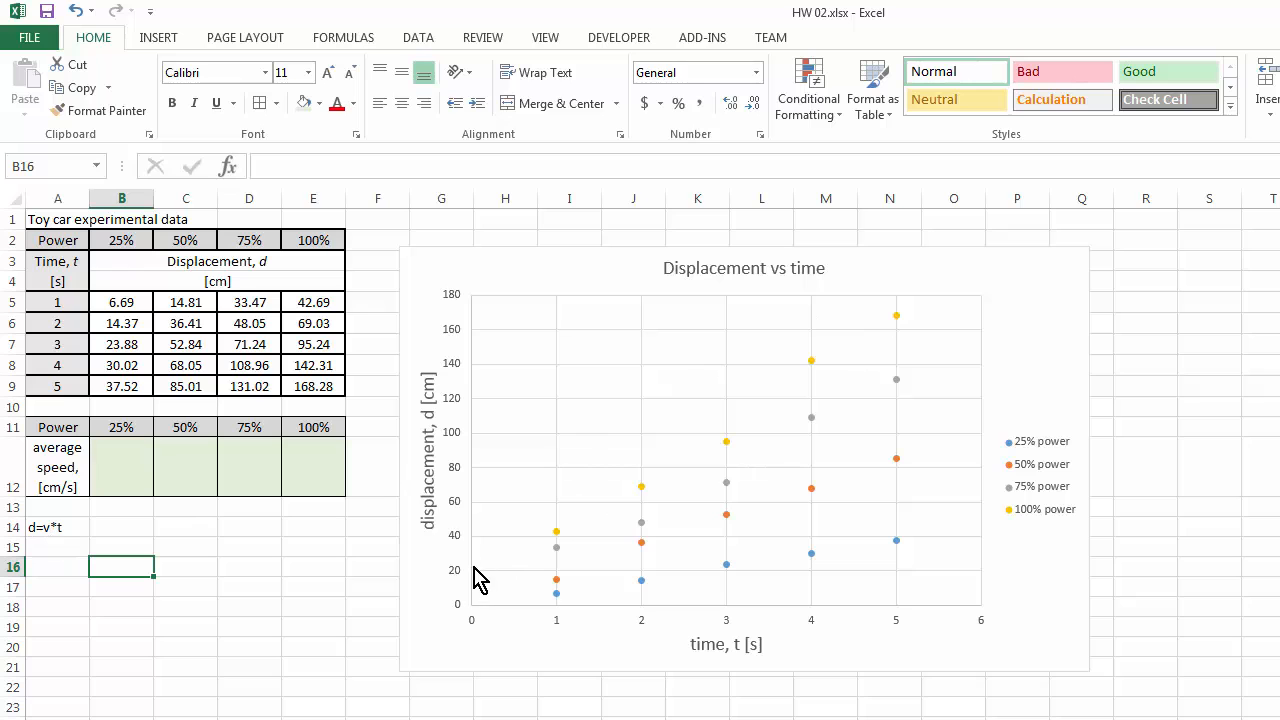
mouse_move(875, 380)
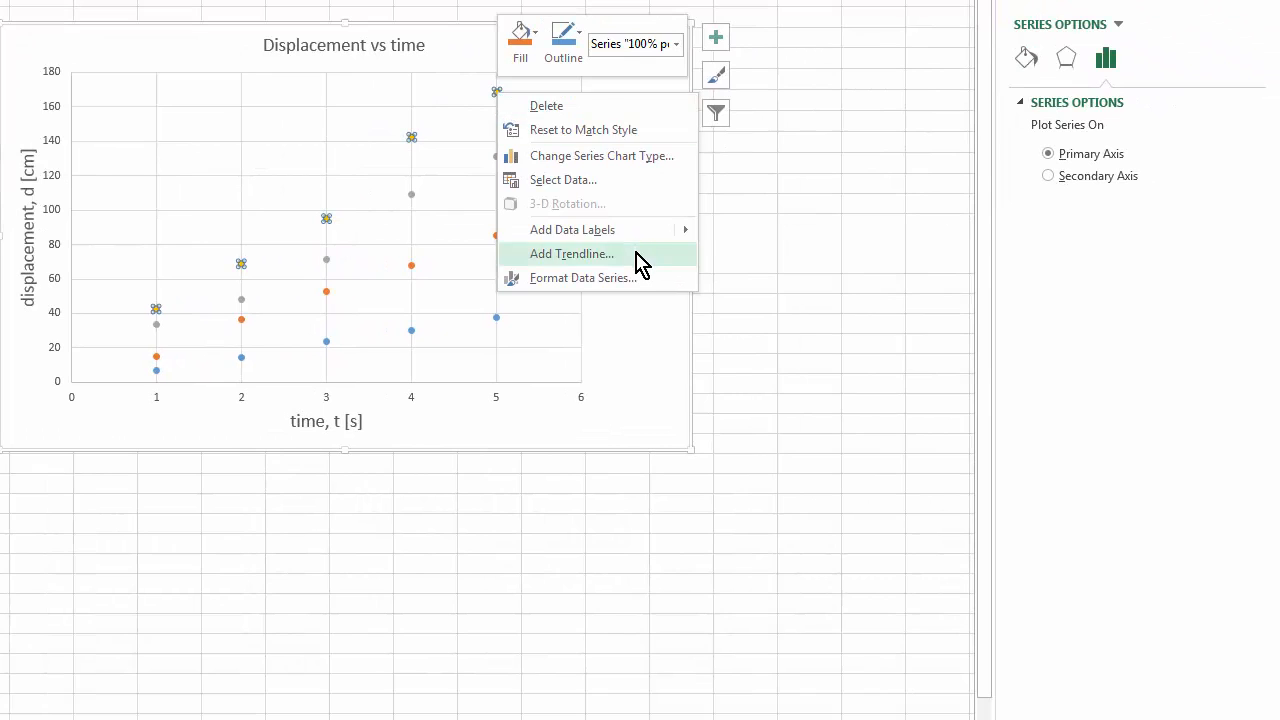
- Add a linear trendline to the 100% series, display its equation, and set intercept 0
left_click(571, 253)
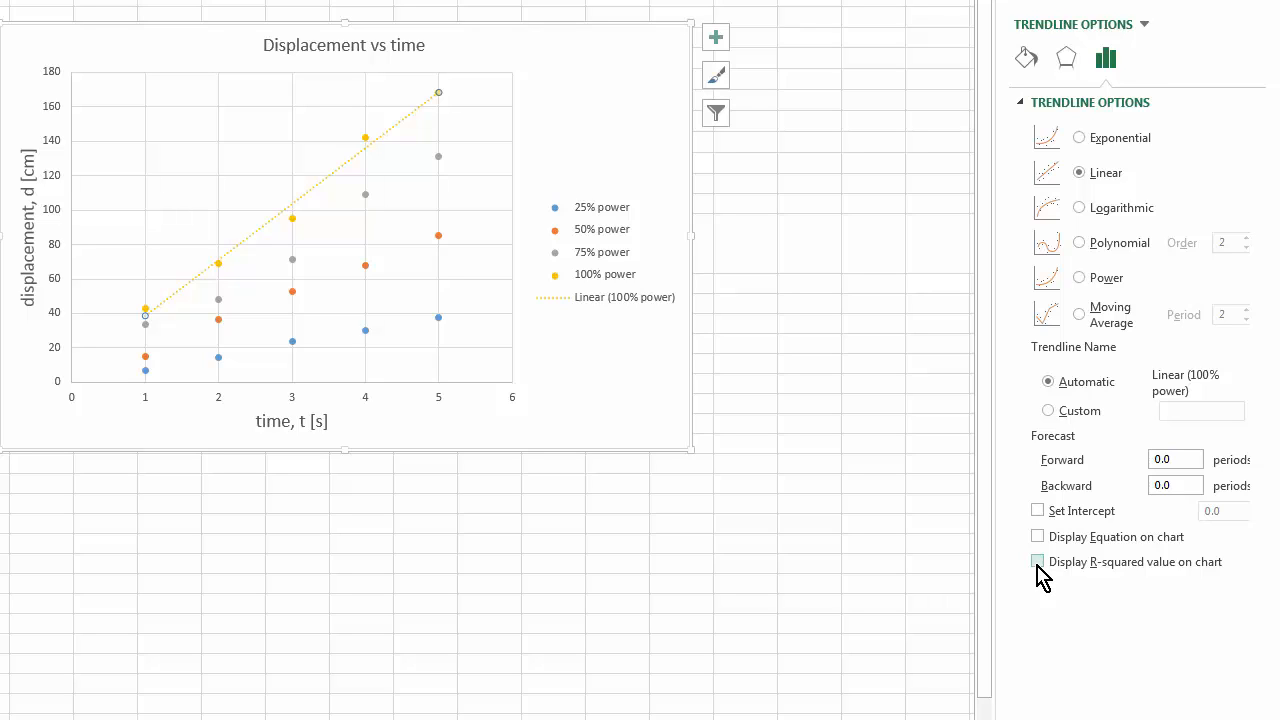
left_click(1037, 537)
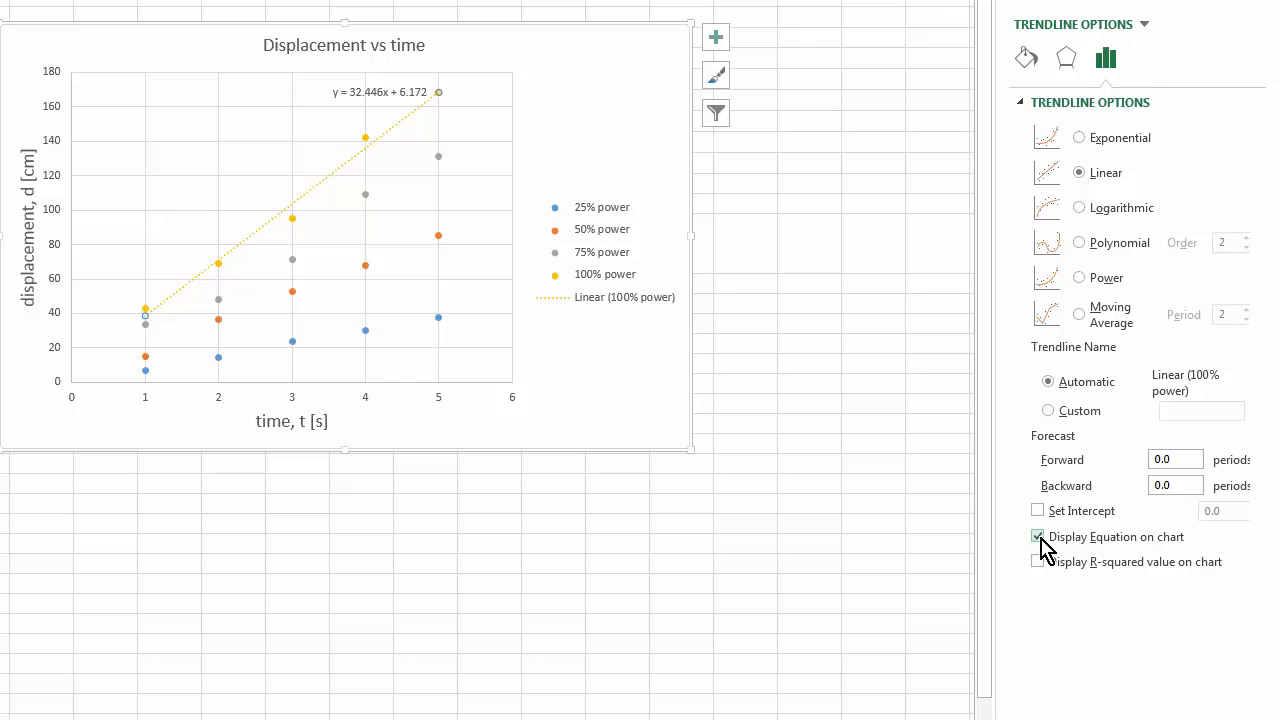
left_click(1037, 537)
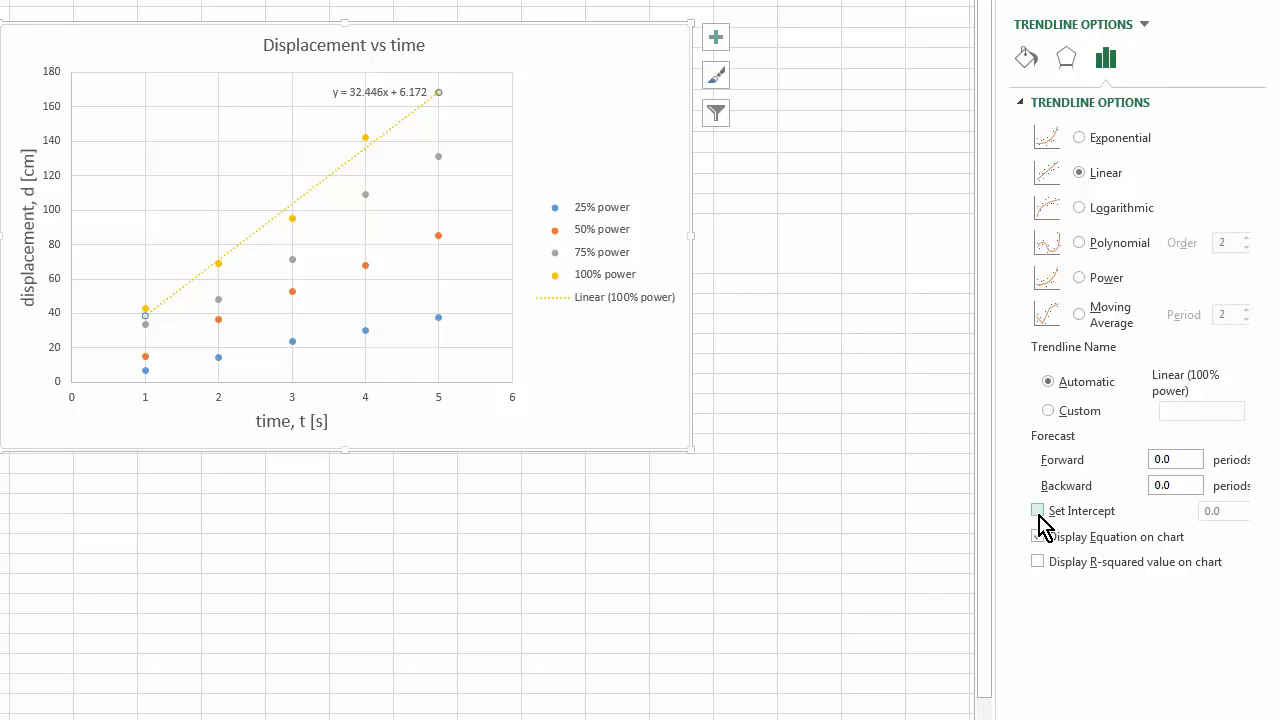
left_click(1037, 510)
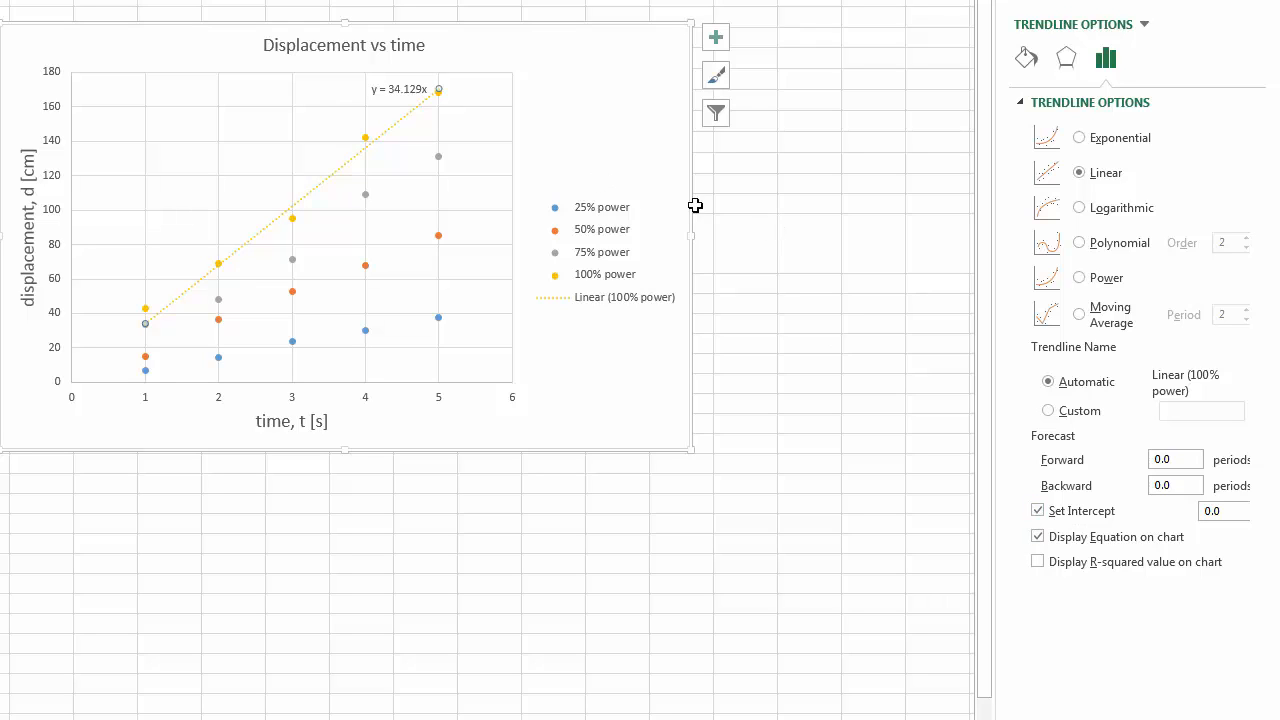
mouse_move(634, 404)
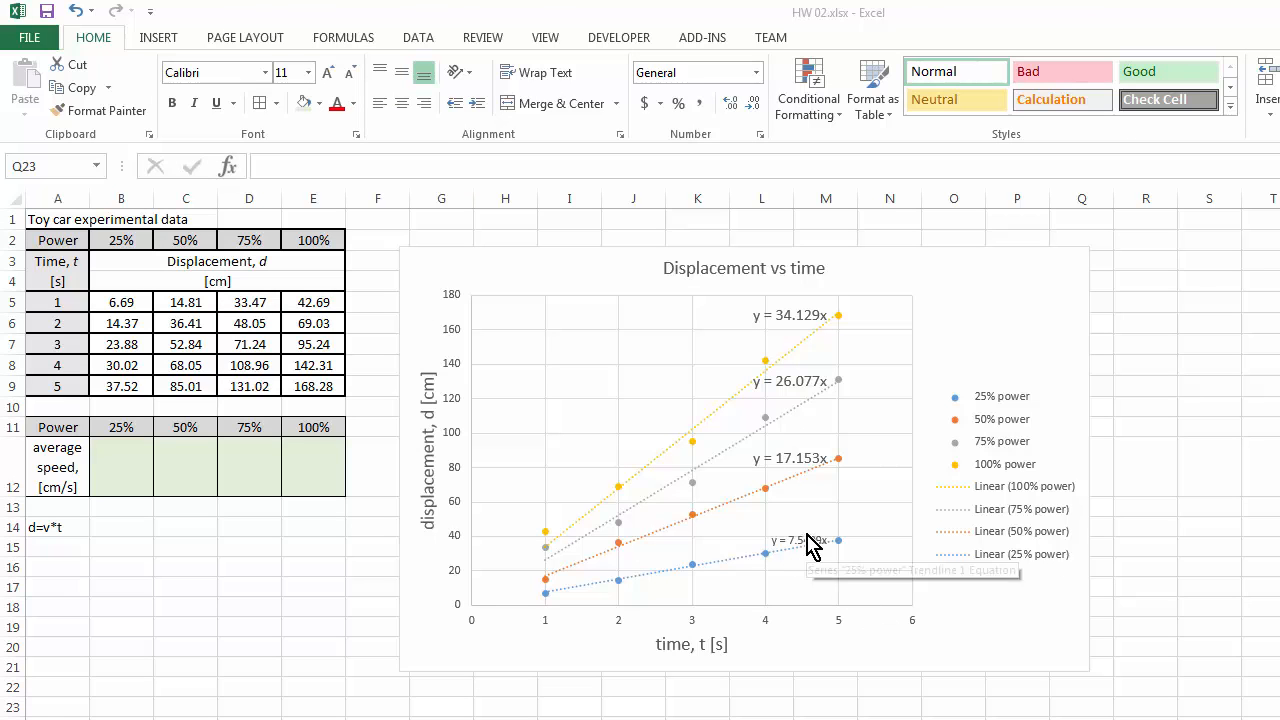
- Enlarge the trendline equation font and move the 34.129x label to its line's end
right_click(793, 540)
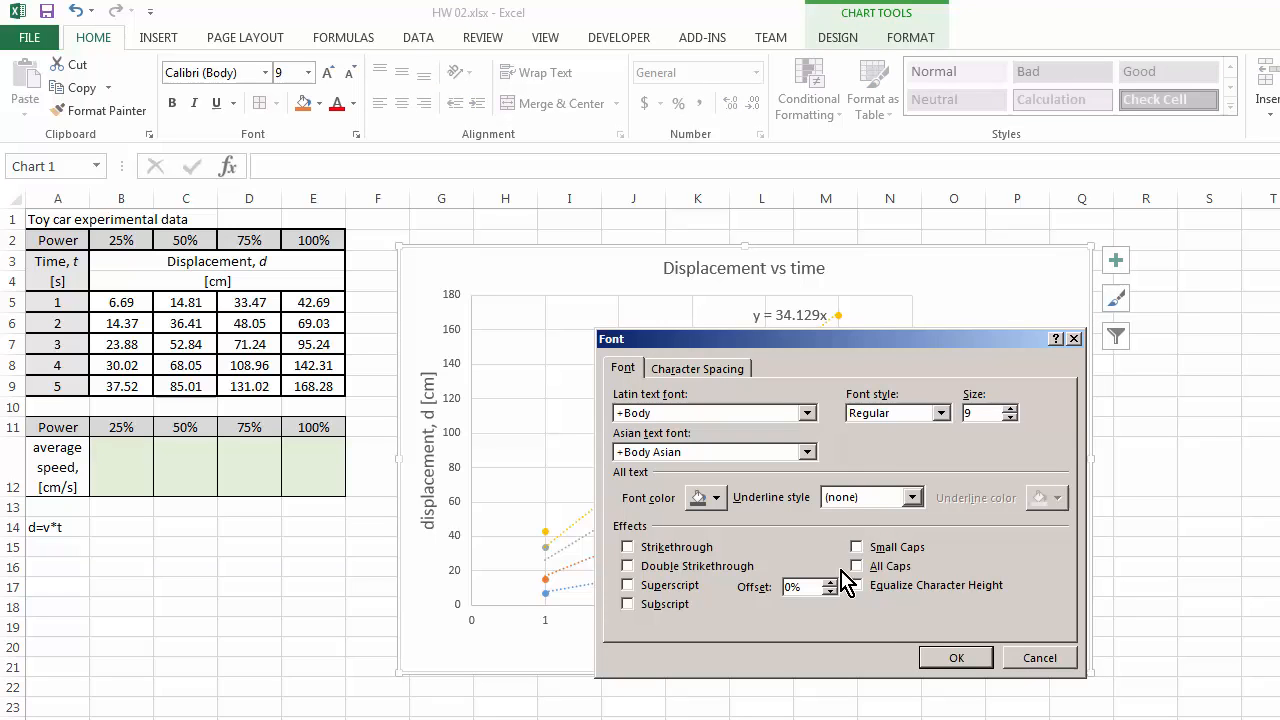
left_click(955, 657)
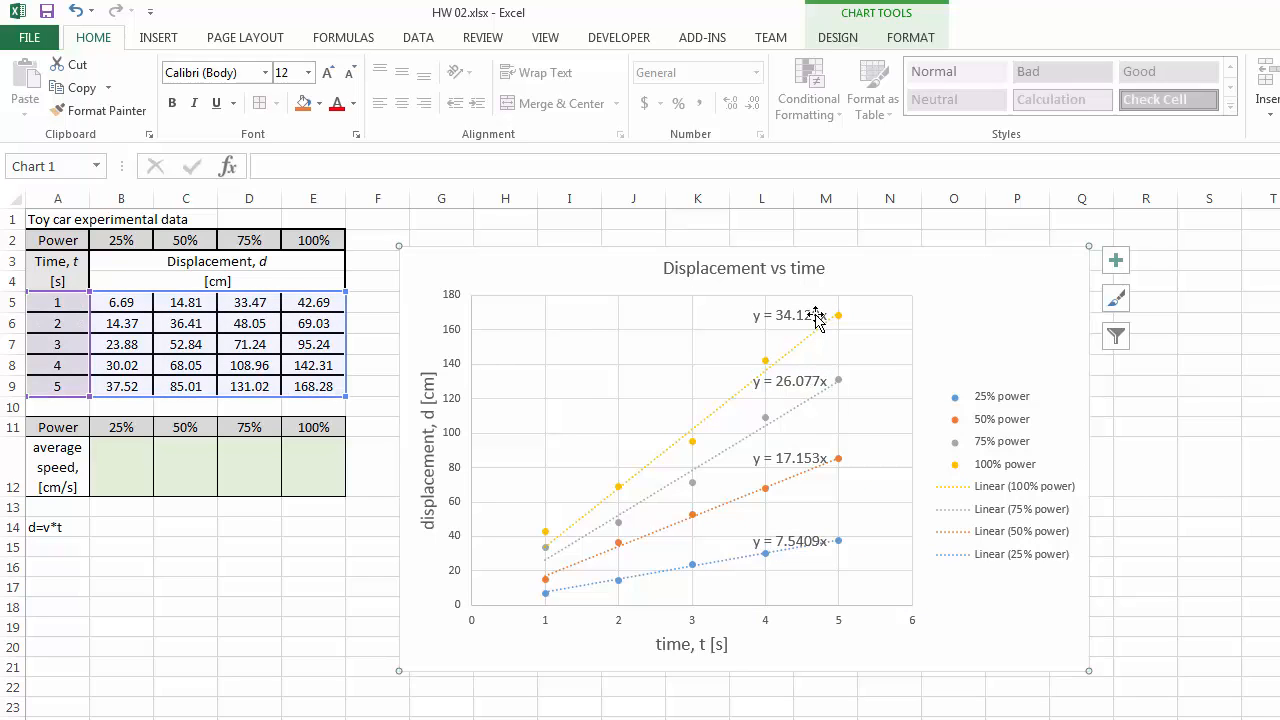
left_click(793, 315)
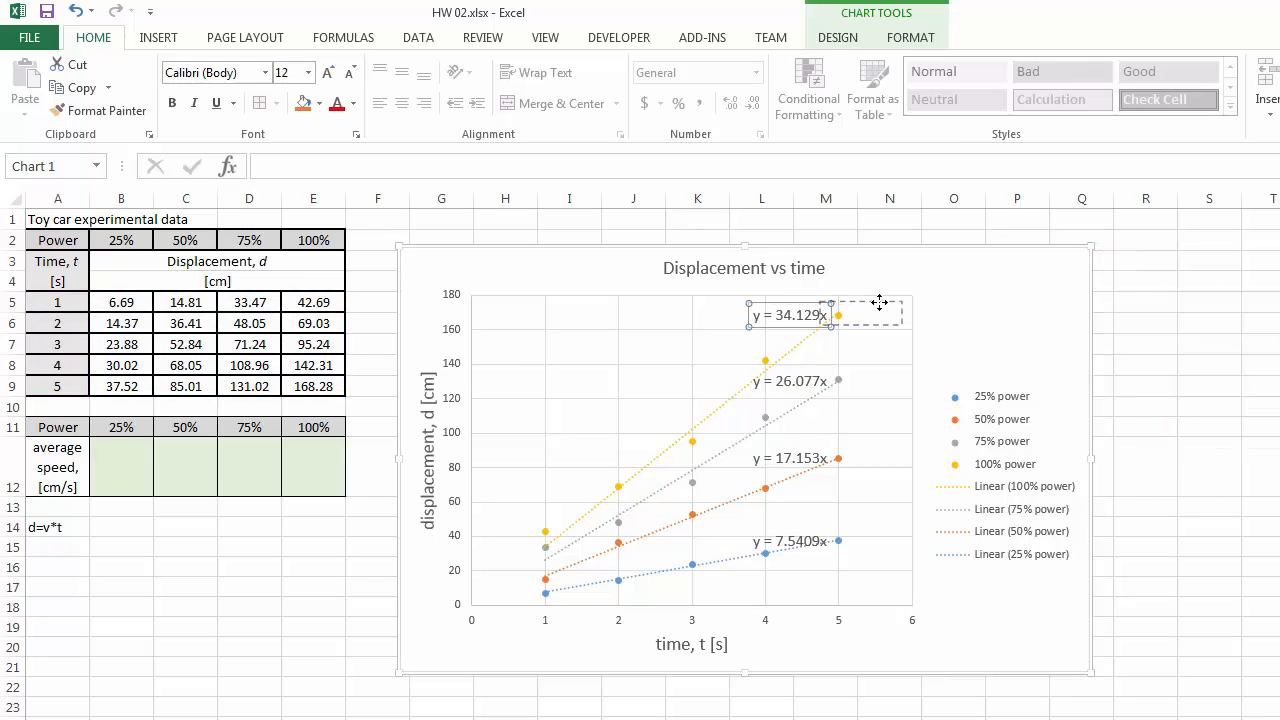
left_click_drag(790, 315, 862, 313)
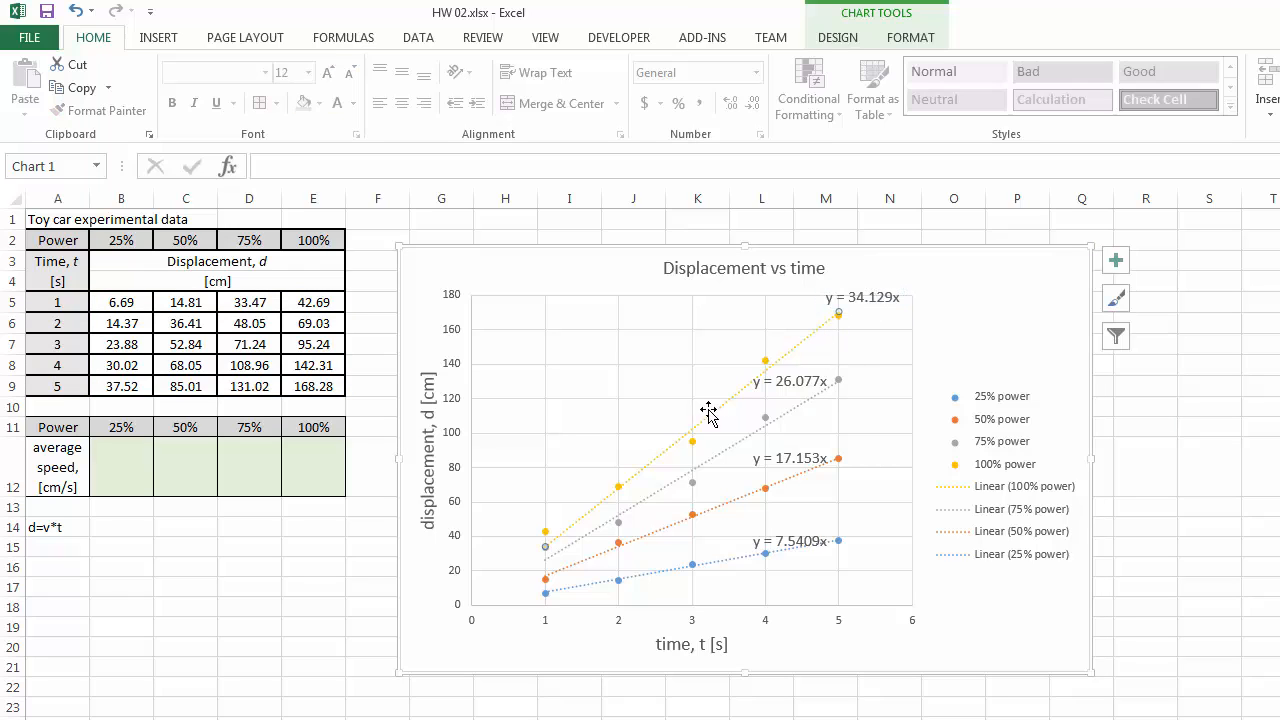
- Move the 26.077x and 7.5409x labels to their line ends and enter 34.1 in B12
left_click(792, 381)
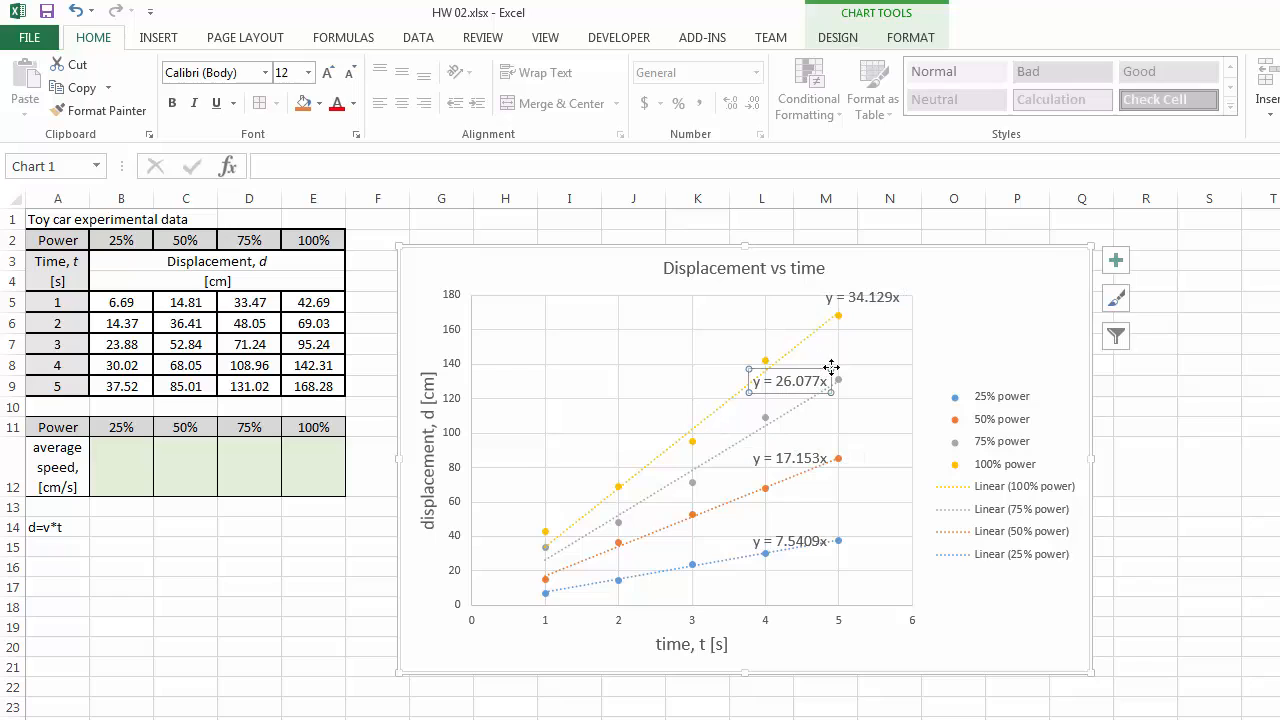
left_click_drag(790, 380, 885, 363)
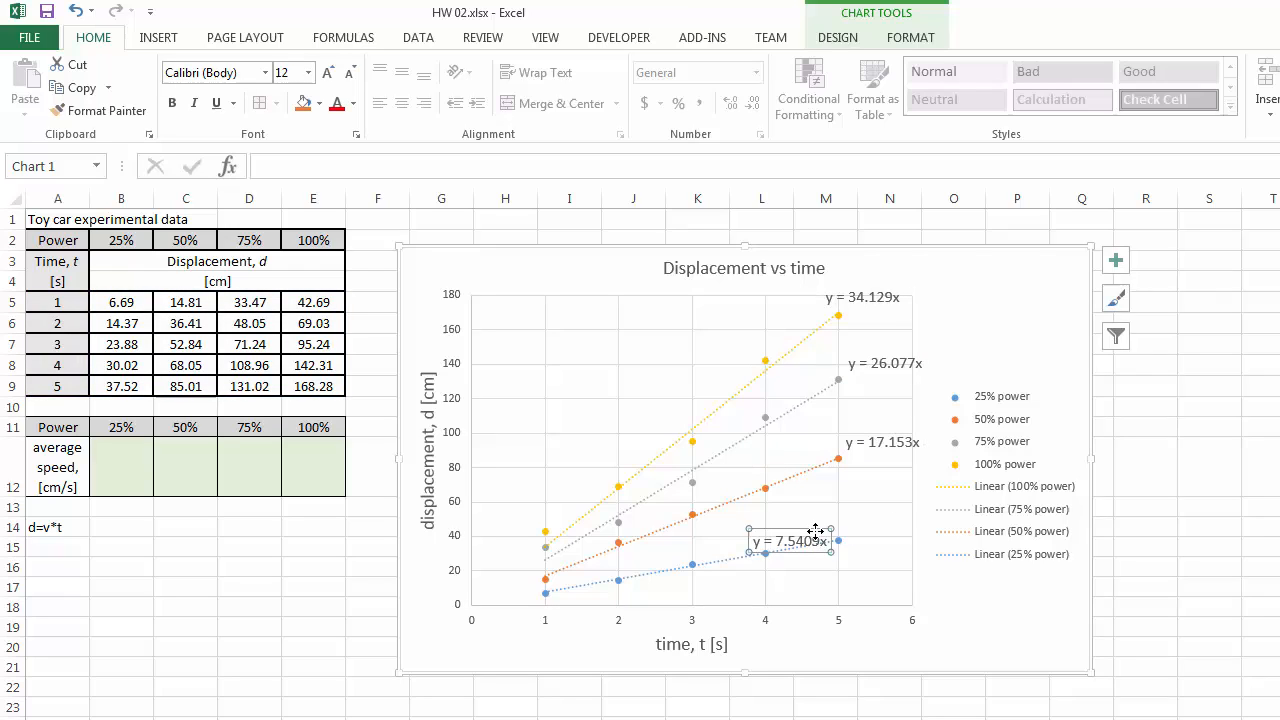
left_click_drag(793, 541, 875, 525)
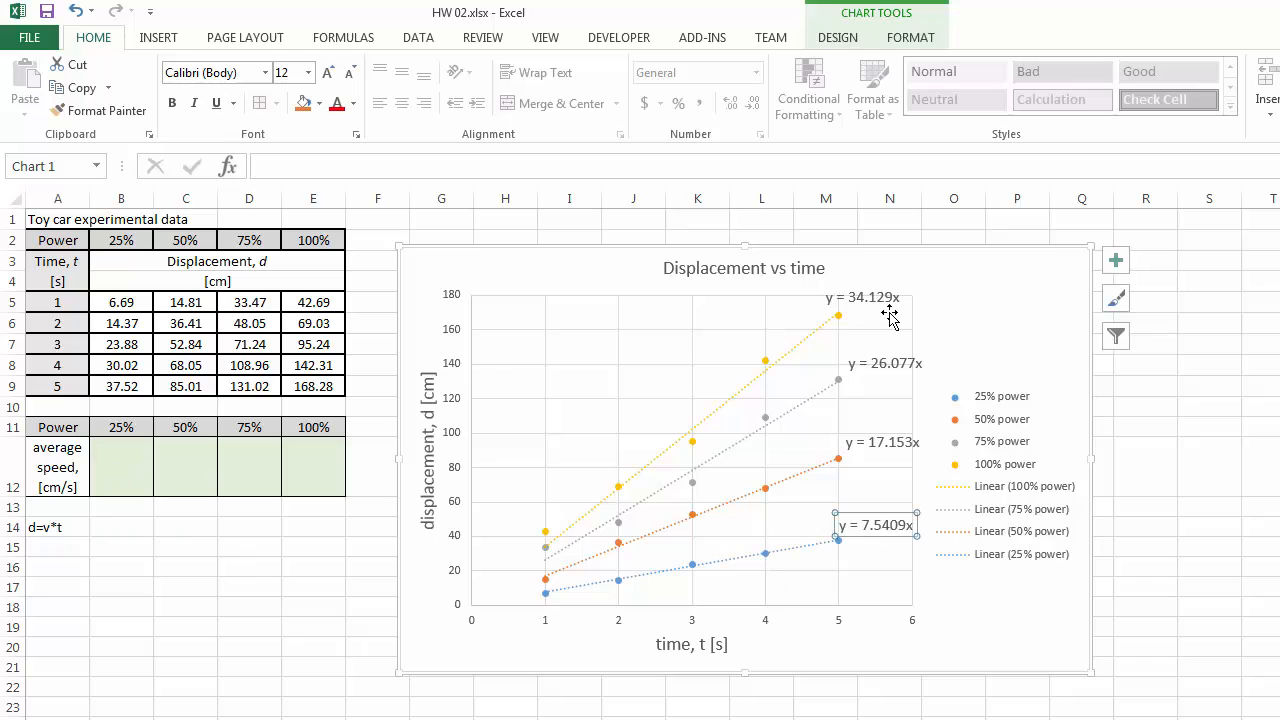
left_click(121, 467)
type("34.1")
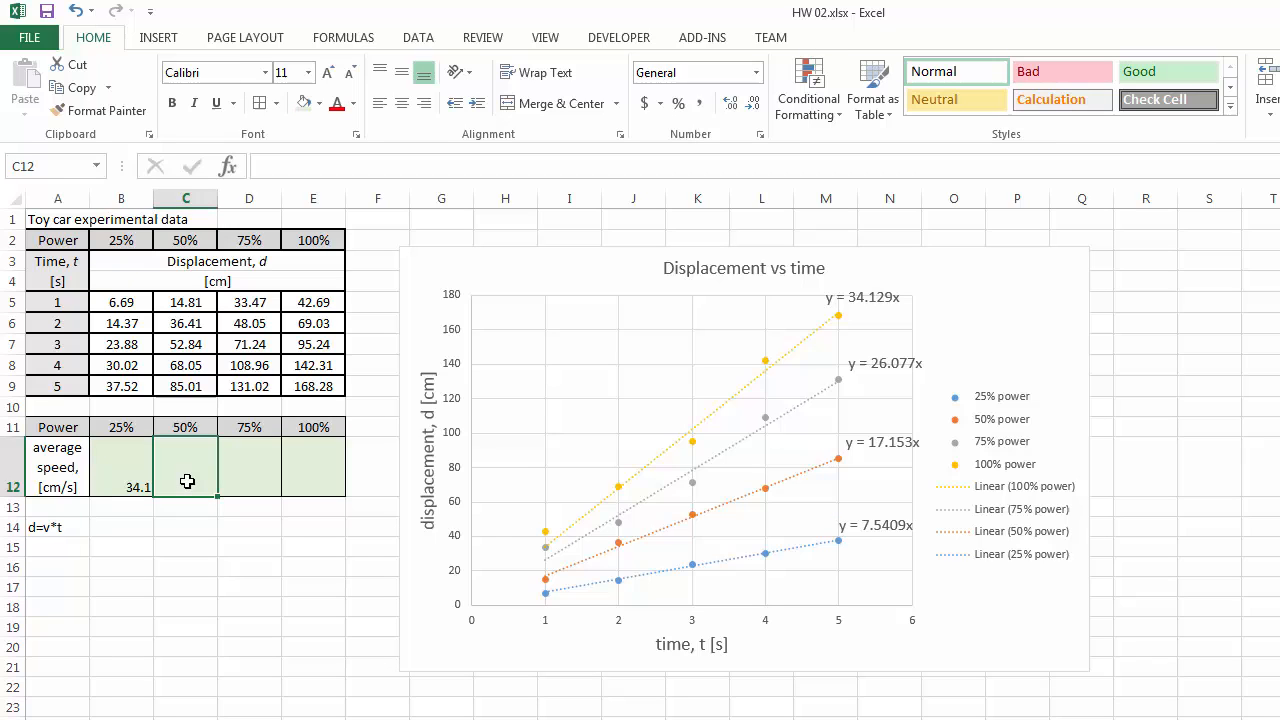
- Enter the average speeds 26.1, 17.1 and 7.5 in row 12
type("26.")
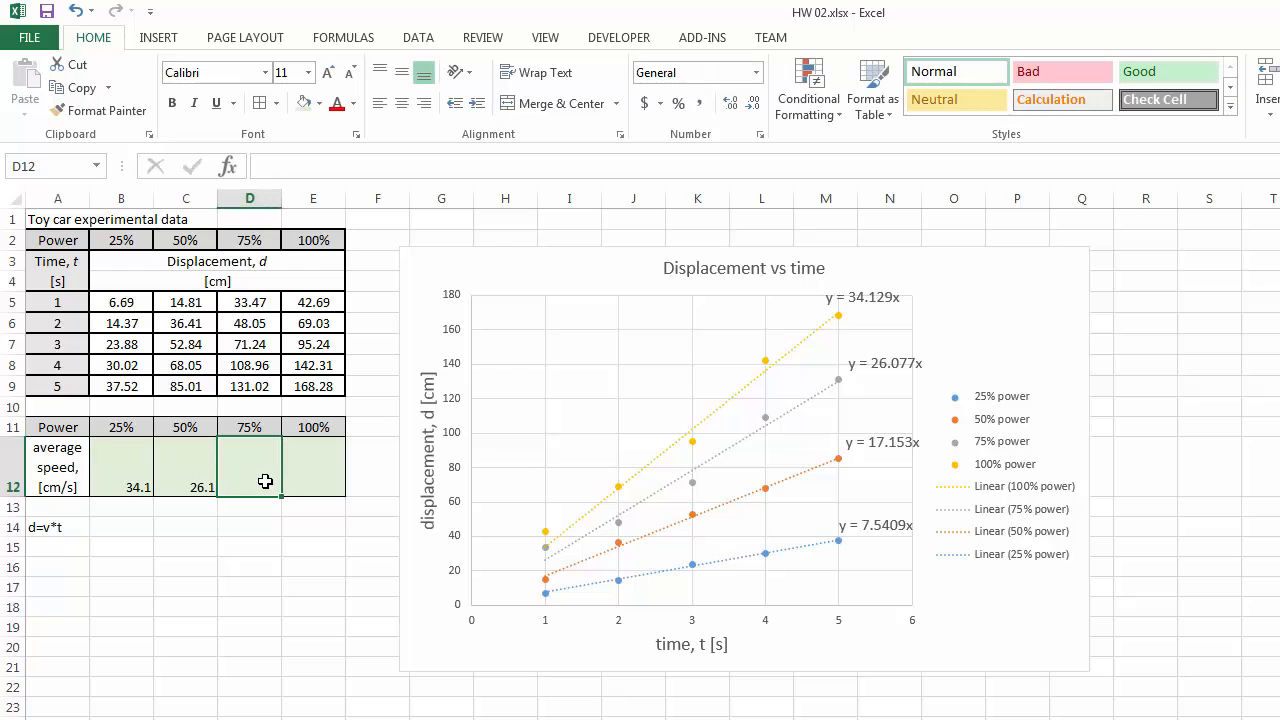
type("17.1")
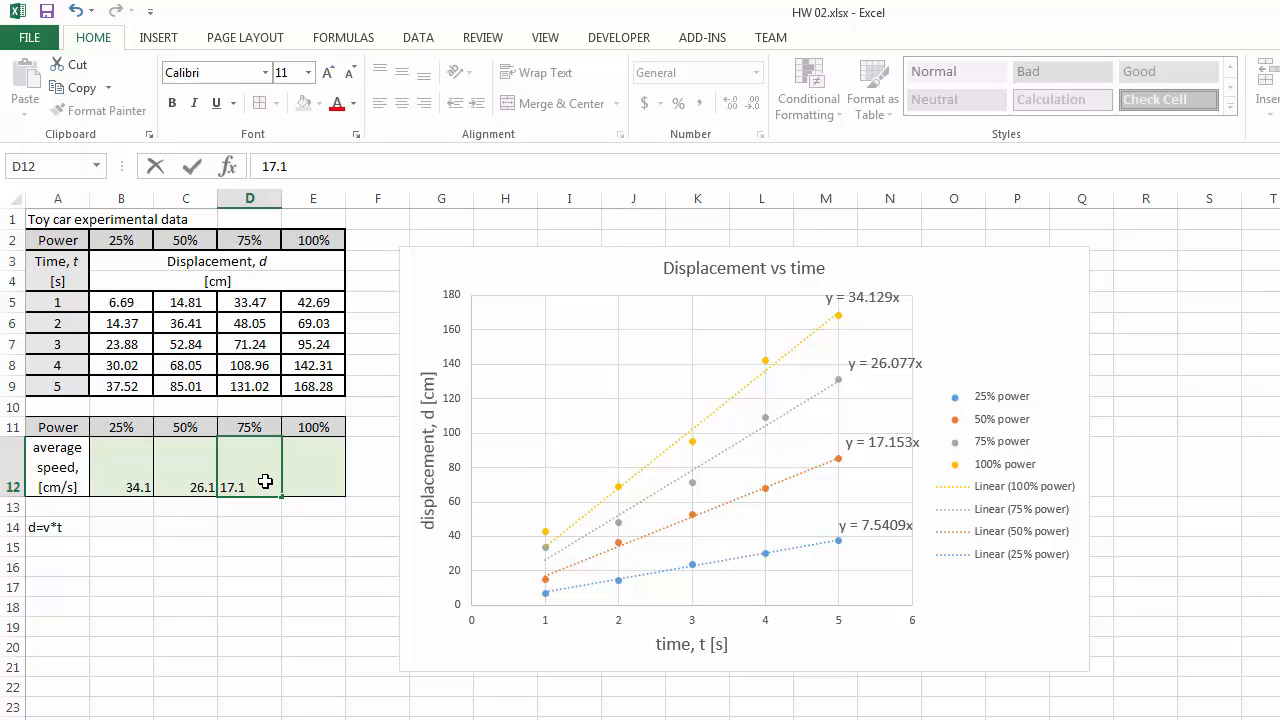
left_click(313, 487)
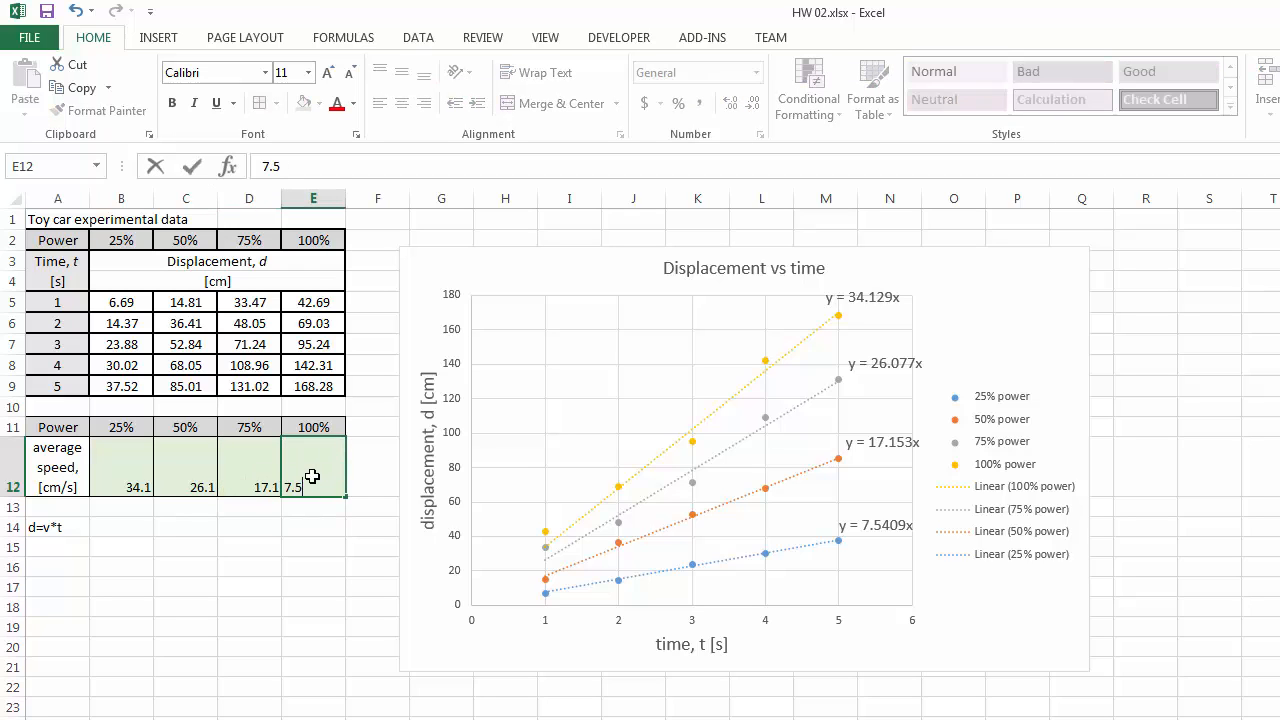
left_click(862, 297)
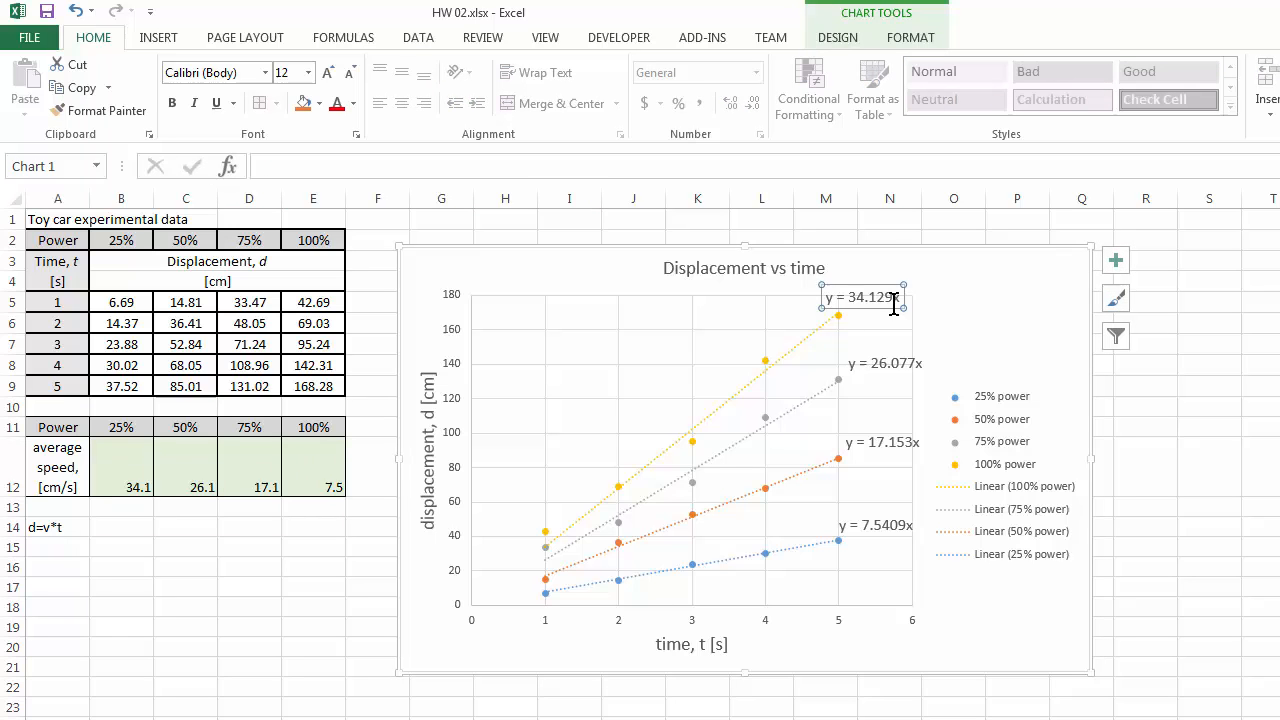
- Format the 34.129x label as Number with 1 decimal place and center B12:E12
right_click(870, 300)
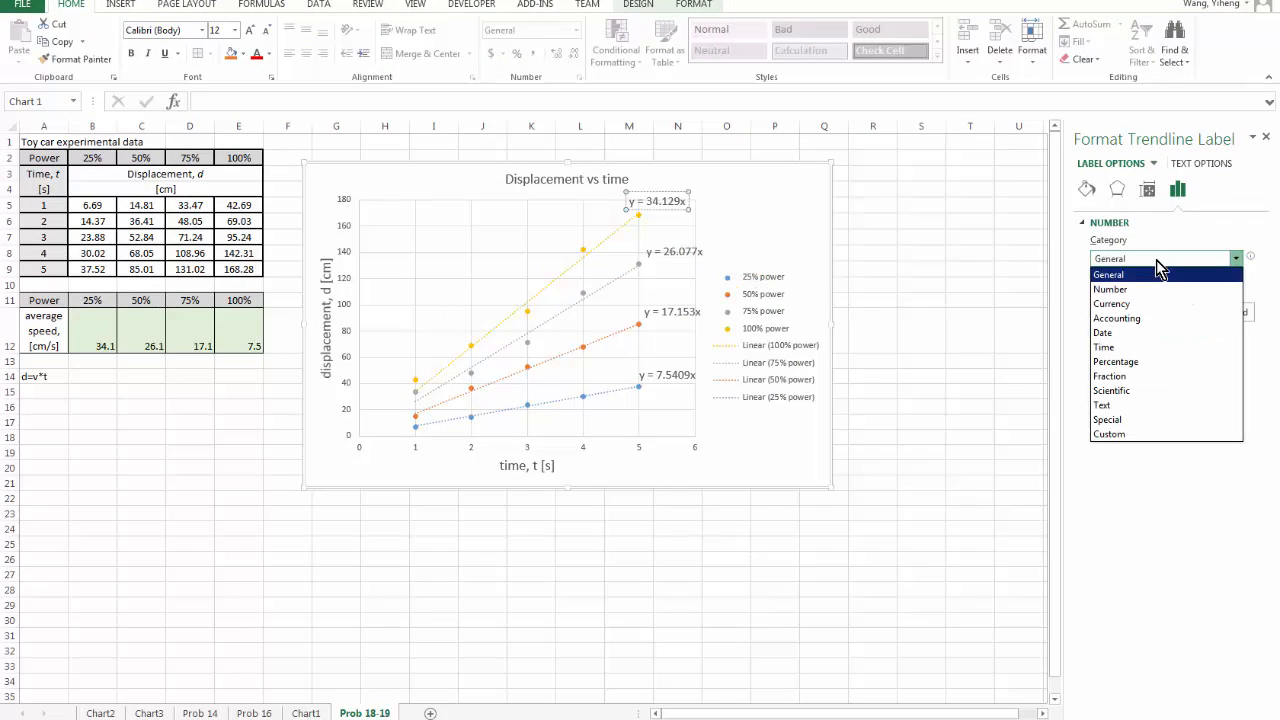
left_click(1110, 289)
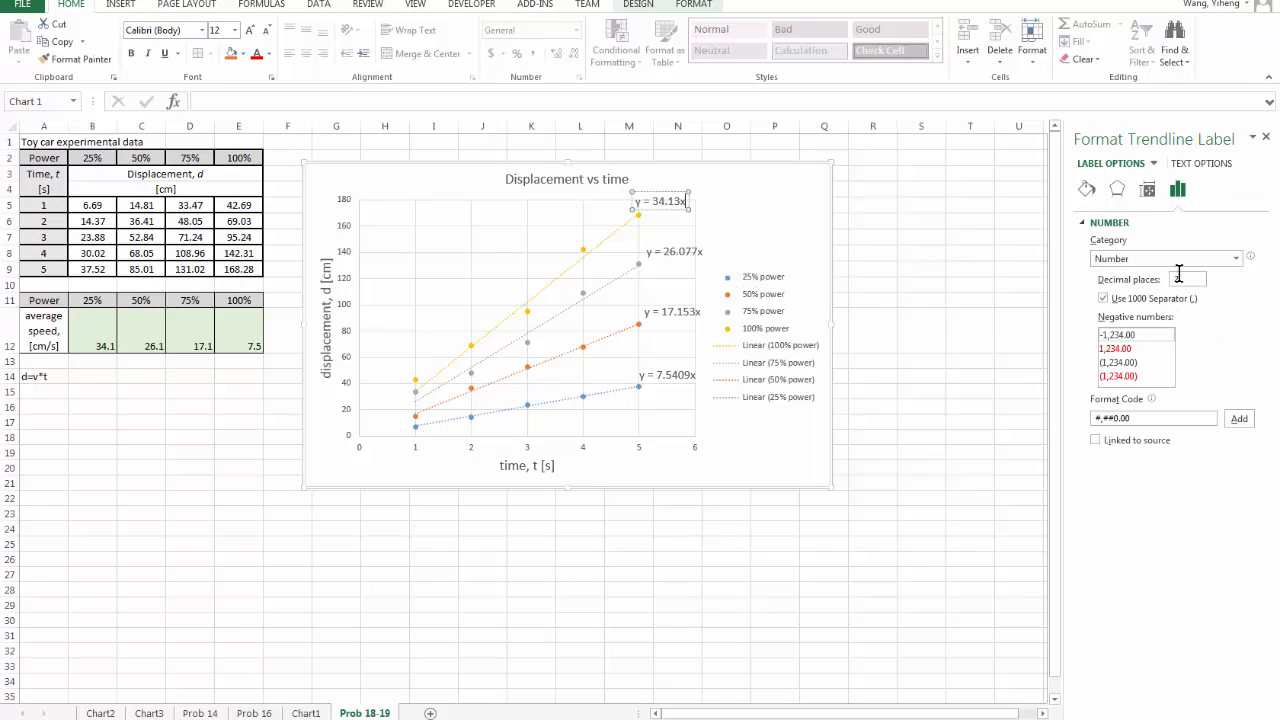
type("1")
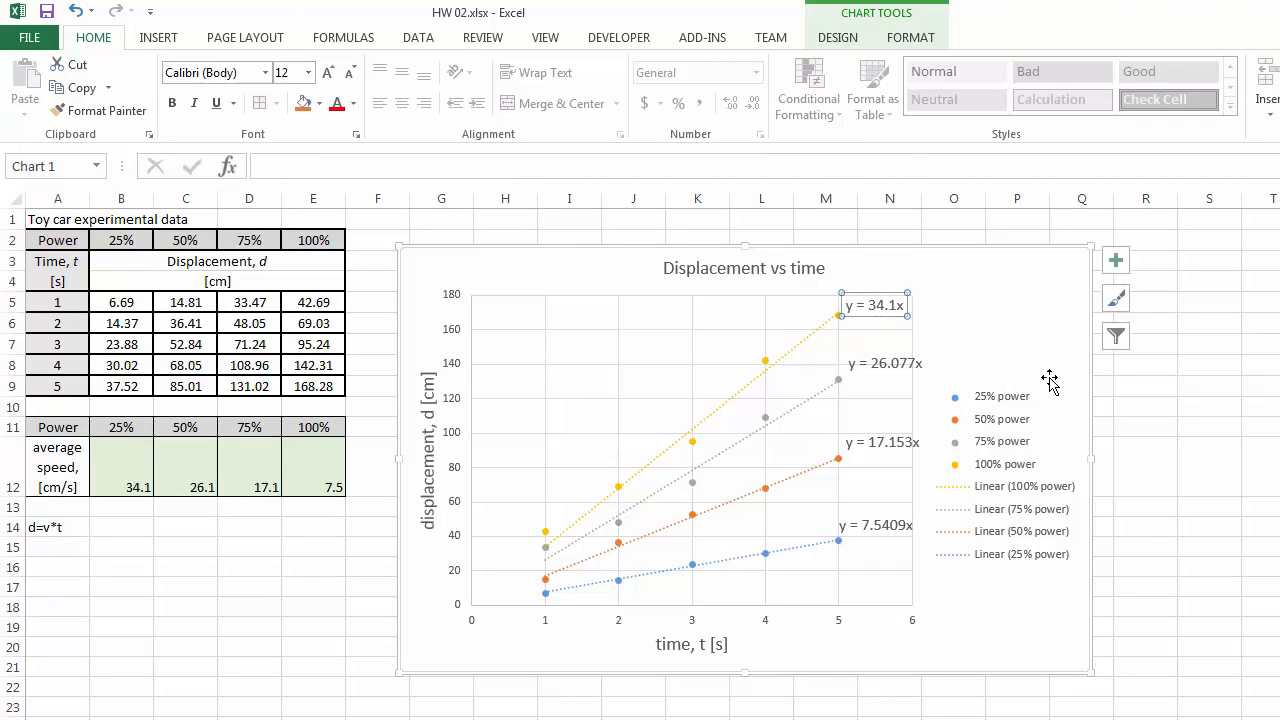
left_click(1209, 466)
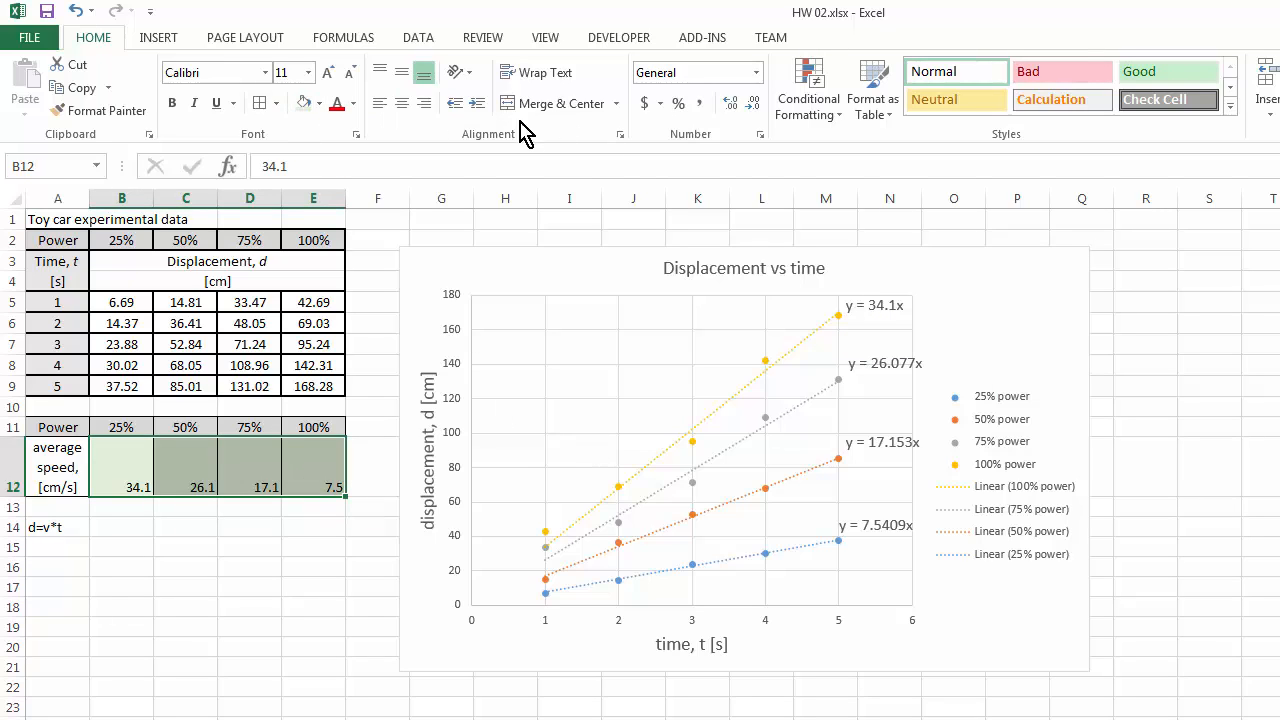
left_click(401, 72)
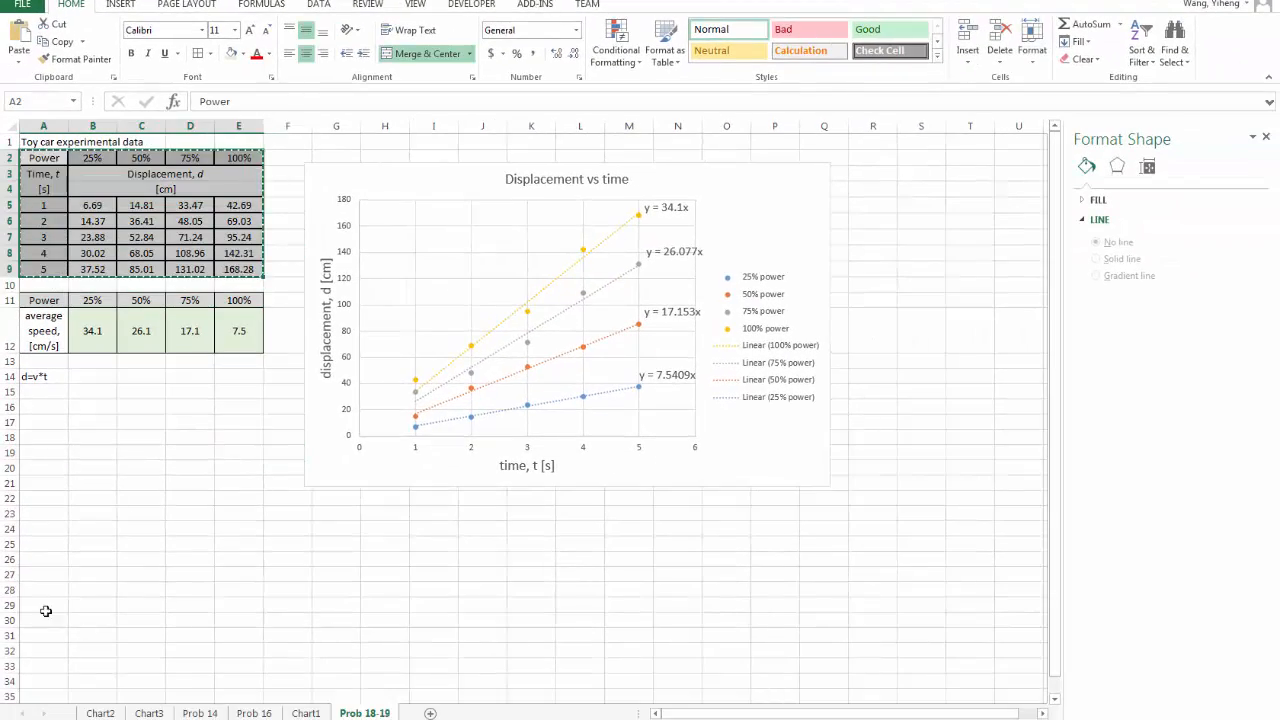
- Paste the copied displacement table at A27 and select the copy
key("Ctrl+V")
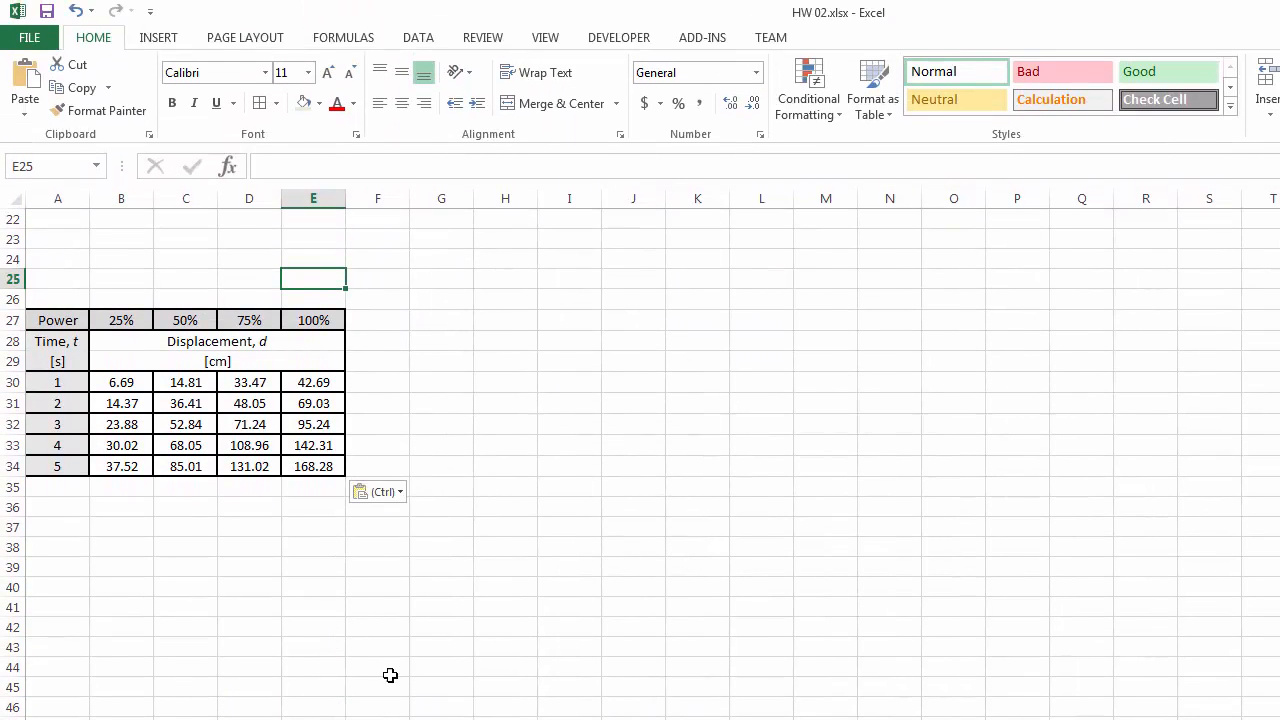
left_click(377, 647)
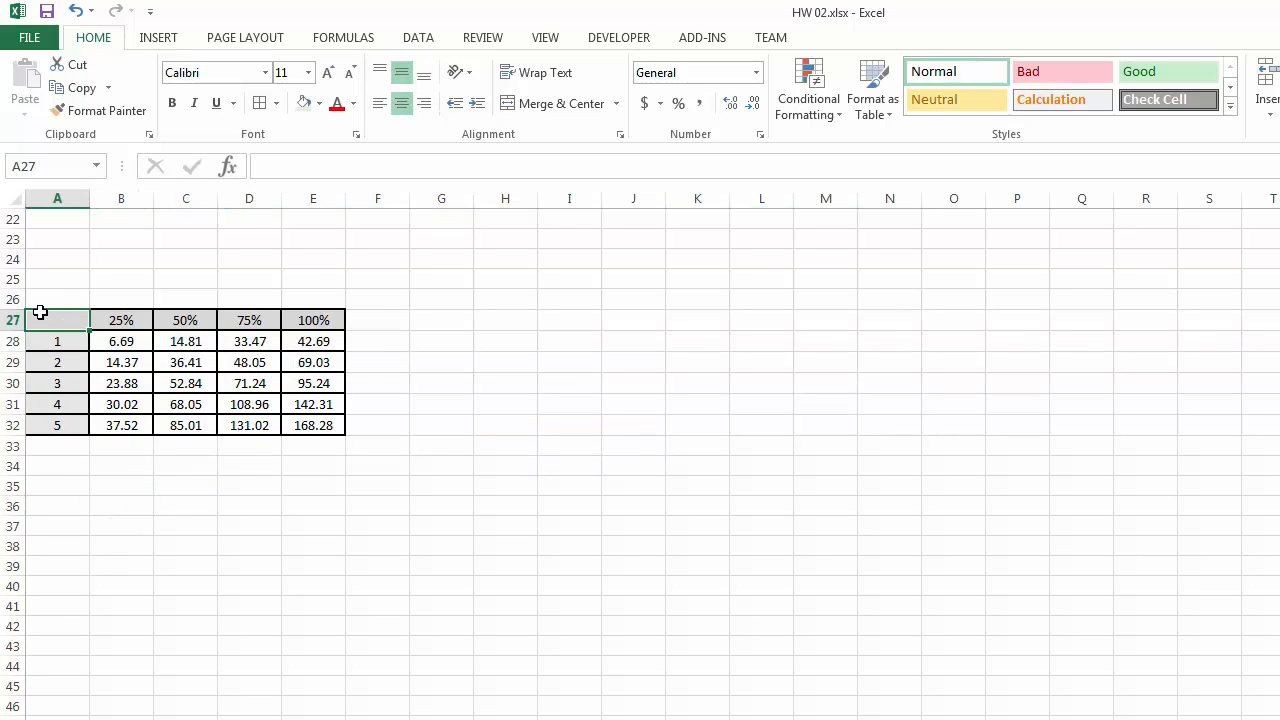
left_click(185, 465)
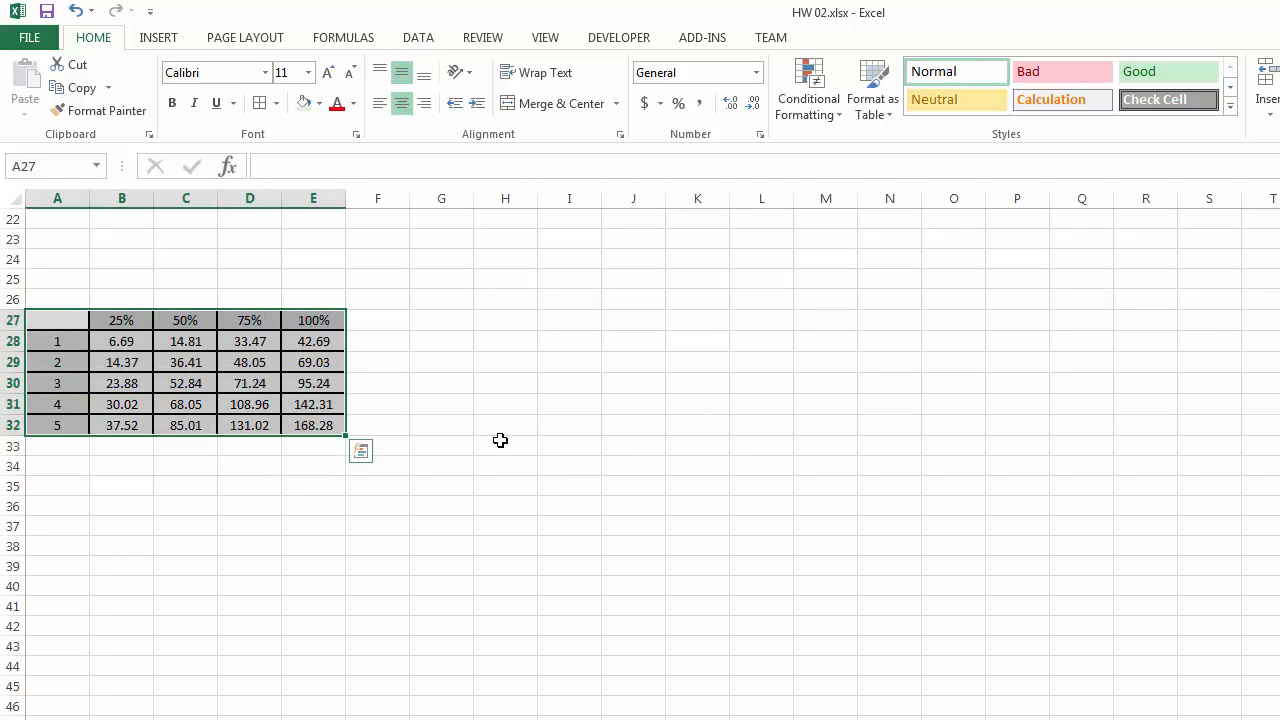
- Insert a 3-D Surface chart from the copied displacement table A27:E32
left_click(158, 37)
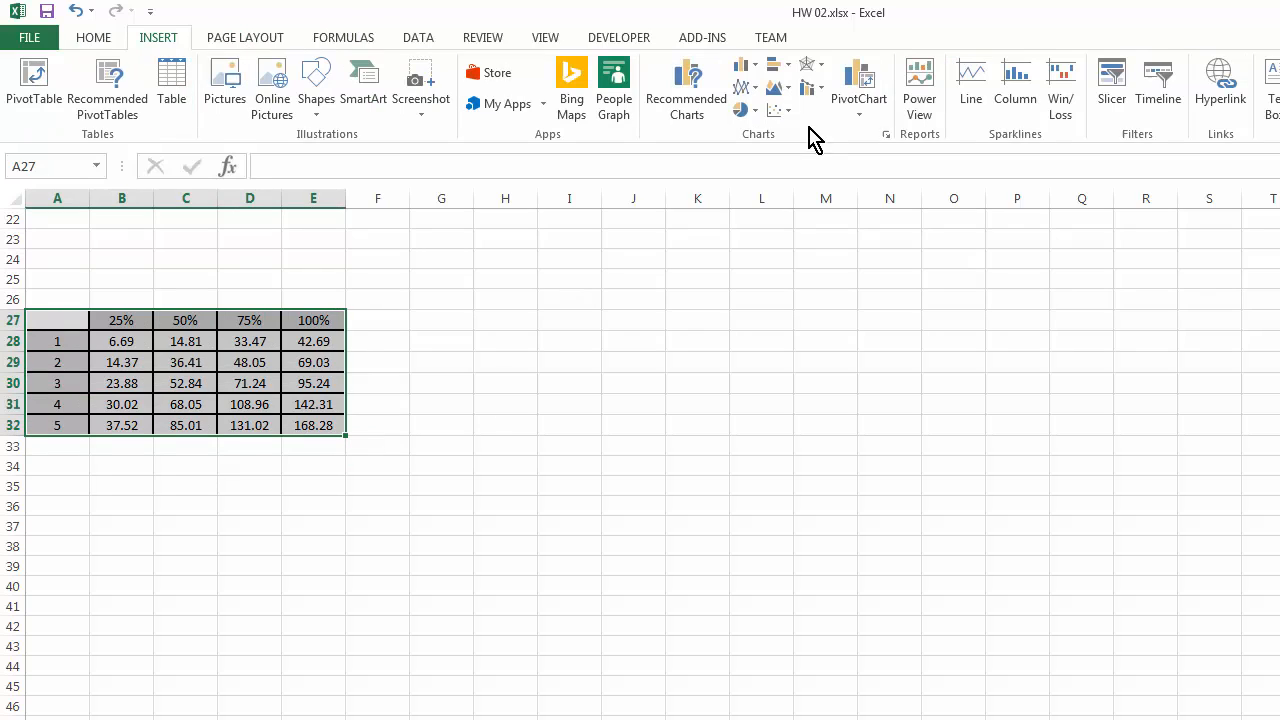
left_click(808, 65)
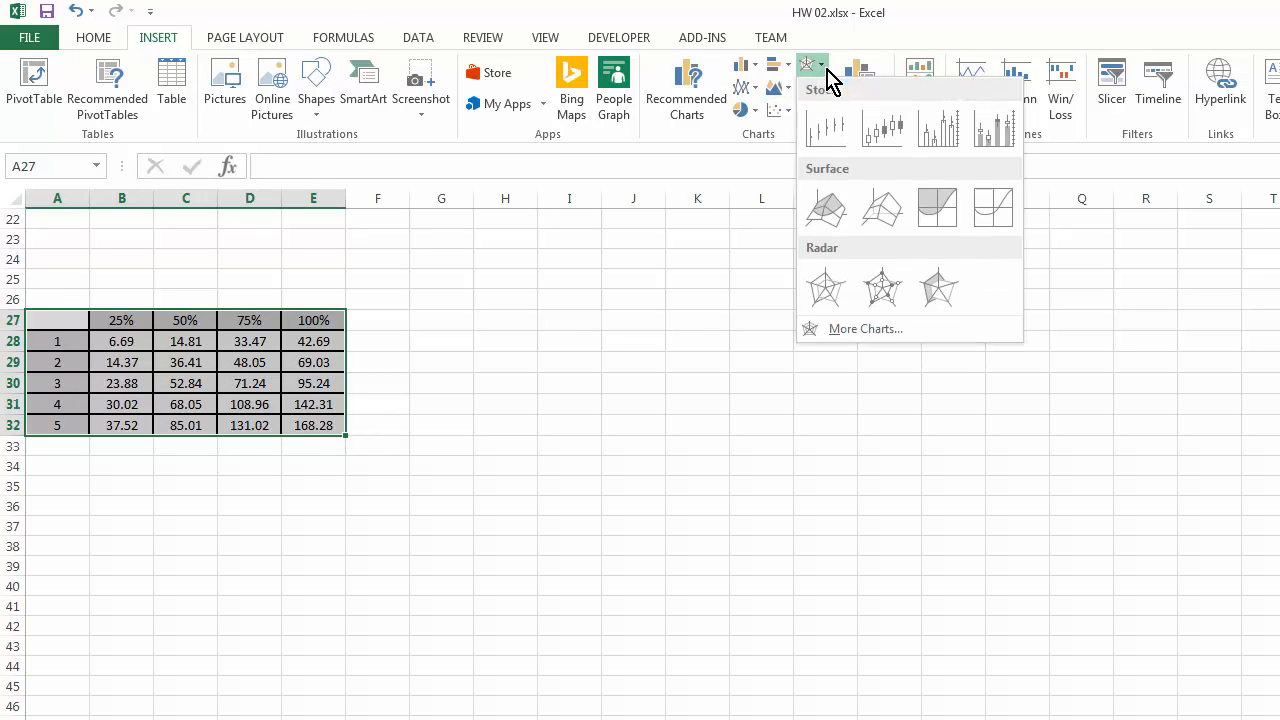
left_click(936, 207)
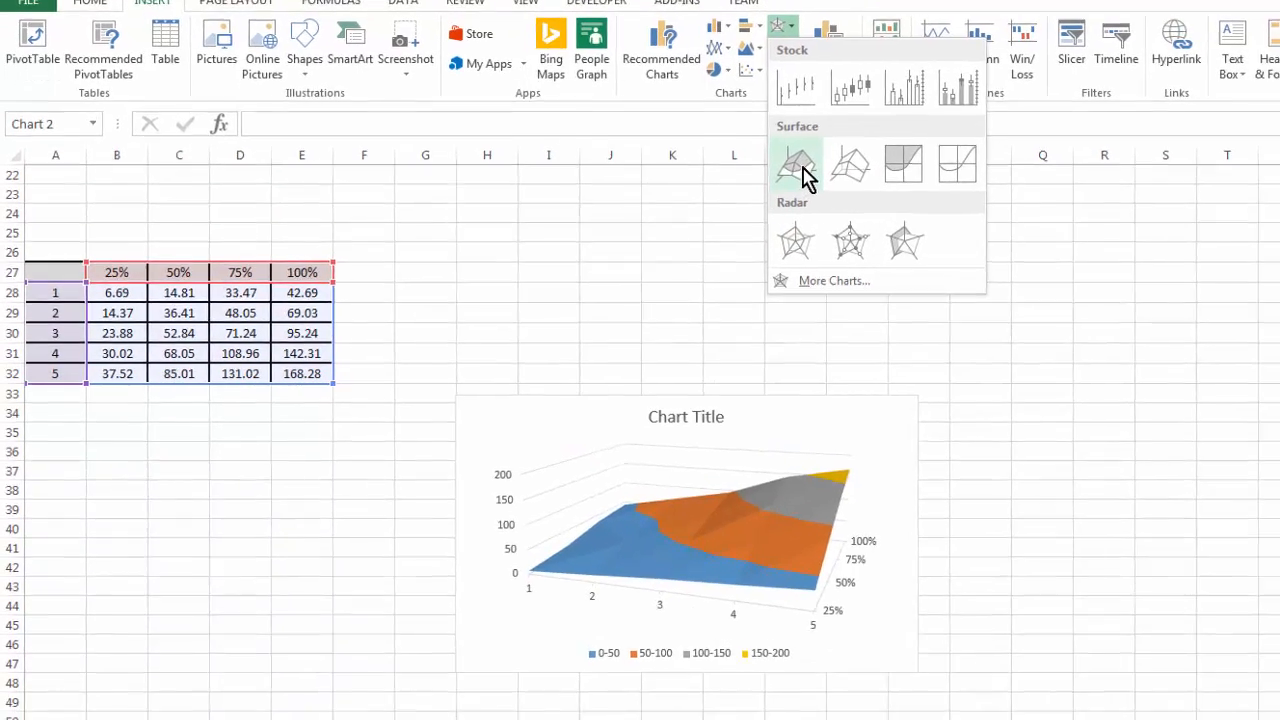
left_click(797, 165)
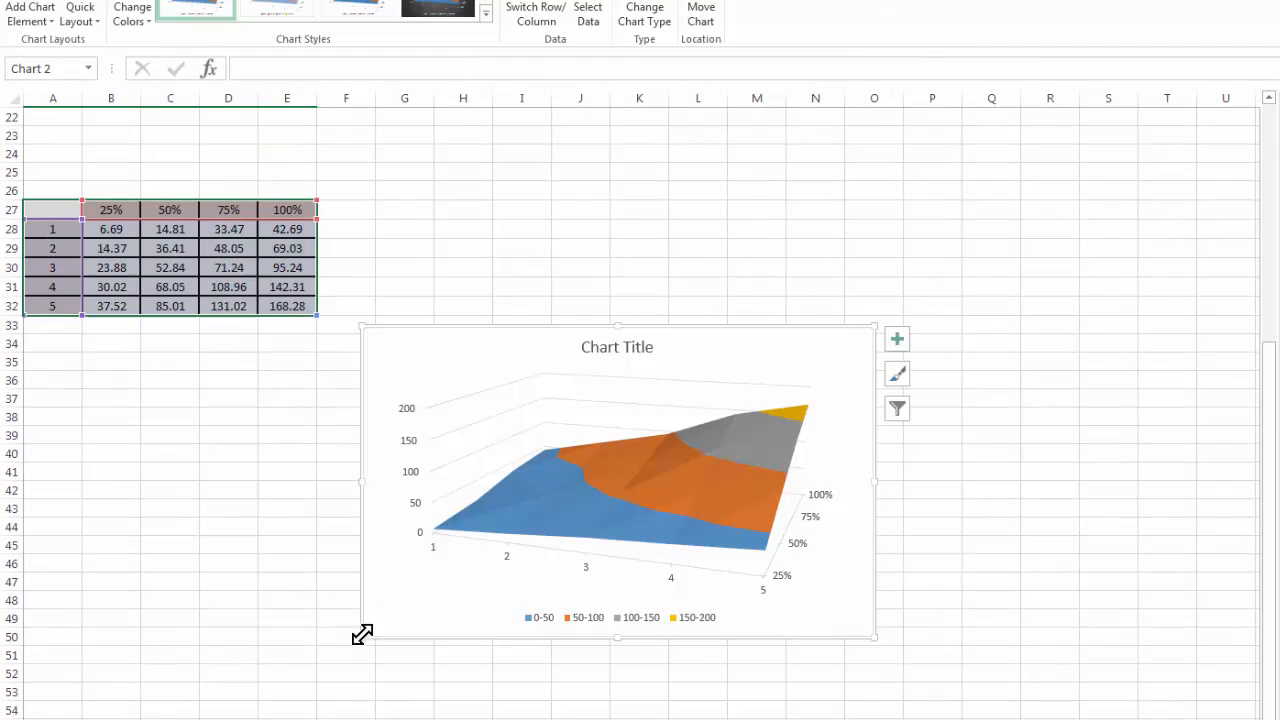
left_click(897, 339)
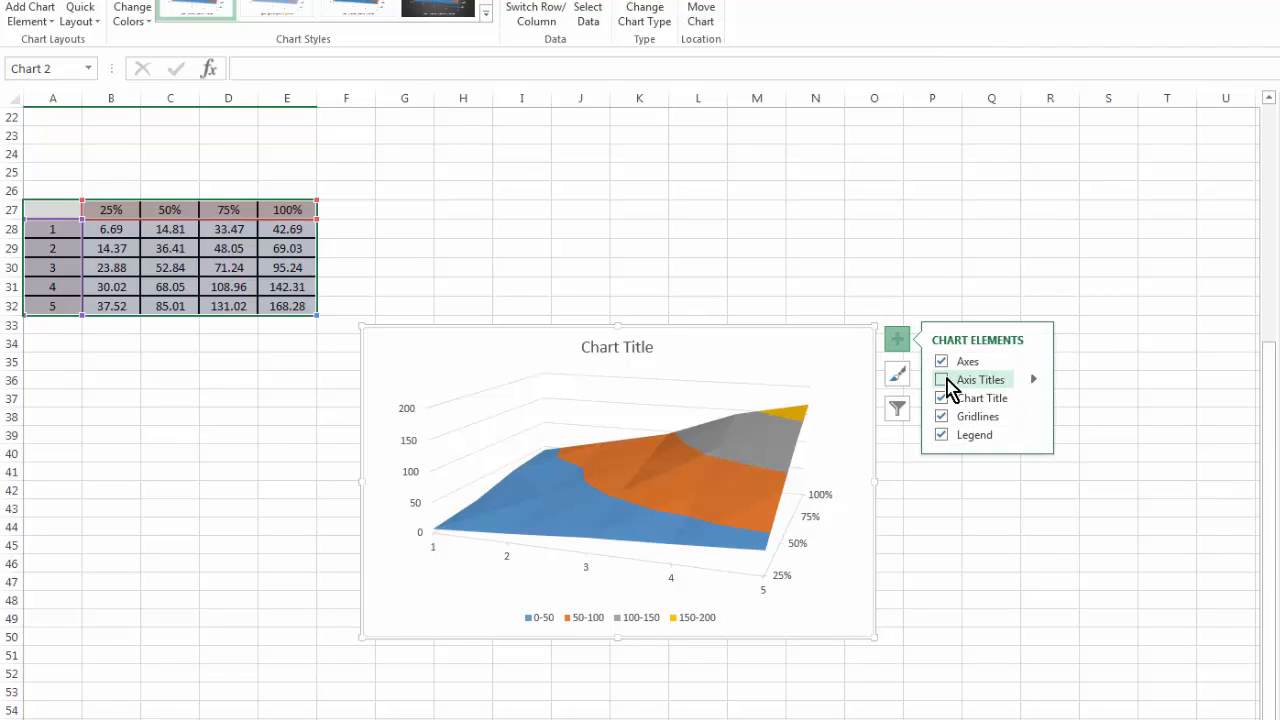
- Enable Axis Titles and label the horizontal axis 'time, t [s]'
left_click(941, 379)
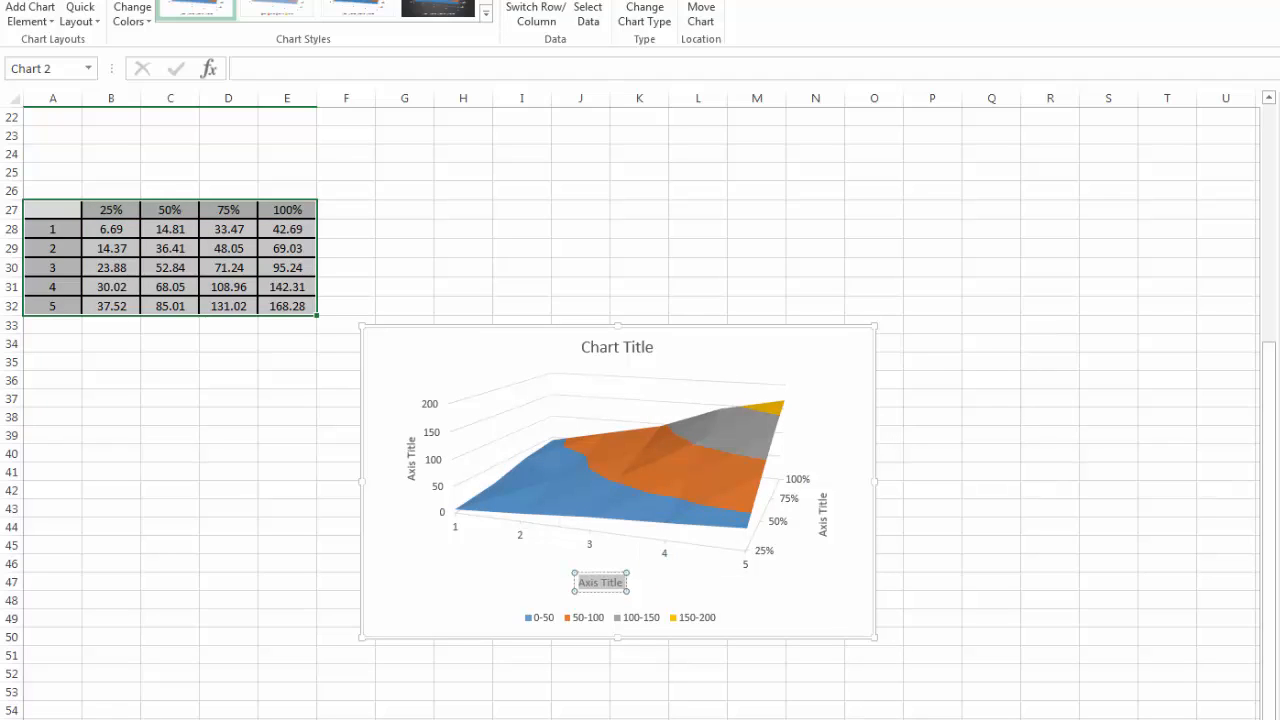
type("time, t [s")
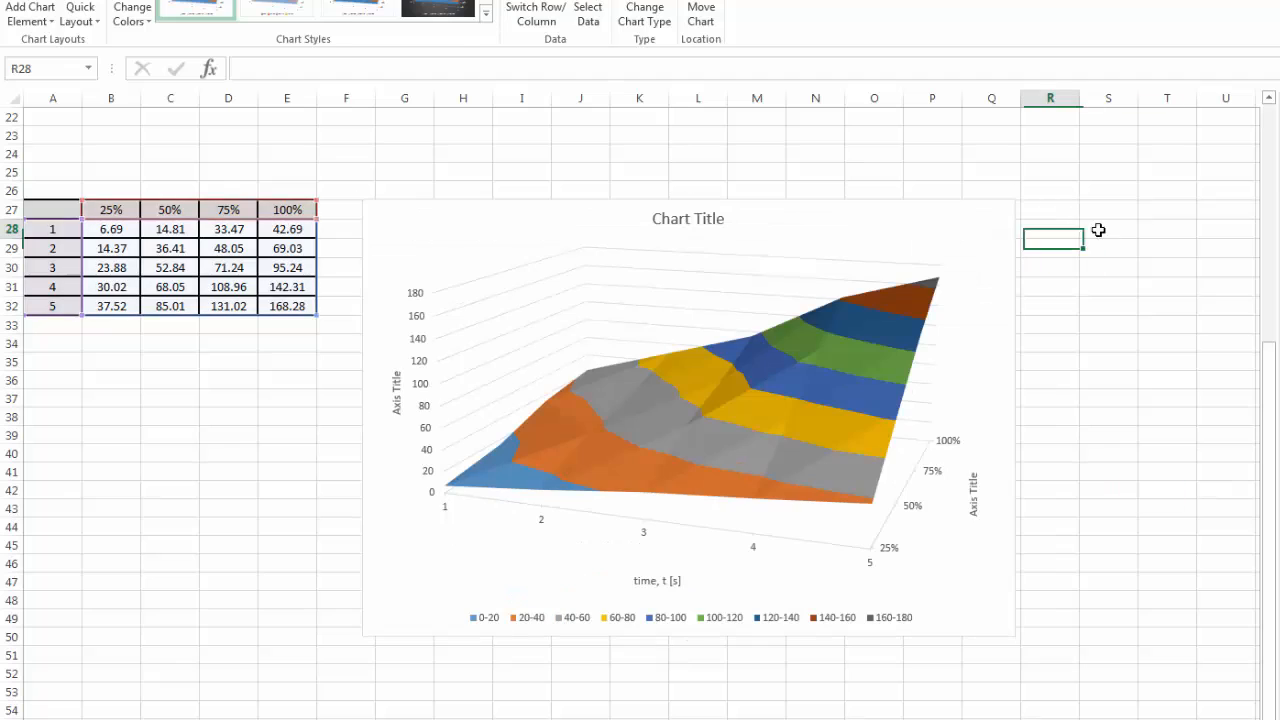
left_click(1108, 229)
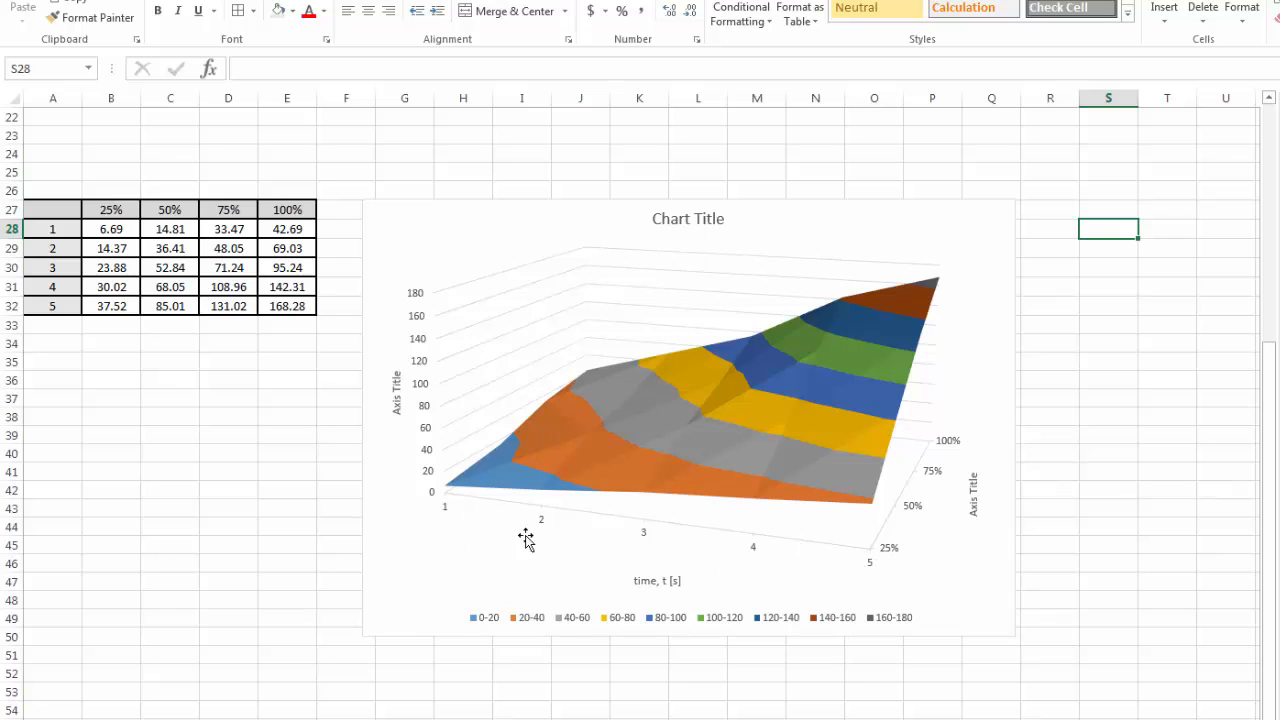
mouse_move(893, 578)
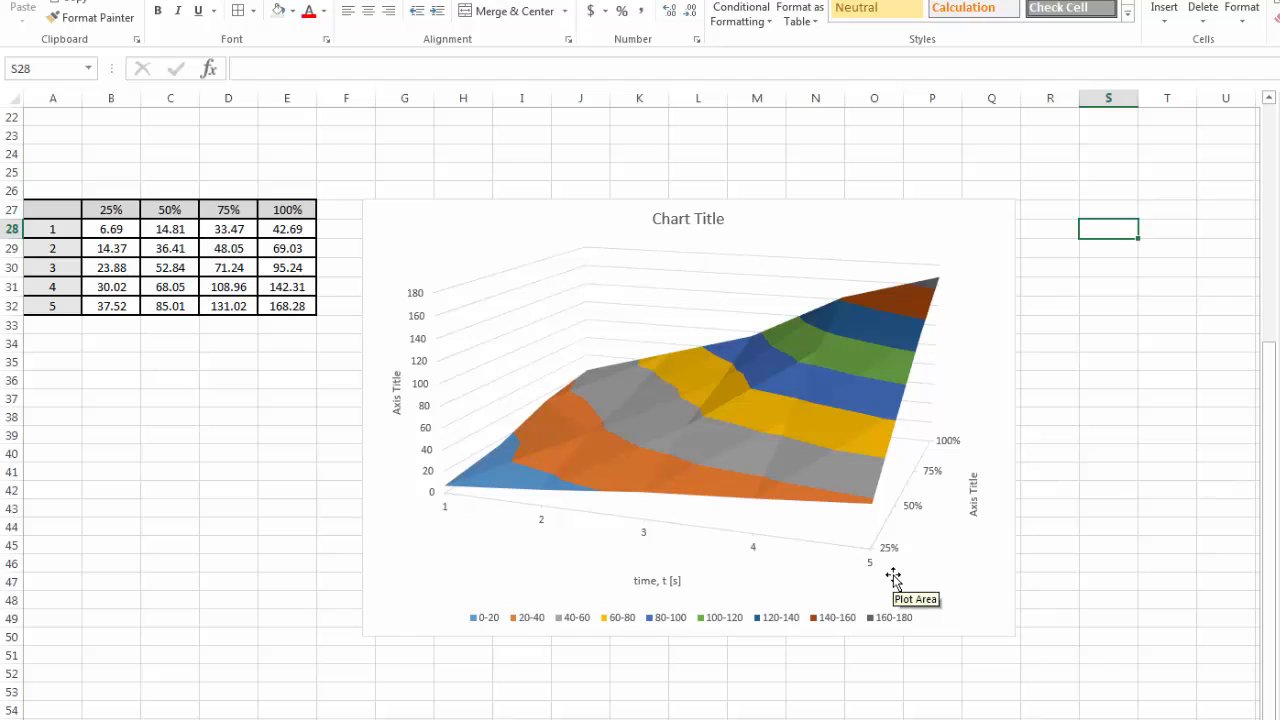
mouse_move(903, 582)
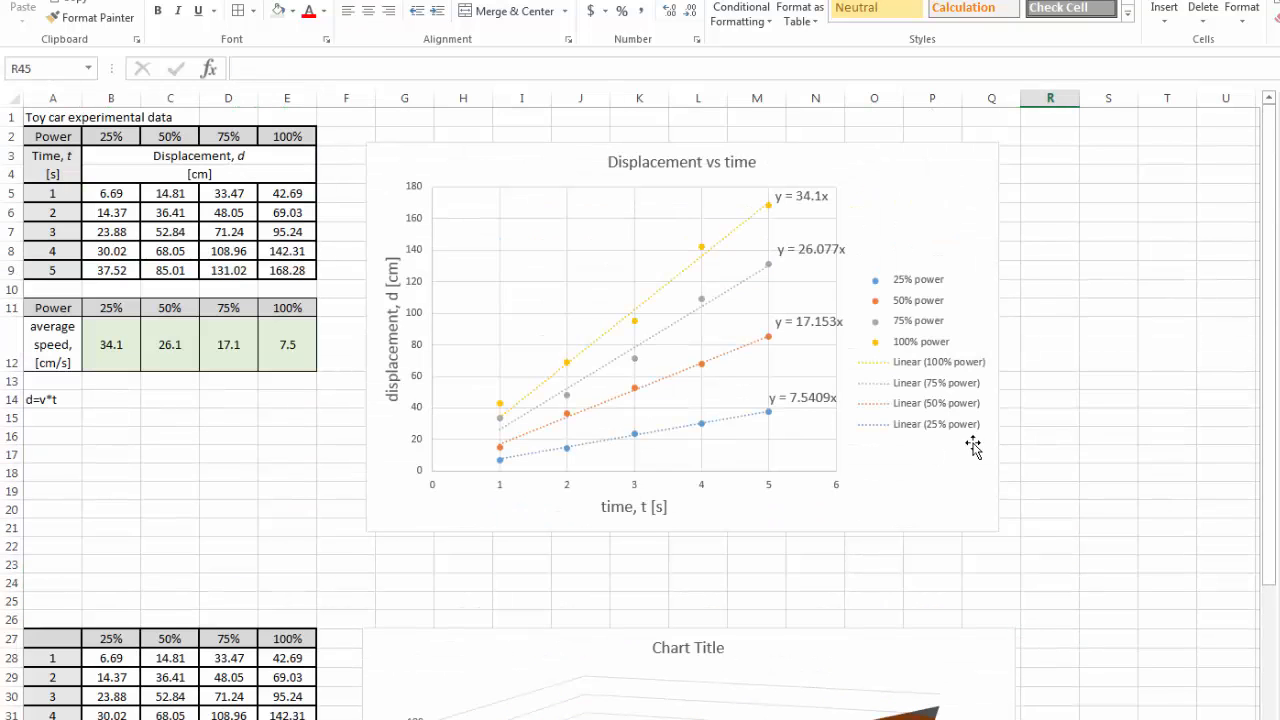
left_click(52, 193)
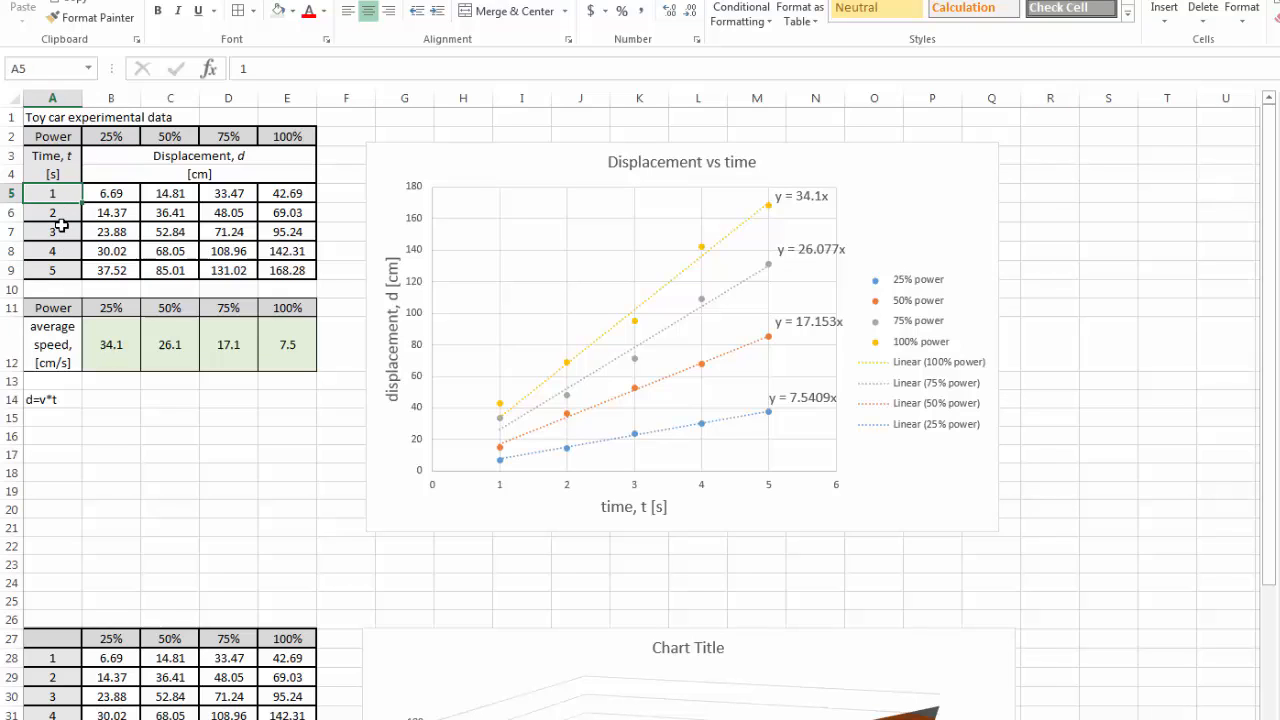
type("13")
left_click(53, 212)
type("5")
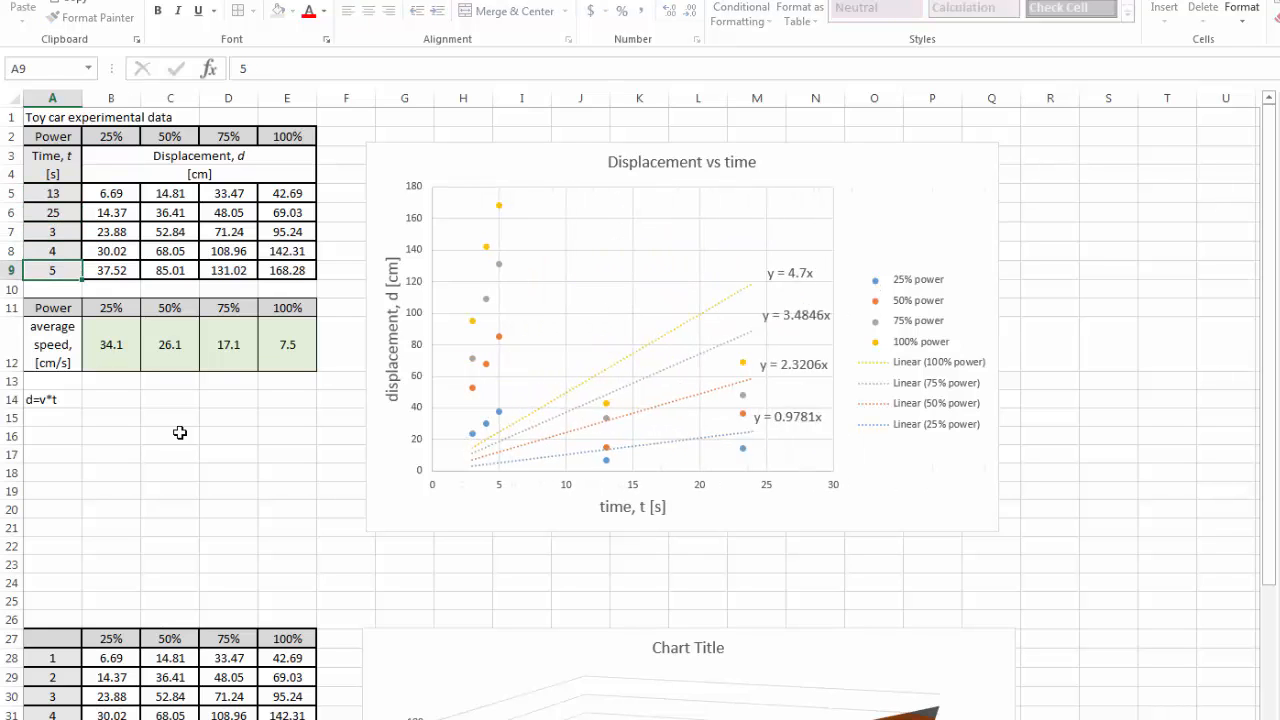
left_click(170, 435)
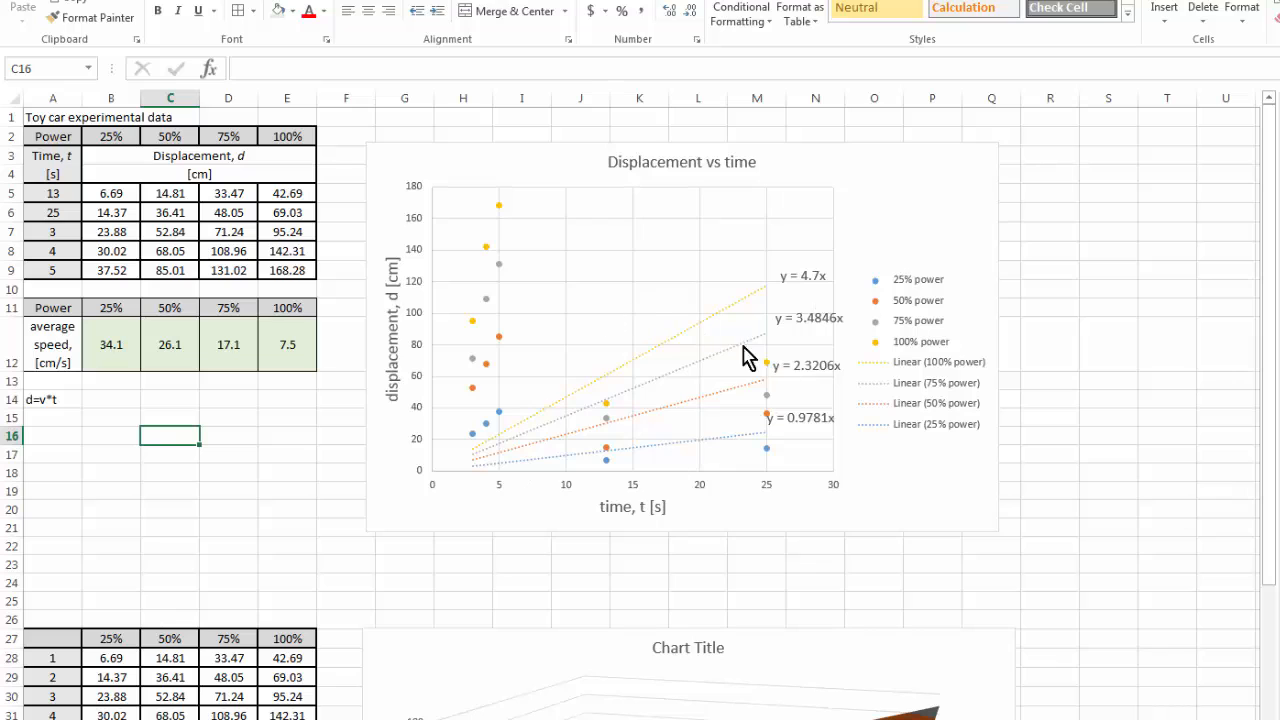
mouse_move(570, 352)
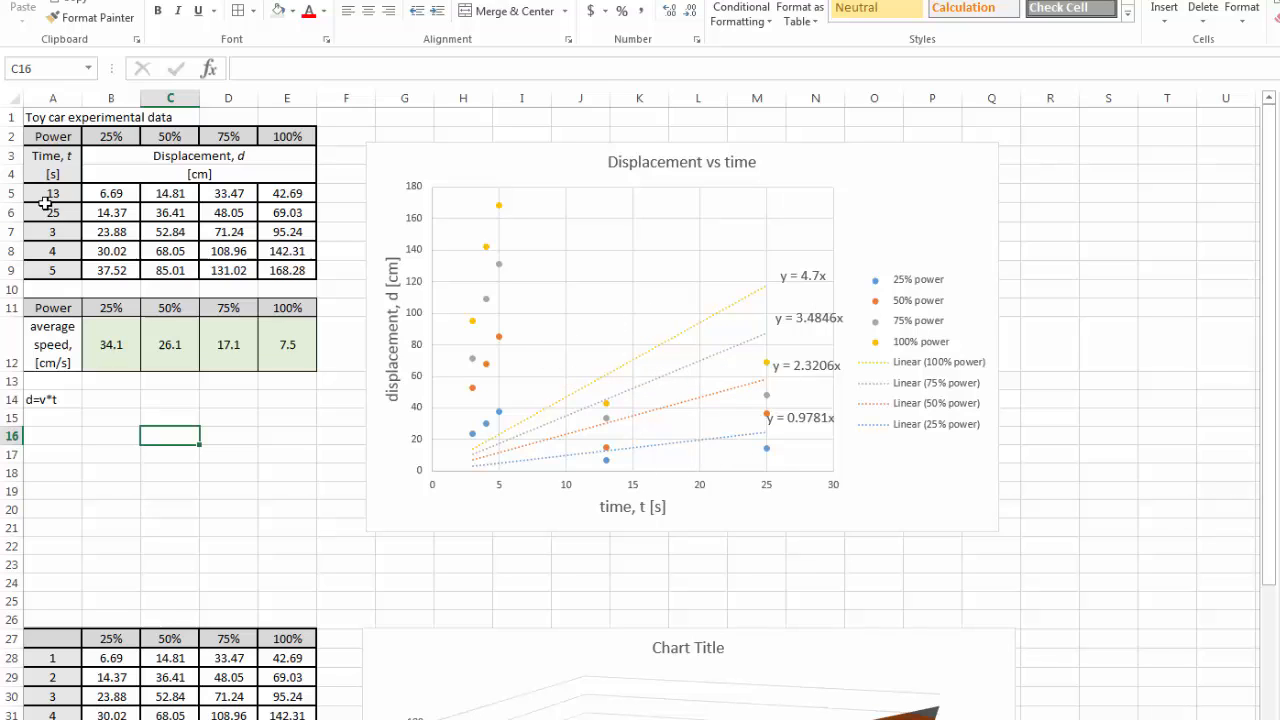
left_click(52, 193)
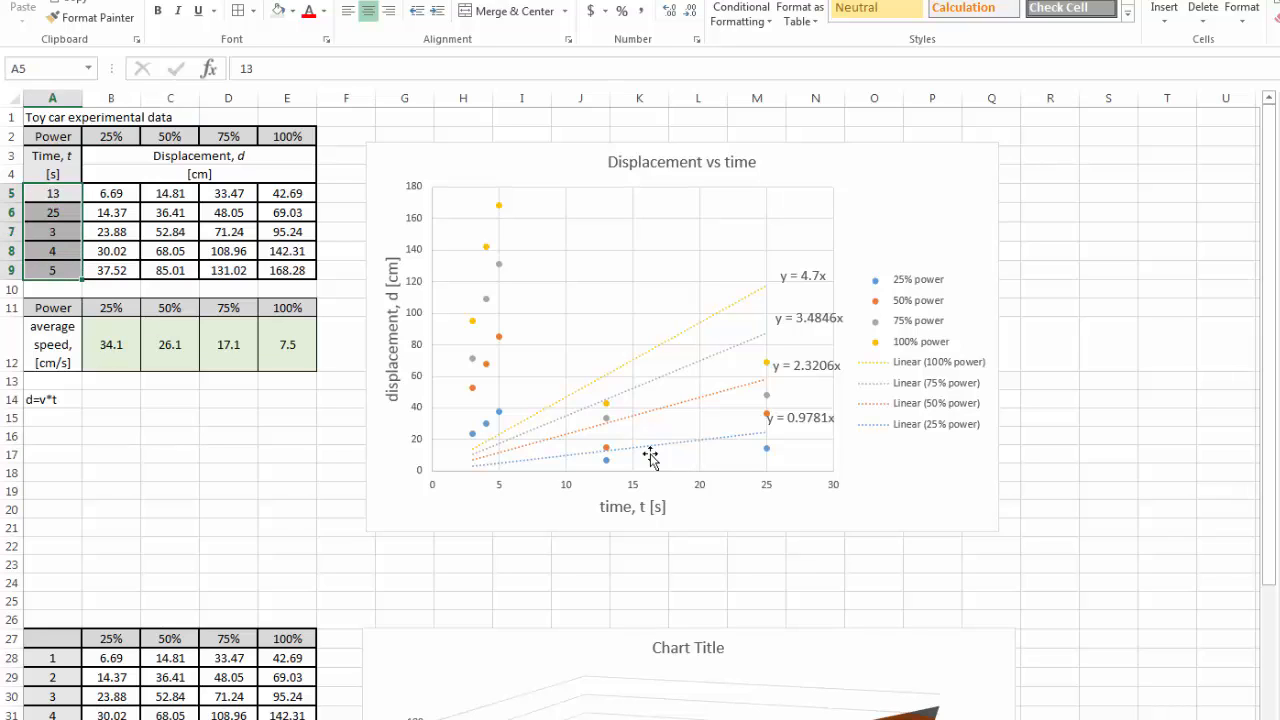
mouse_move(712, 499)
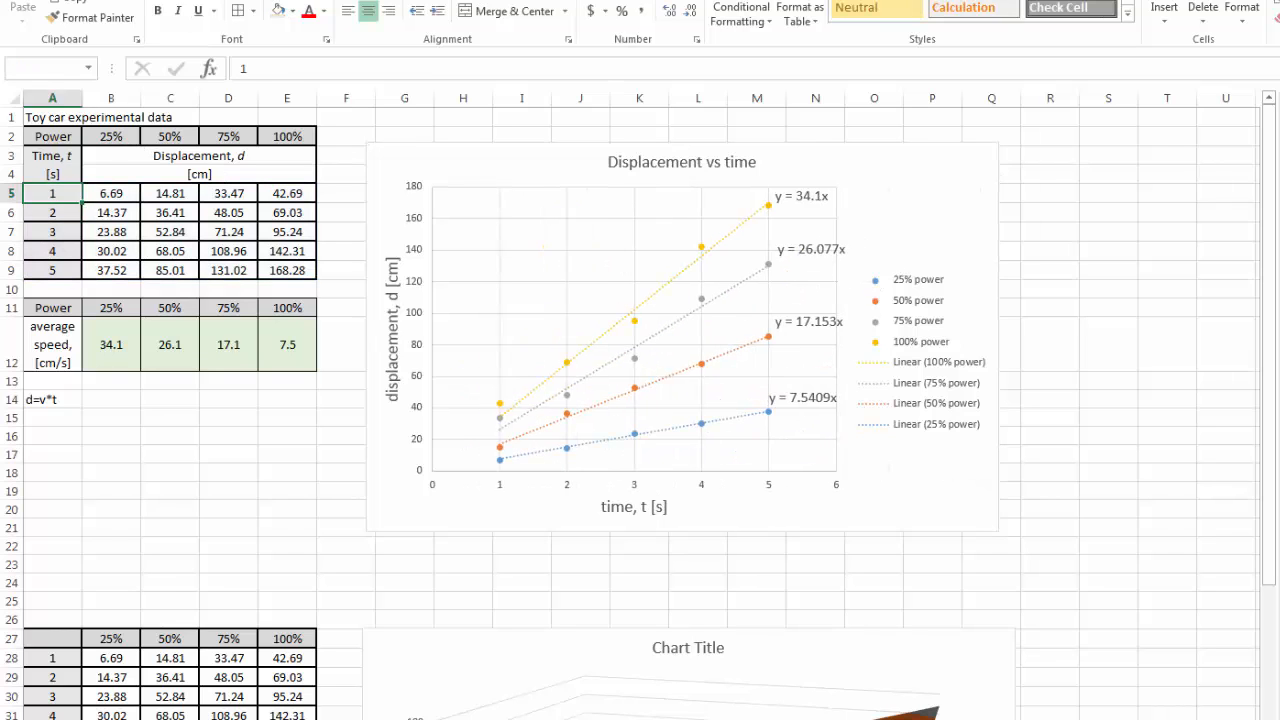
- Edit cell B2's power heading from 25% to 30%
left_click(111, 136)
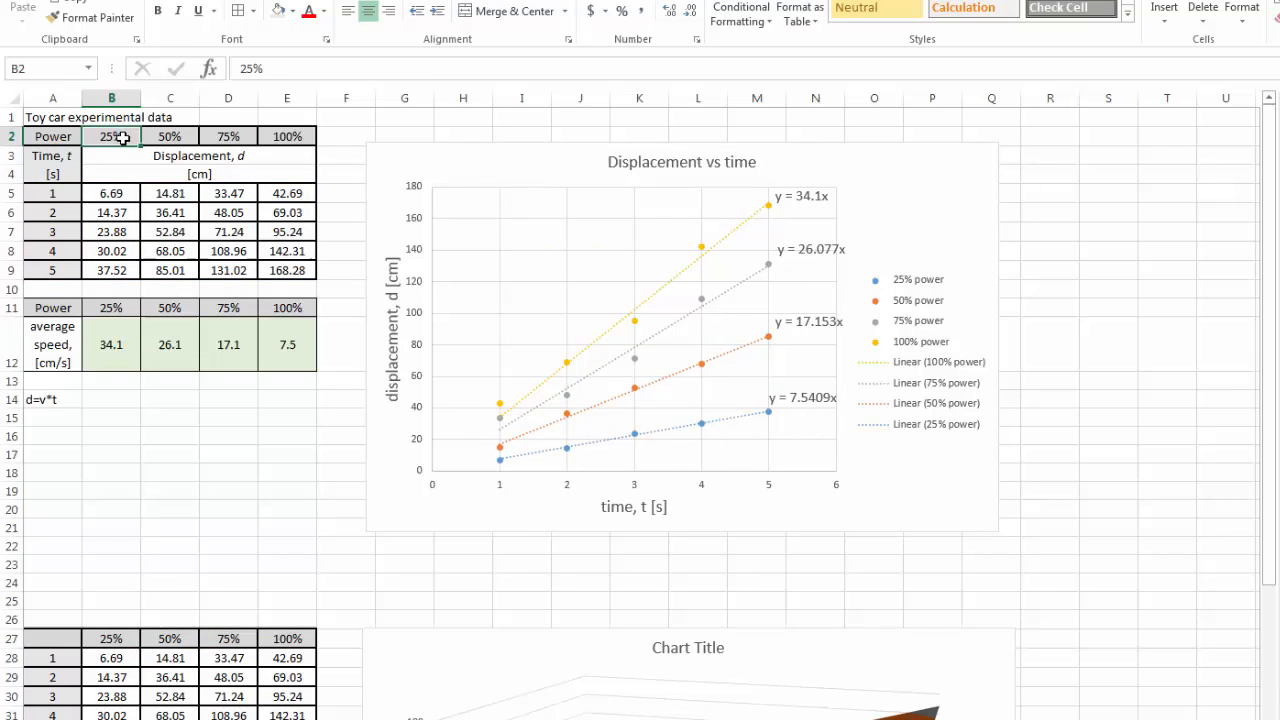
double_click(111, 136)
type("30")
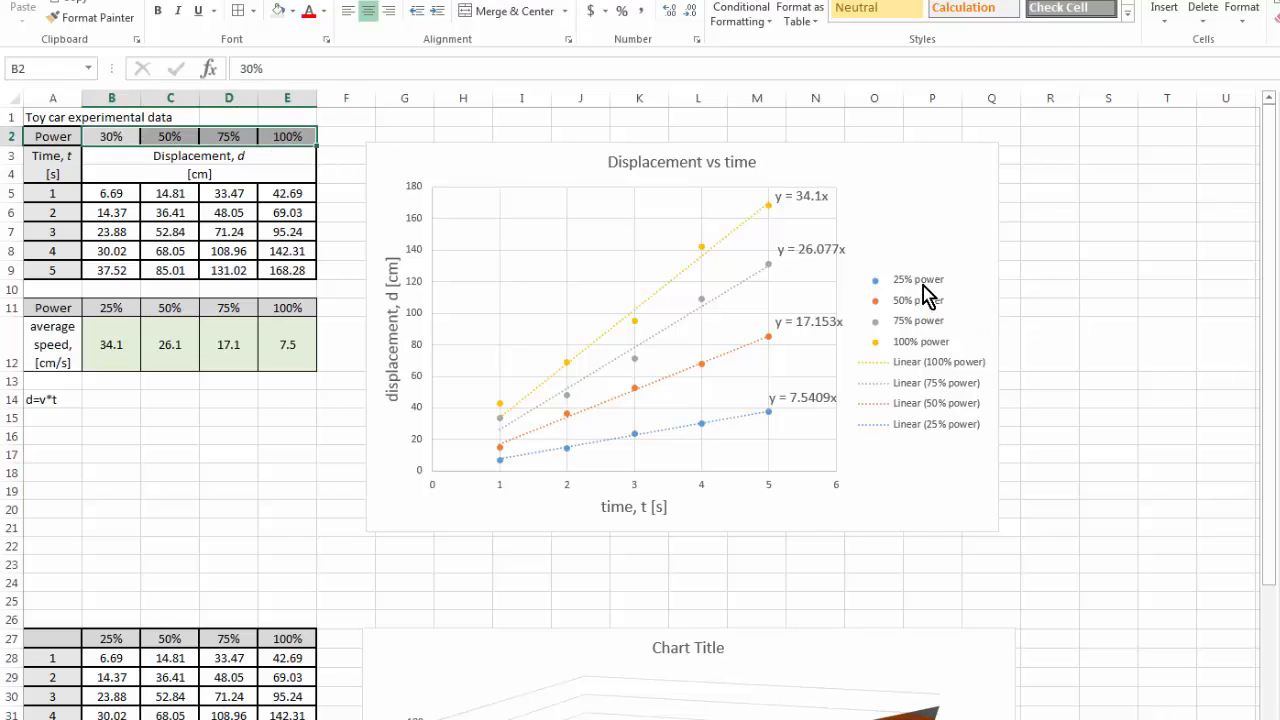
mouse_move(933, 347)
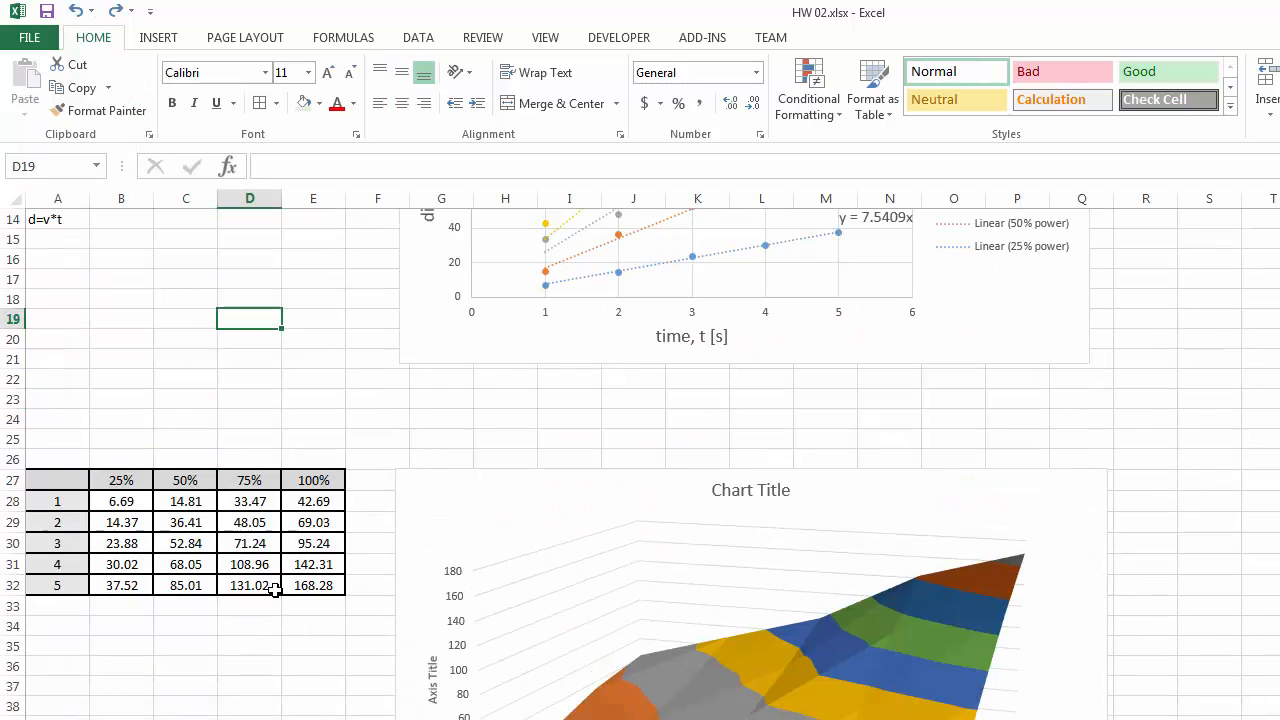
- Scroll to the 3-D surface chart and enlarge it, entering 200
scroll("down", 3)
type("25")
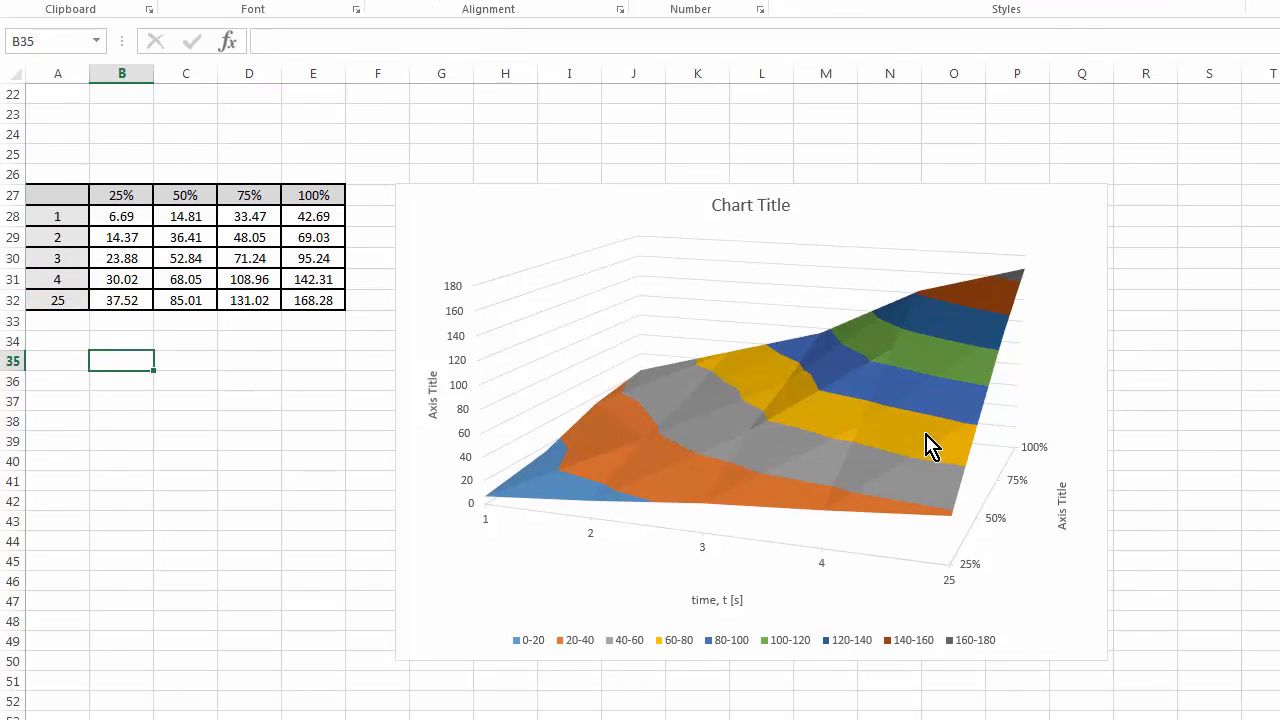
mouse_move(925, 578)
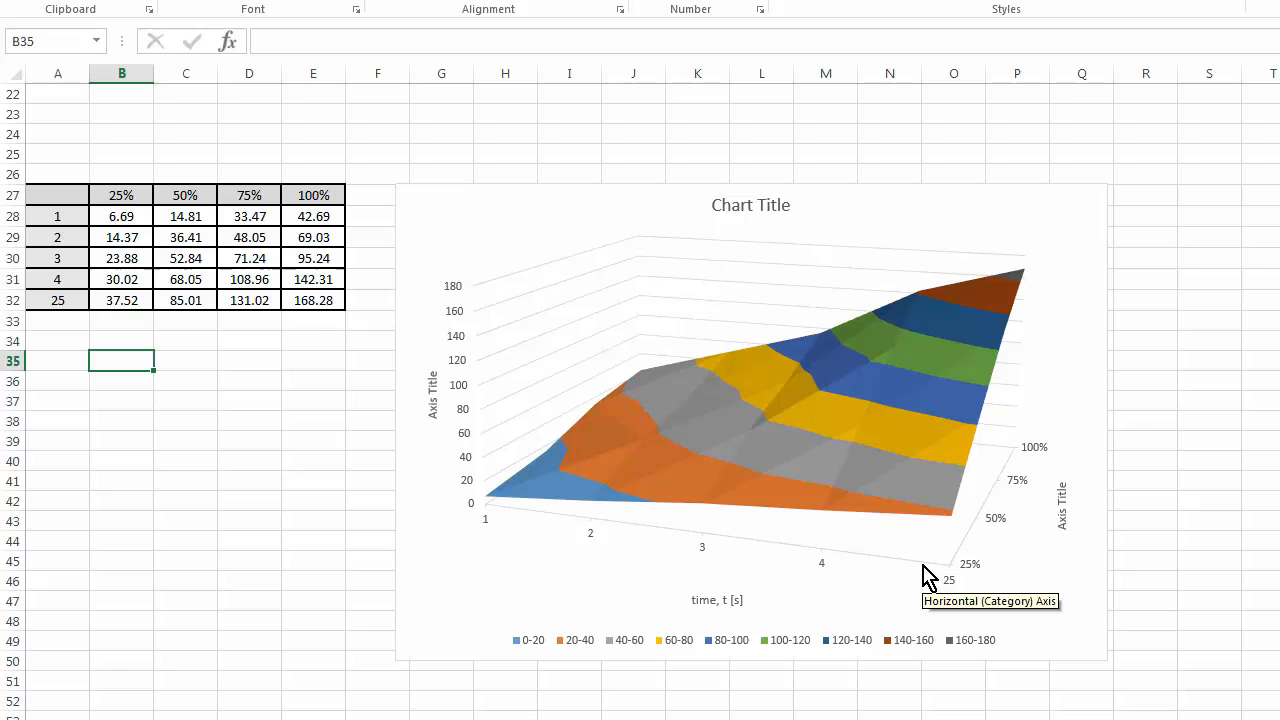
mouse_move(951, 601)
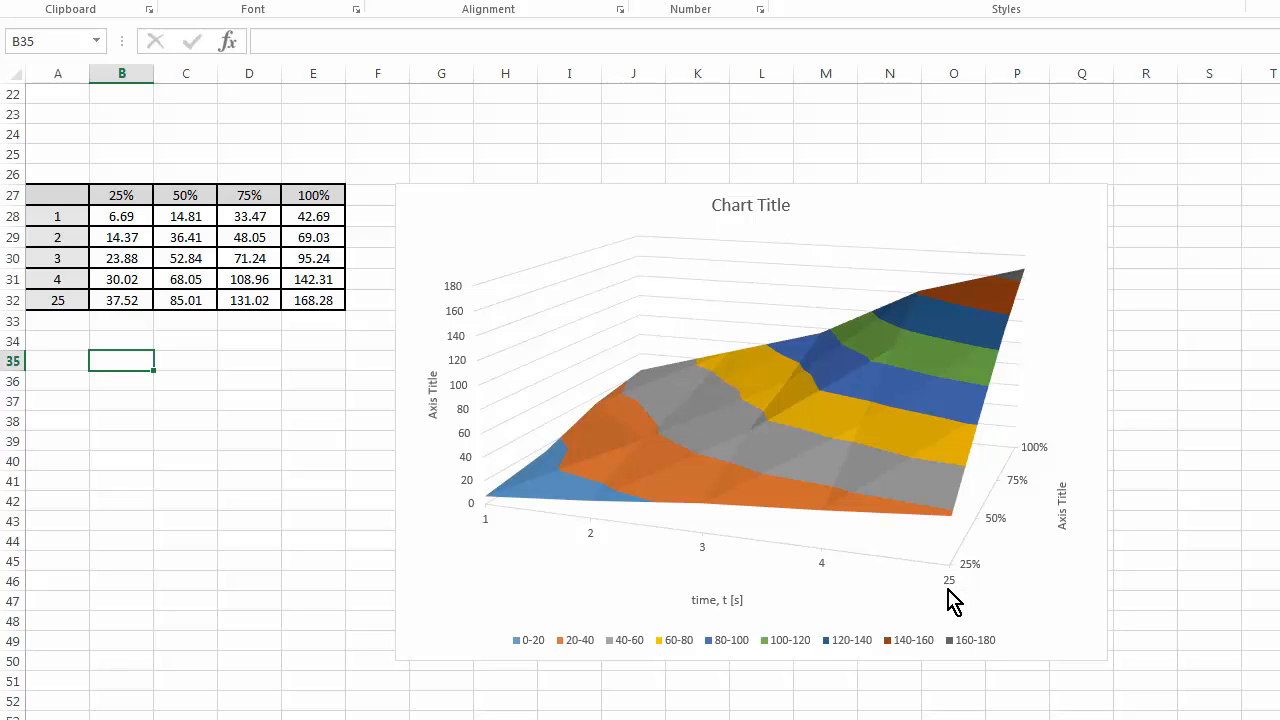
mouse_move(960, 598)
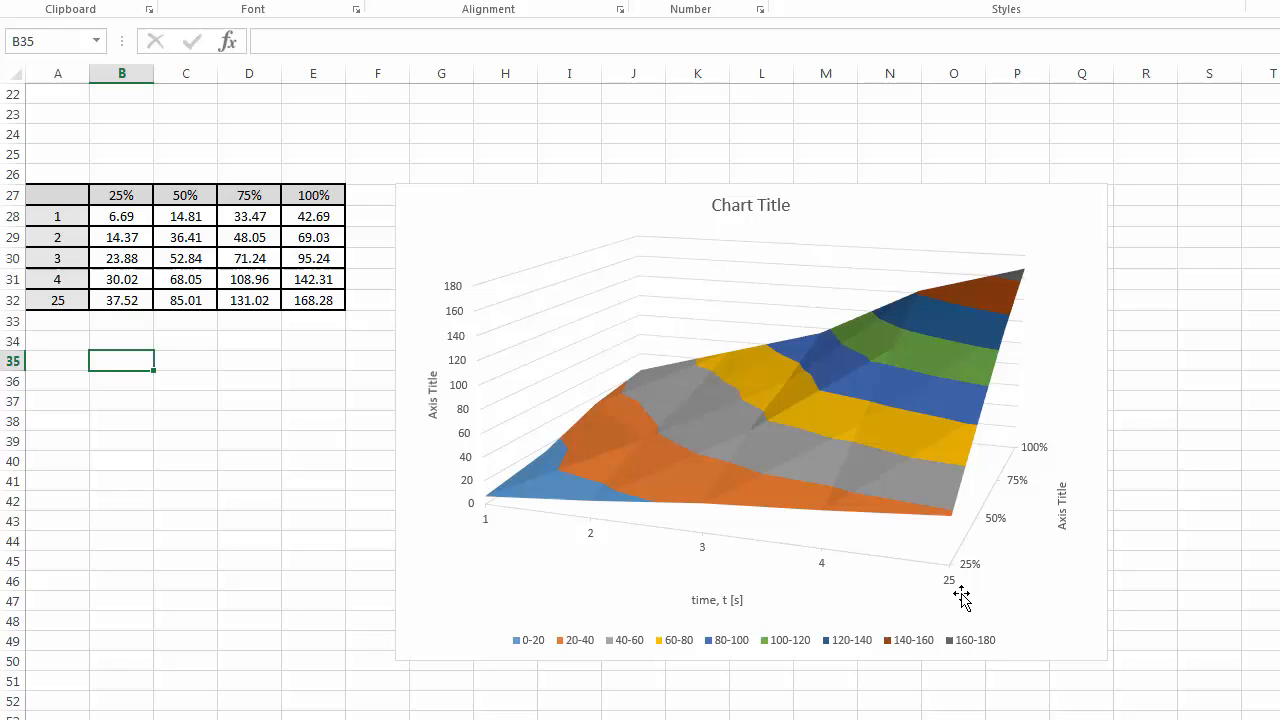
mouse_move(950, 600)
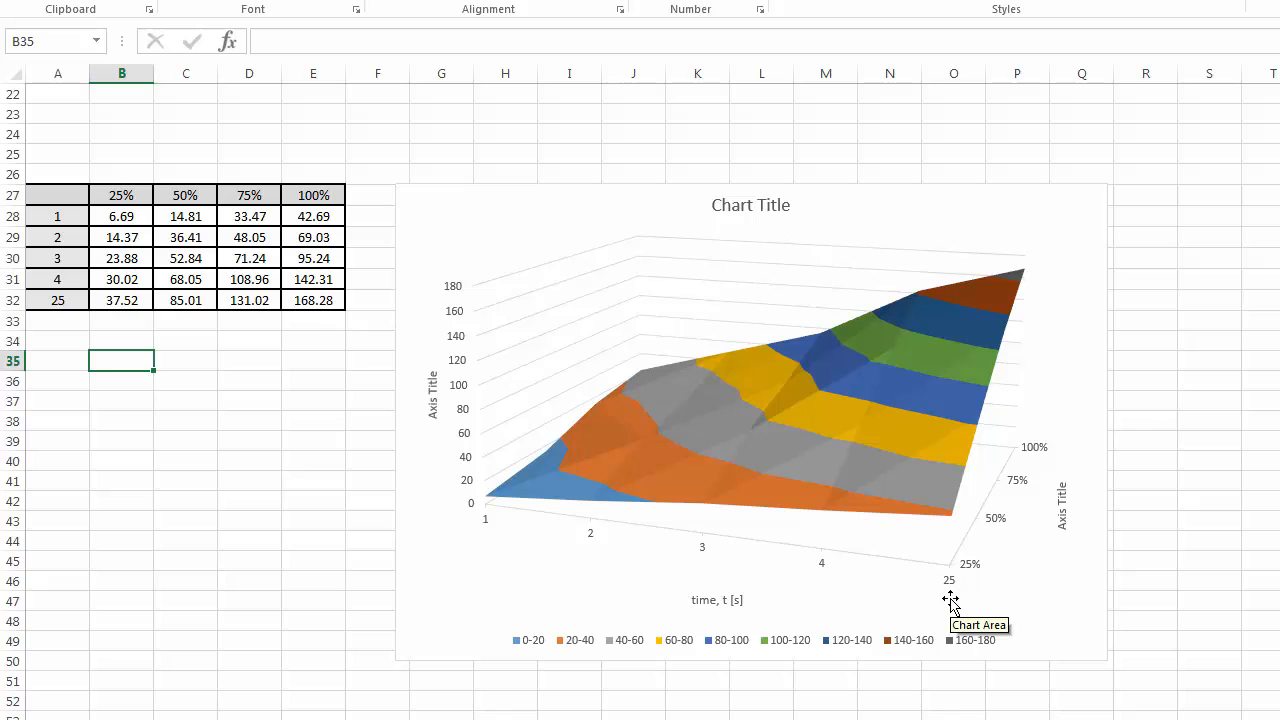
mouse_move(948, 598)
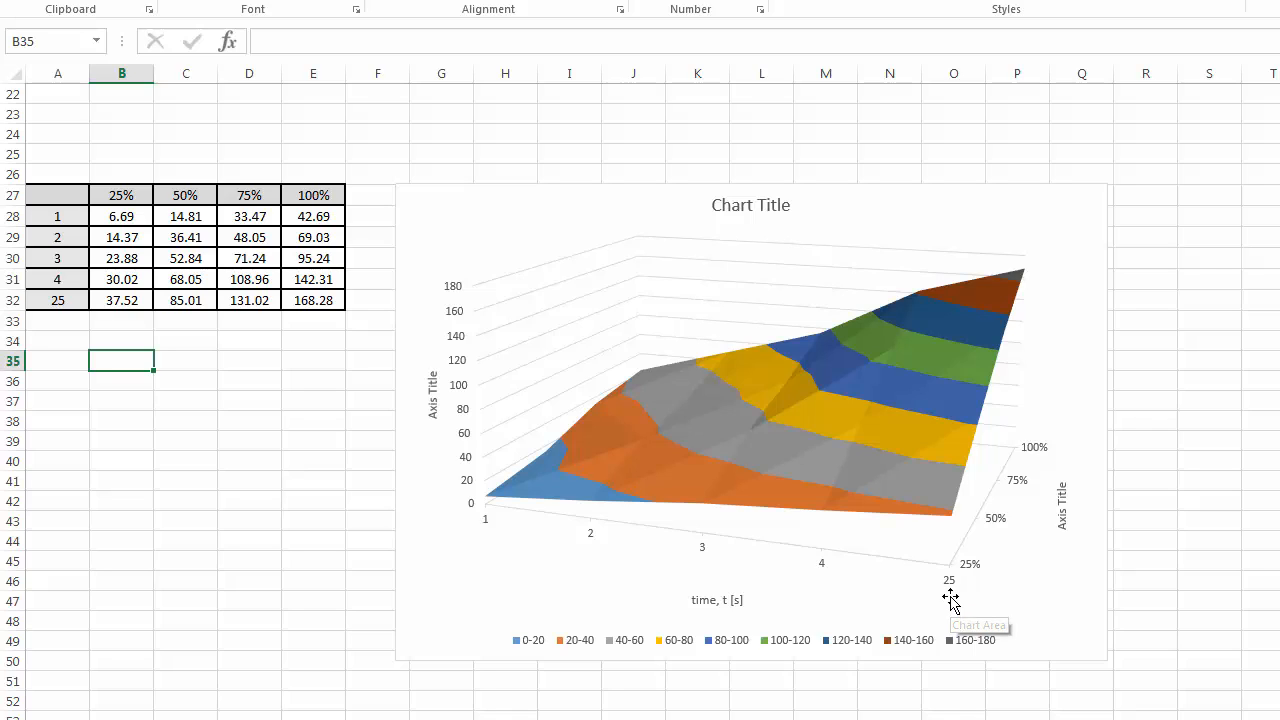
mouse_move(955, 565)
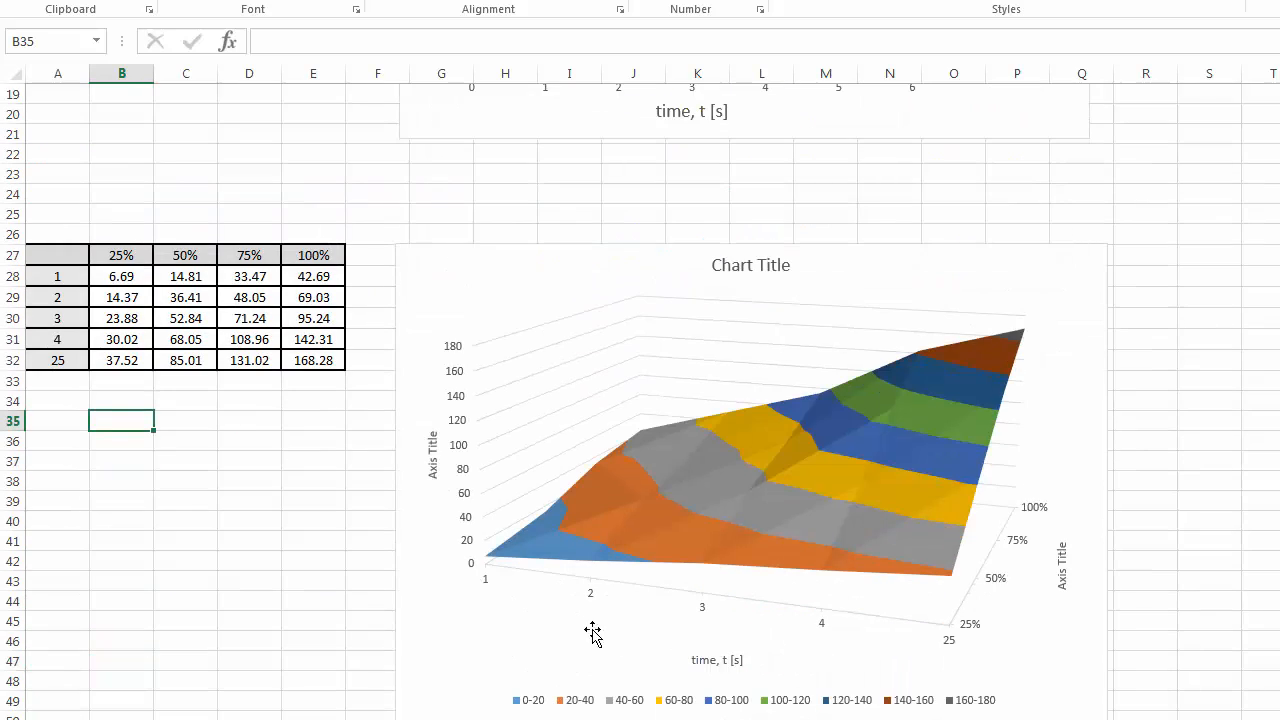
mouse_move(224, 376)
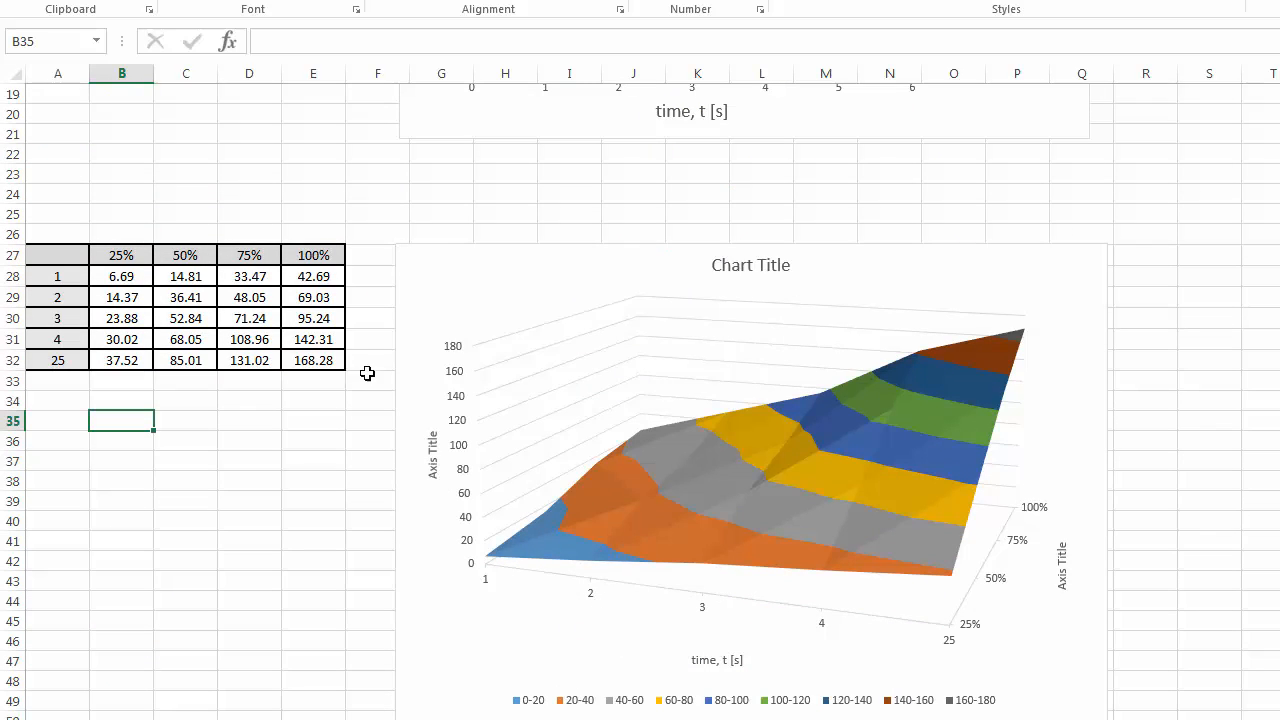
mouse_move(757, 637)
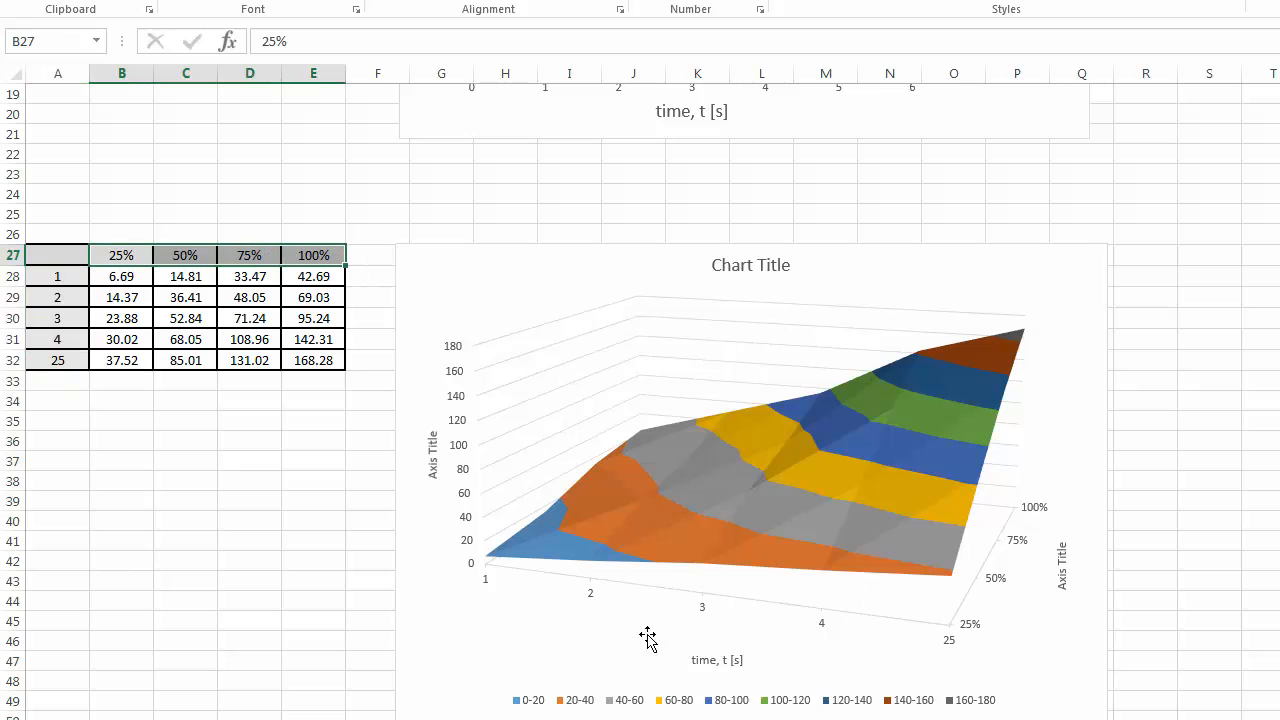
mouse_move(895, 660)
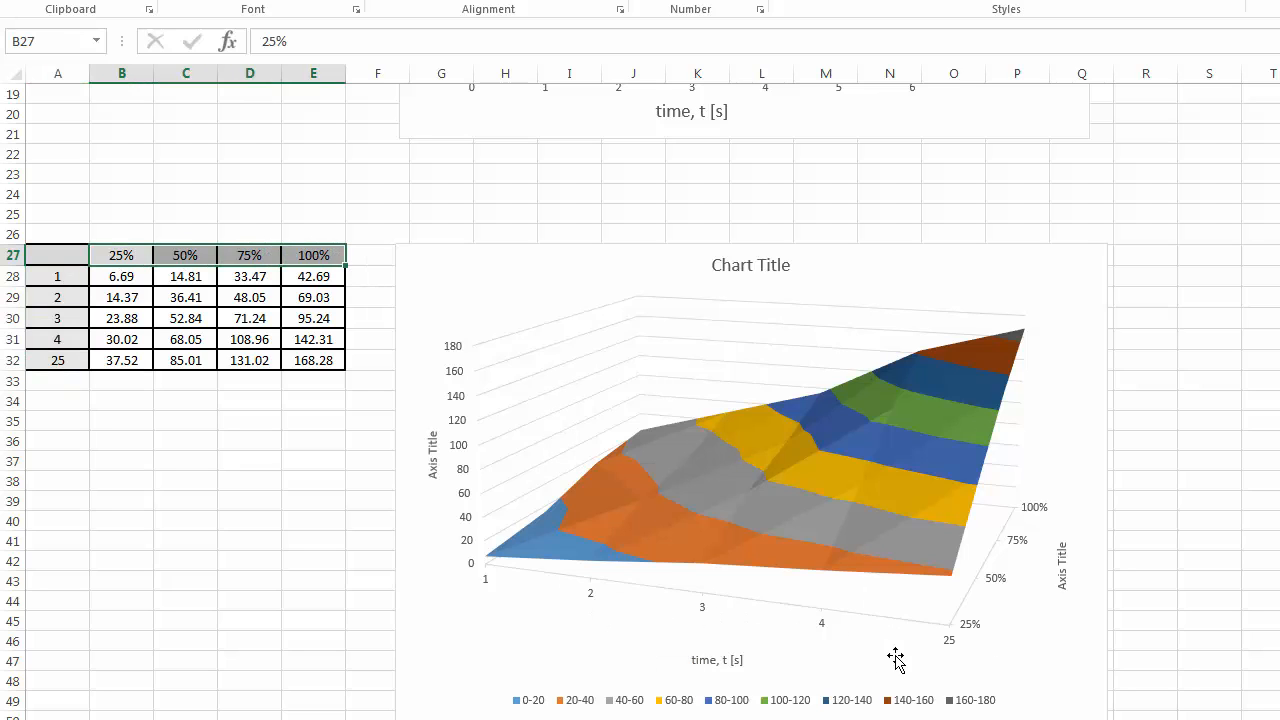
mouse_move(1048, 618)
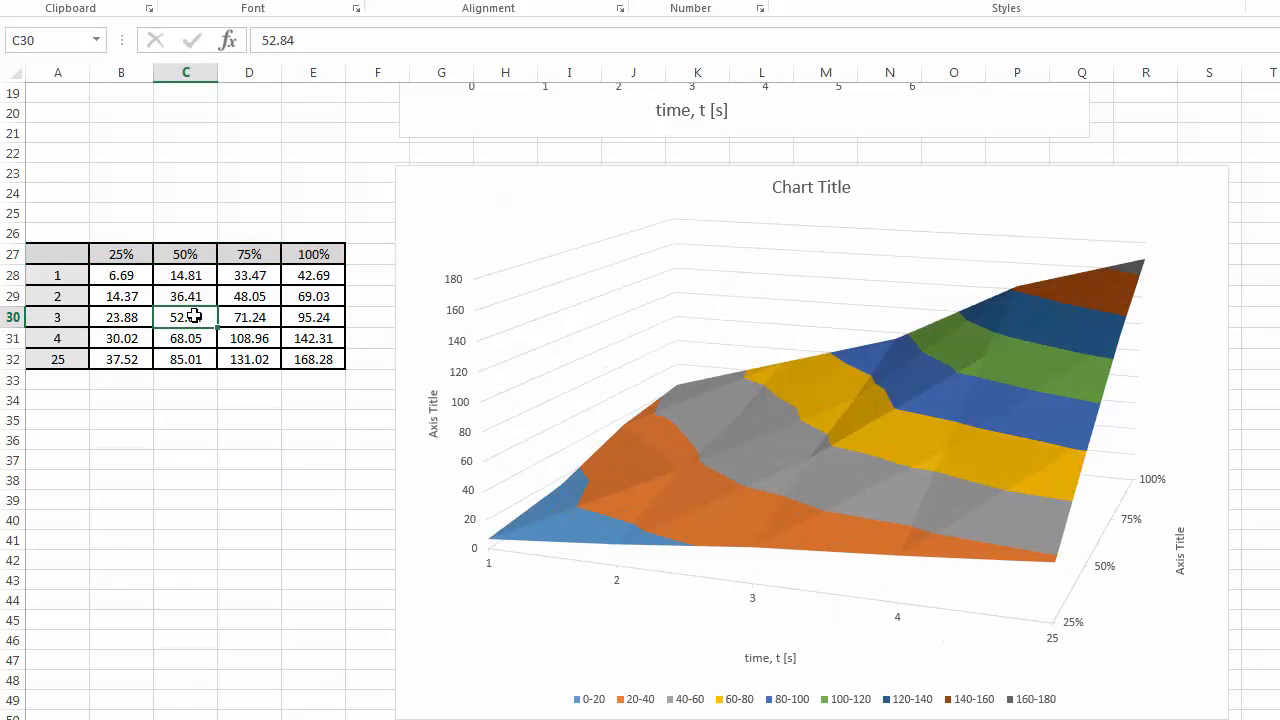
type("200")
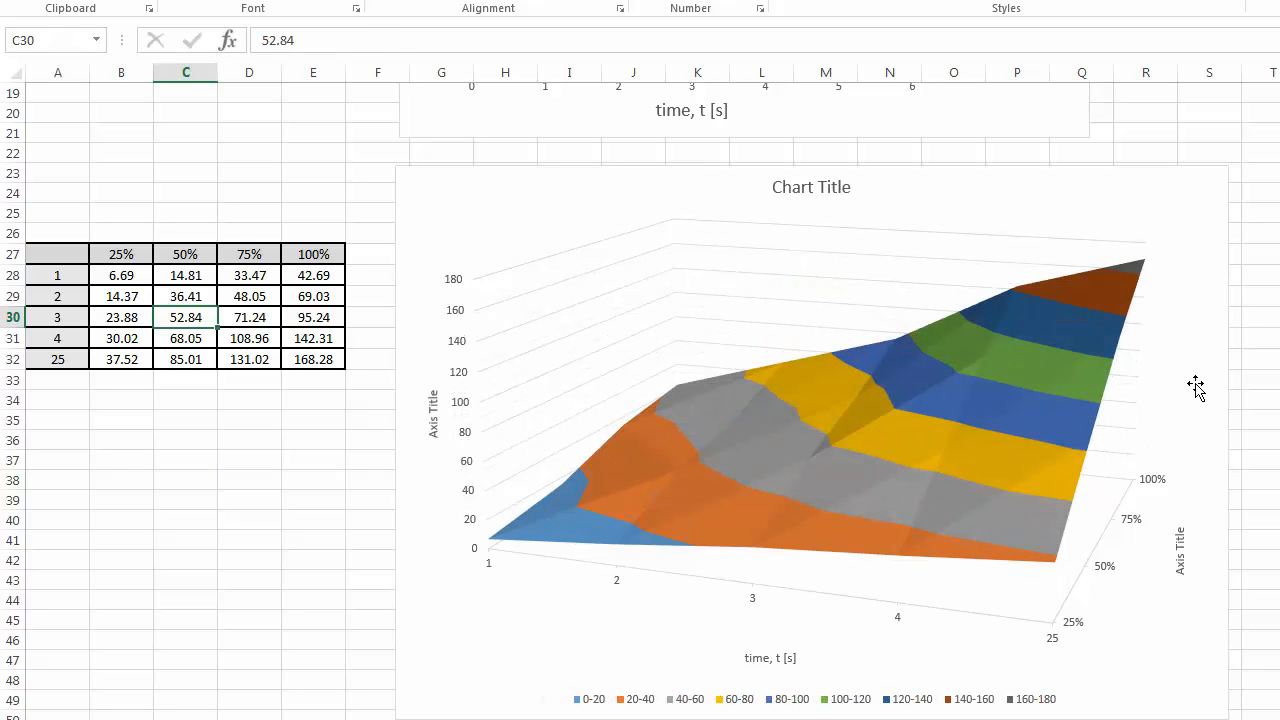
mouse_move(1218, 368)
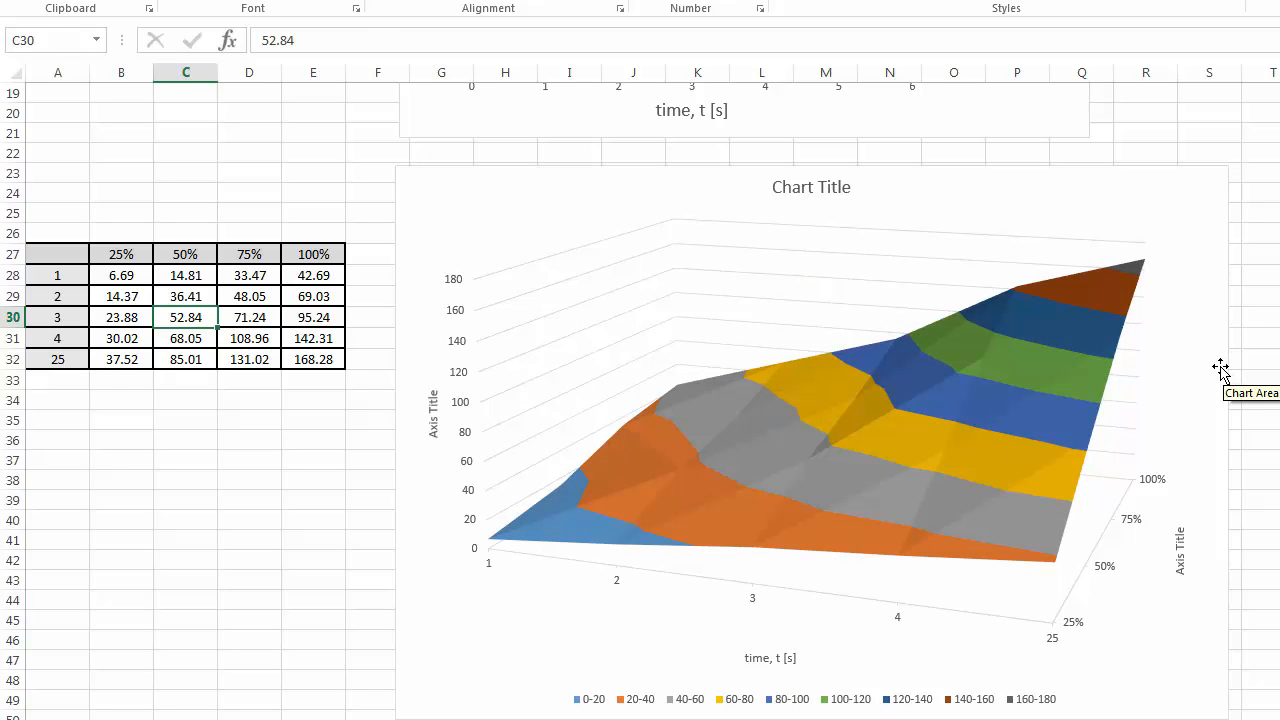
mouse_move(1275, 398)
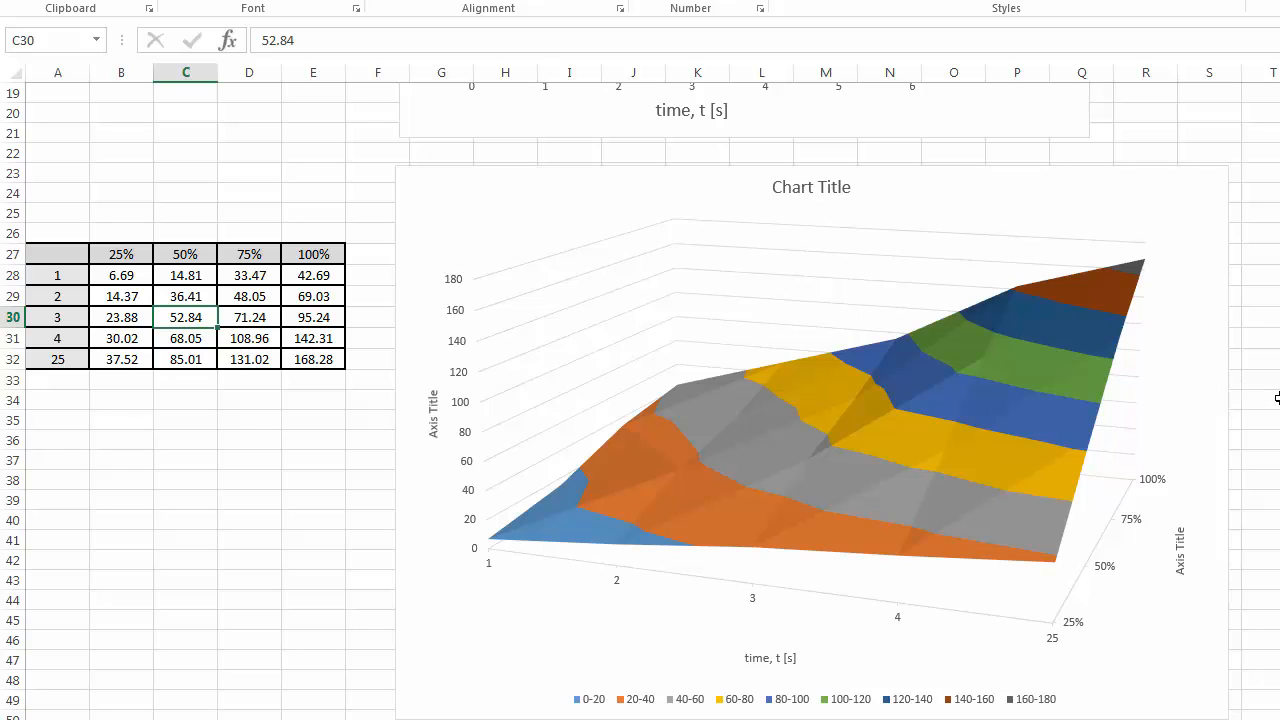
- Right-click the surface chart's chart area to reach Format Chart Area
left_click(1270, 399)
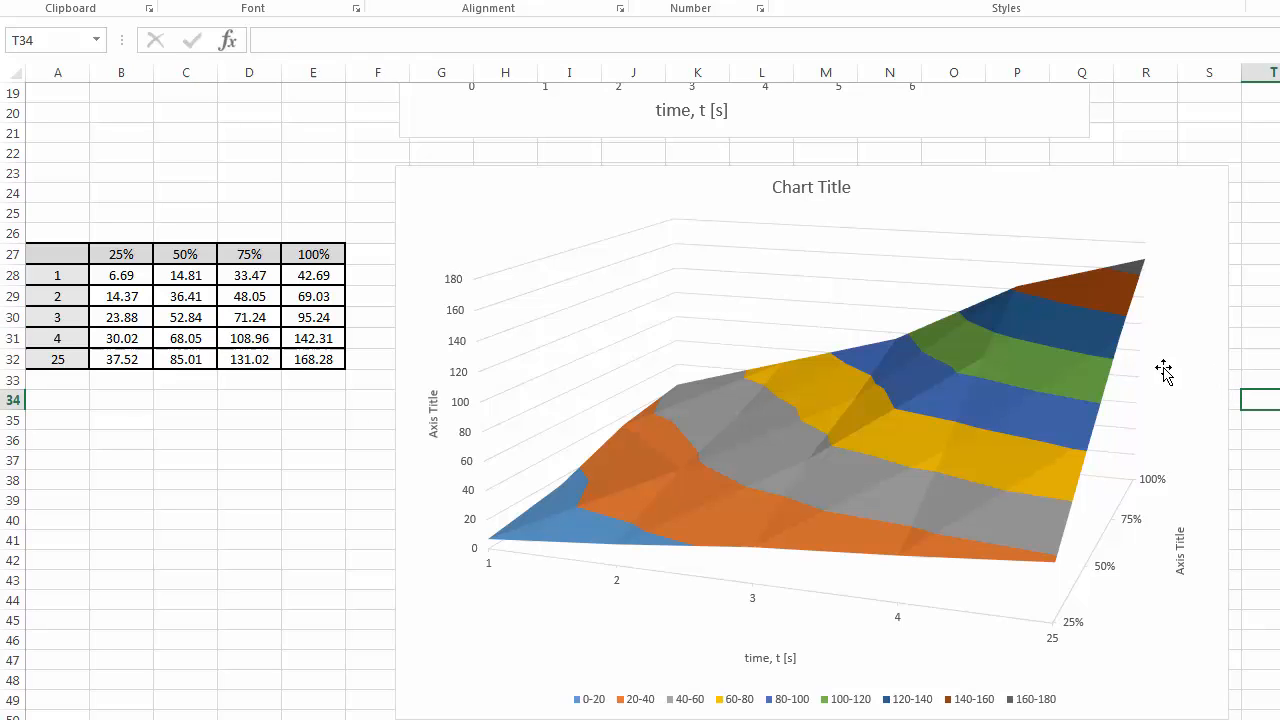
mouse_move(1207, 363)
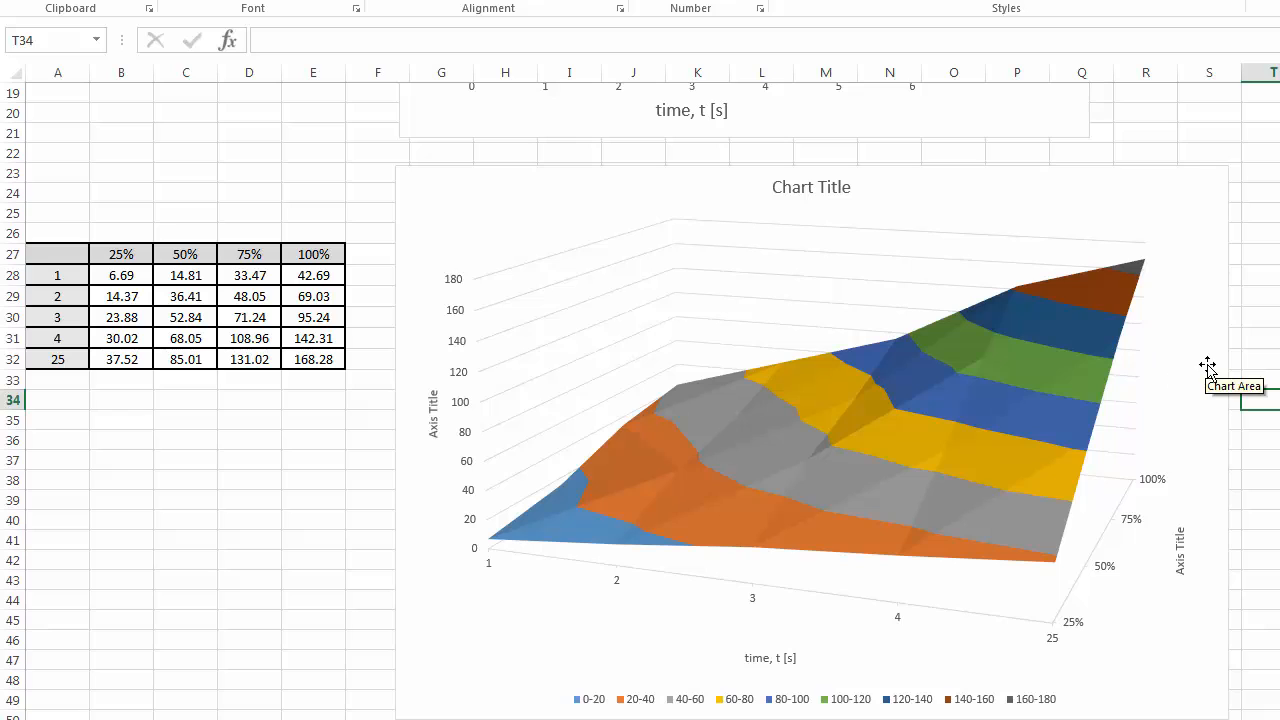
mouse_move(785, 690)
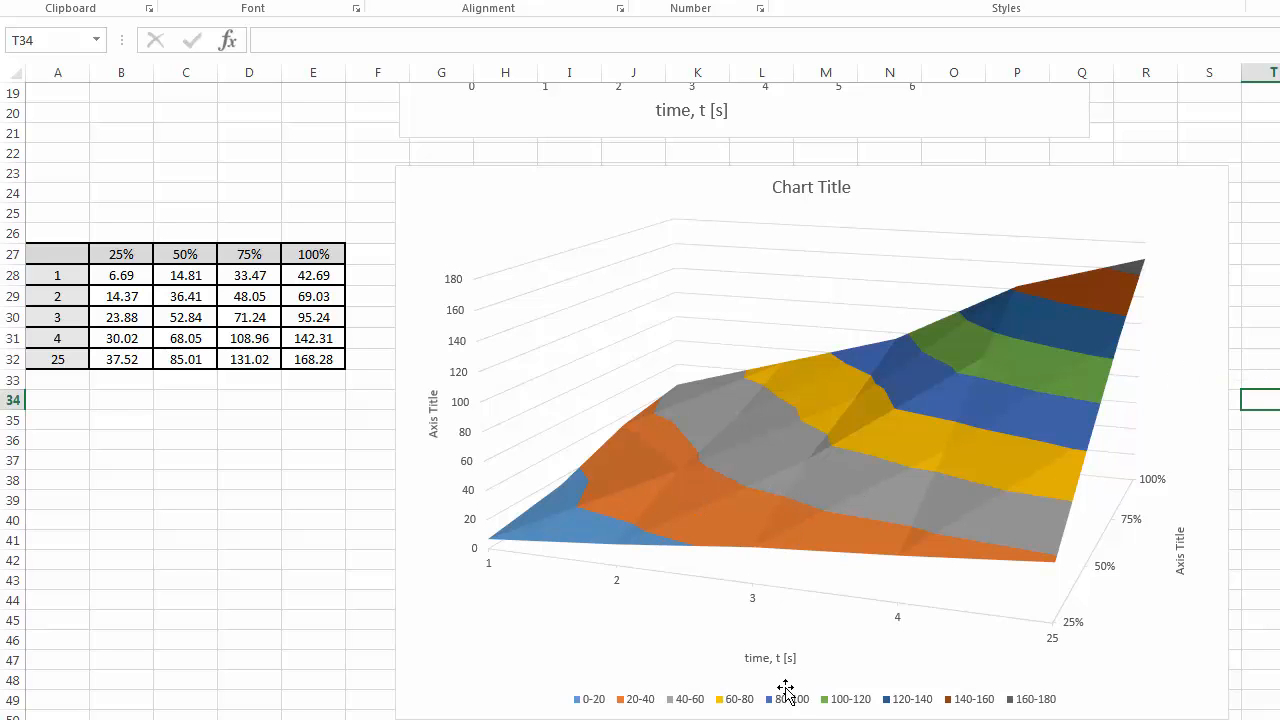
mouse_move(657, 663)
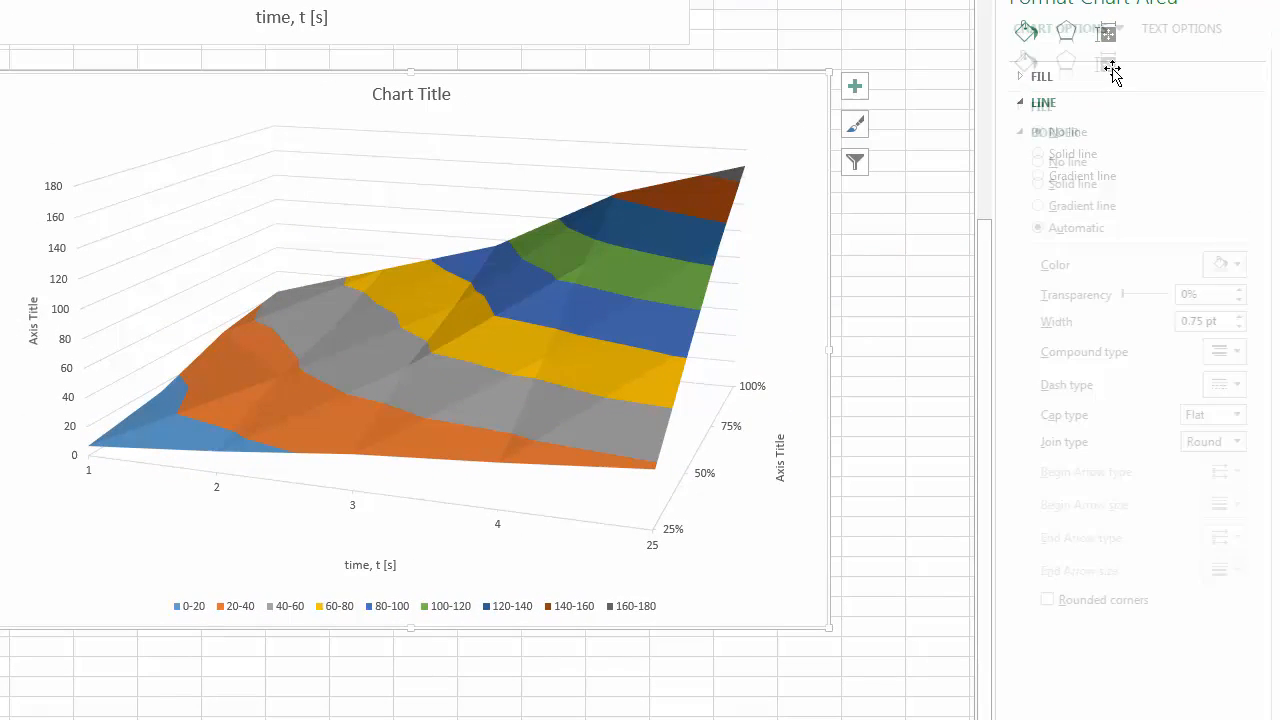
- In Effects > 3-D Rotation, set X Rotation 90°, Y Rotation 0°, Perspective 50°
left_click(1107, 62)
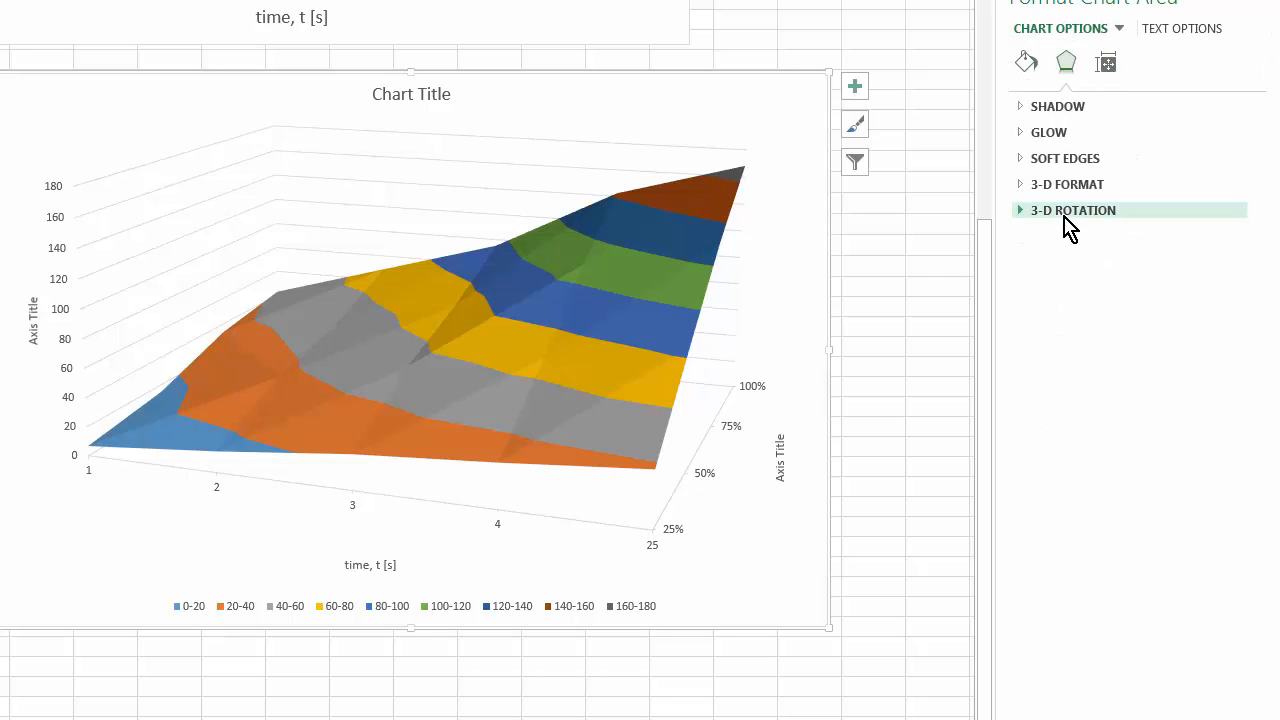
left_click(1073, 210)
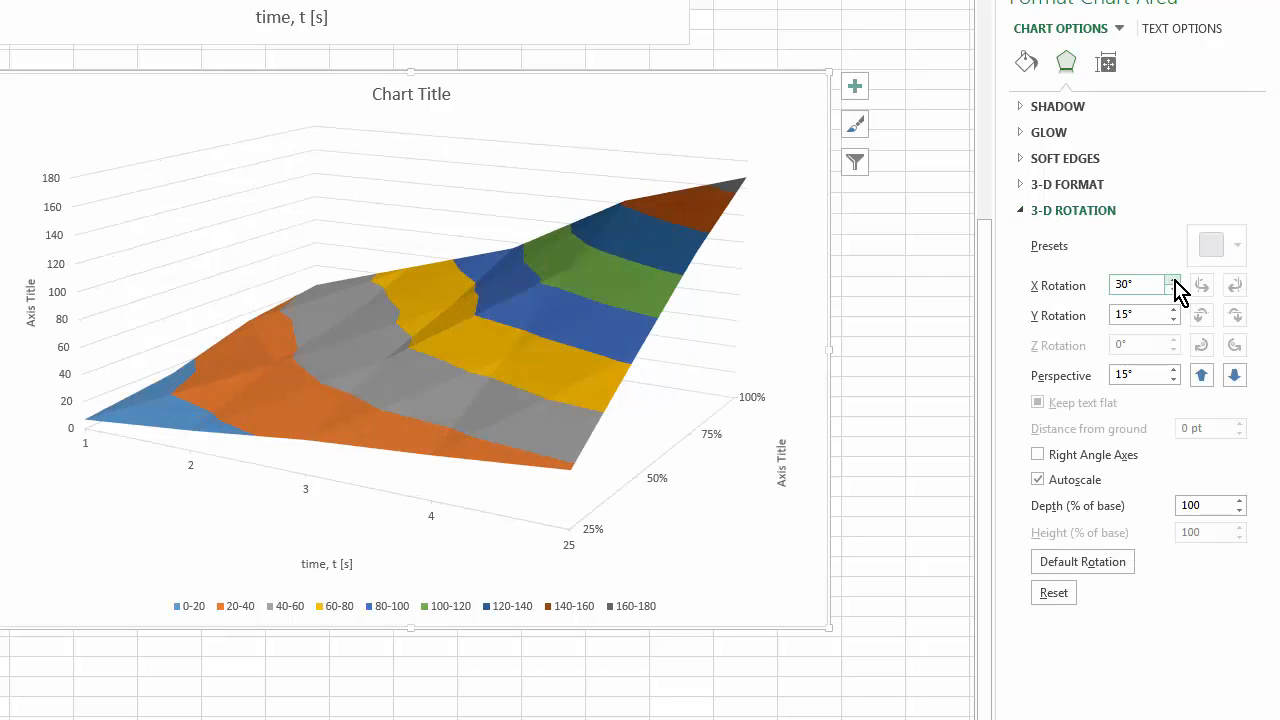
left_click(1174, 280)
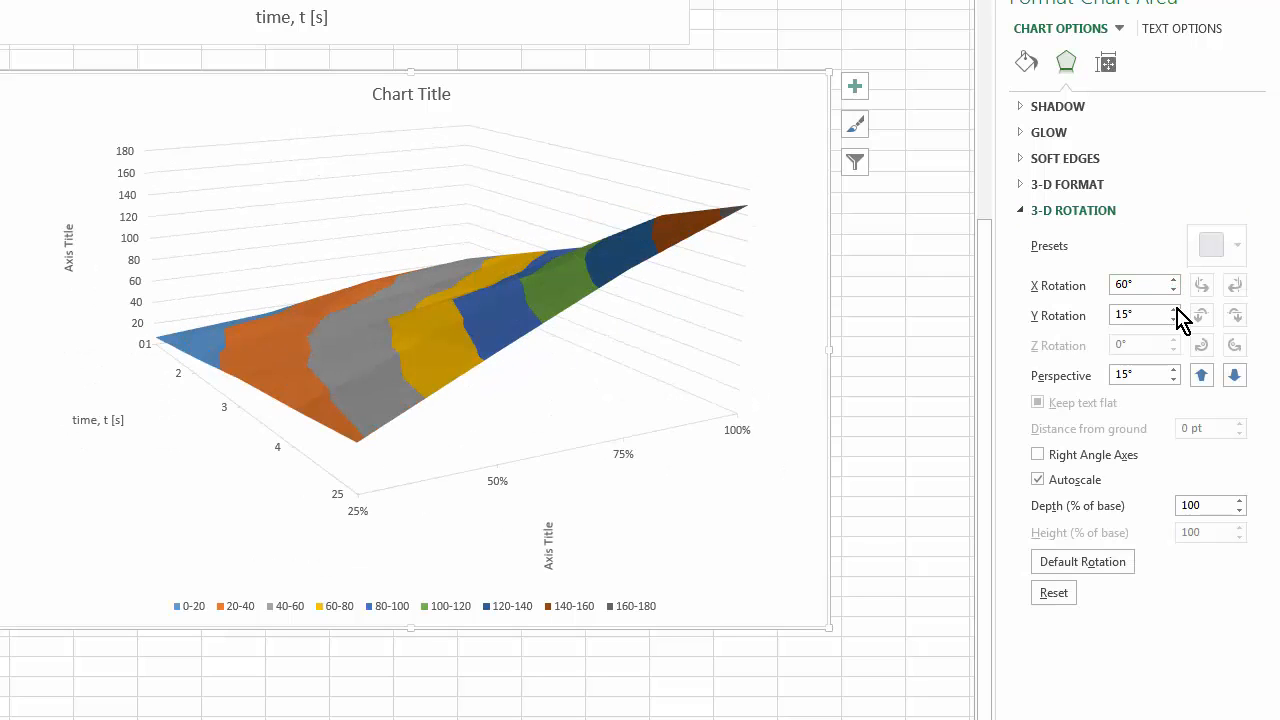
left_click(1173, 320)
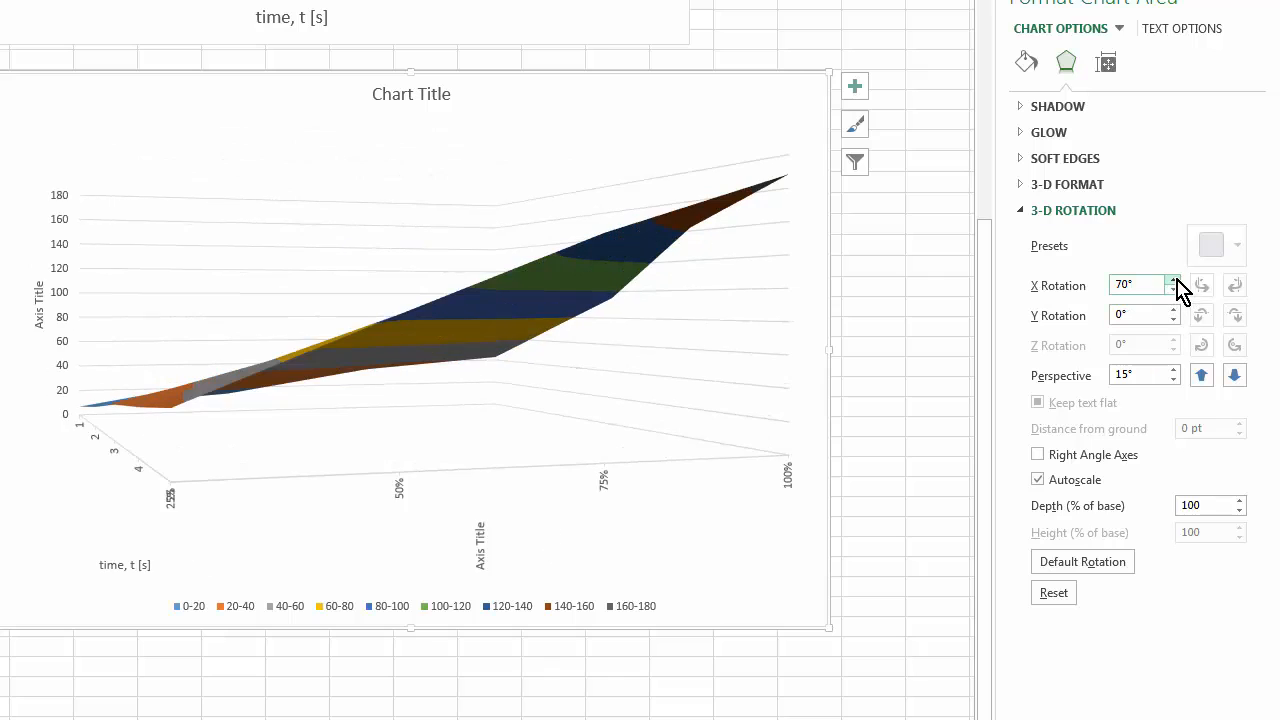
left_click(1174, 280)
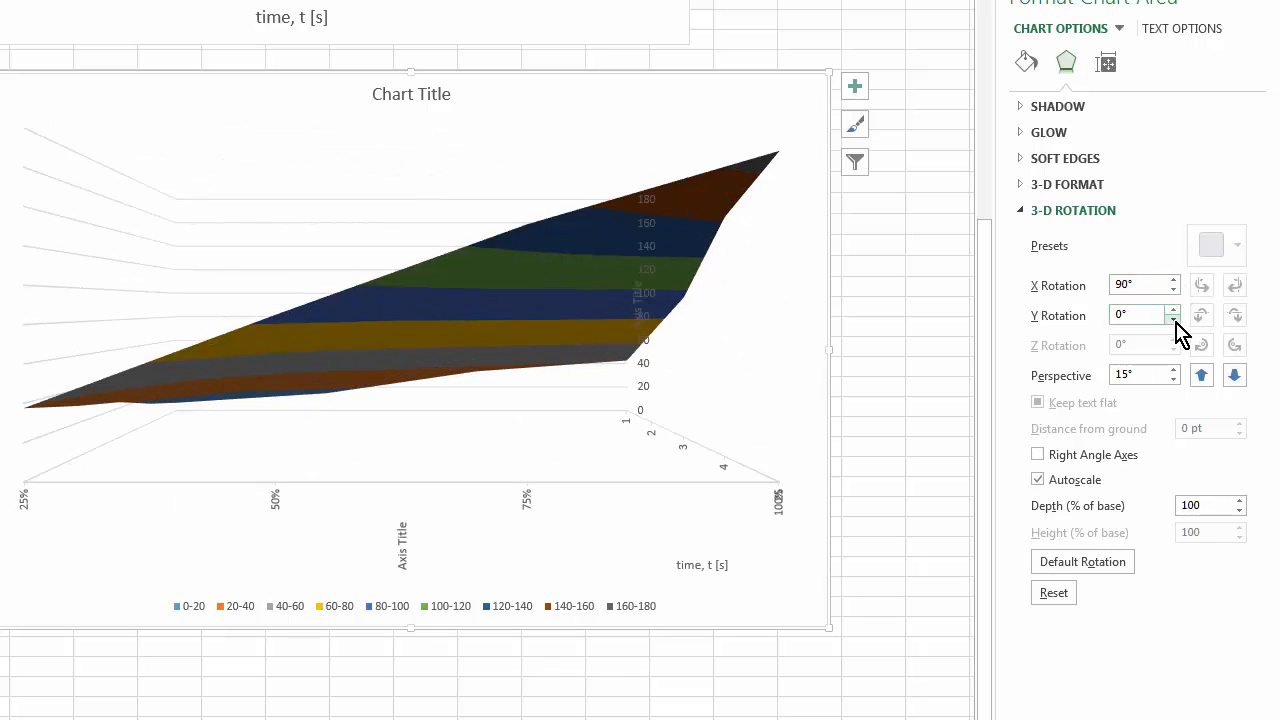
left_click(1201, 369)
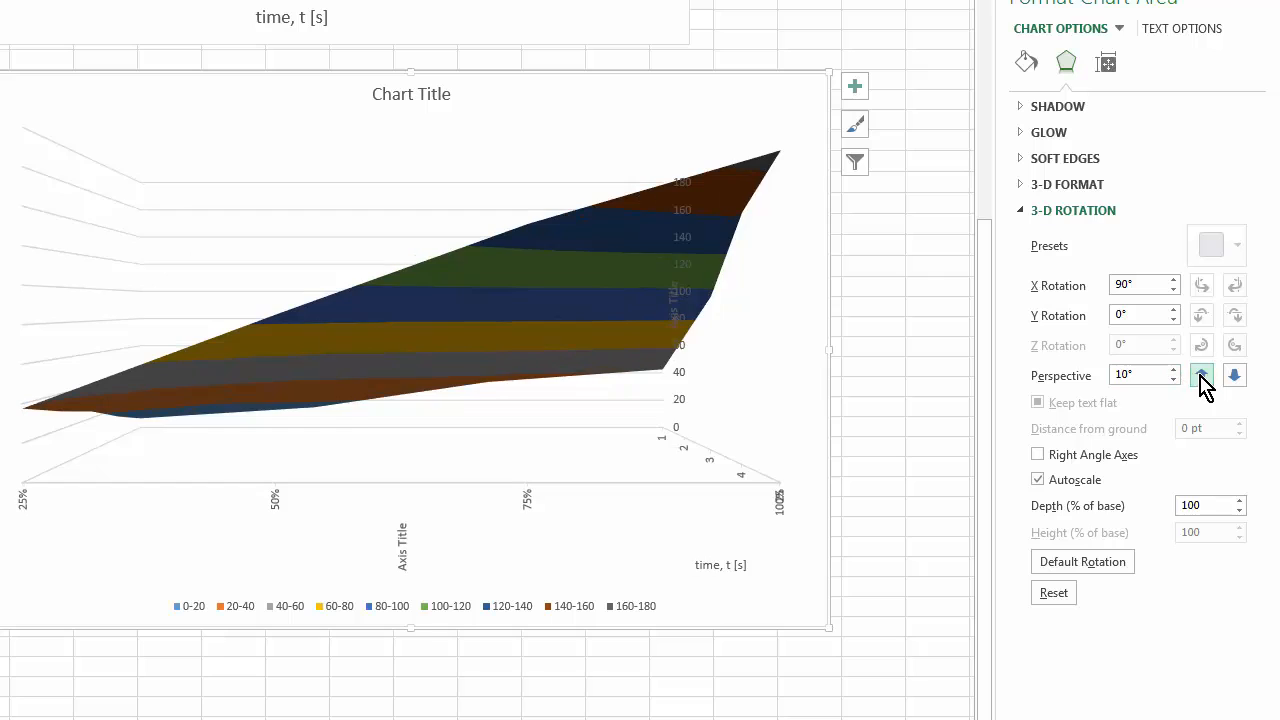
left_click(1234, 370)
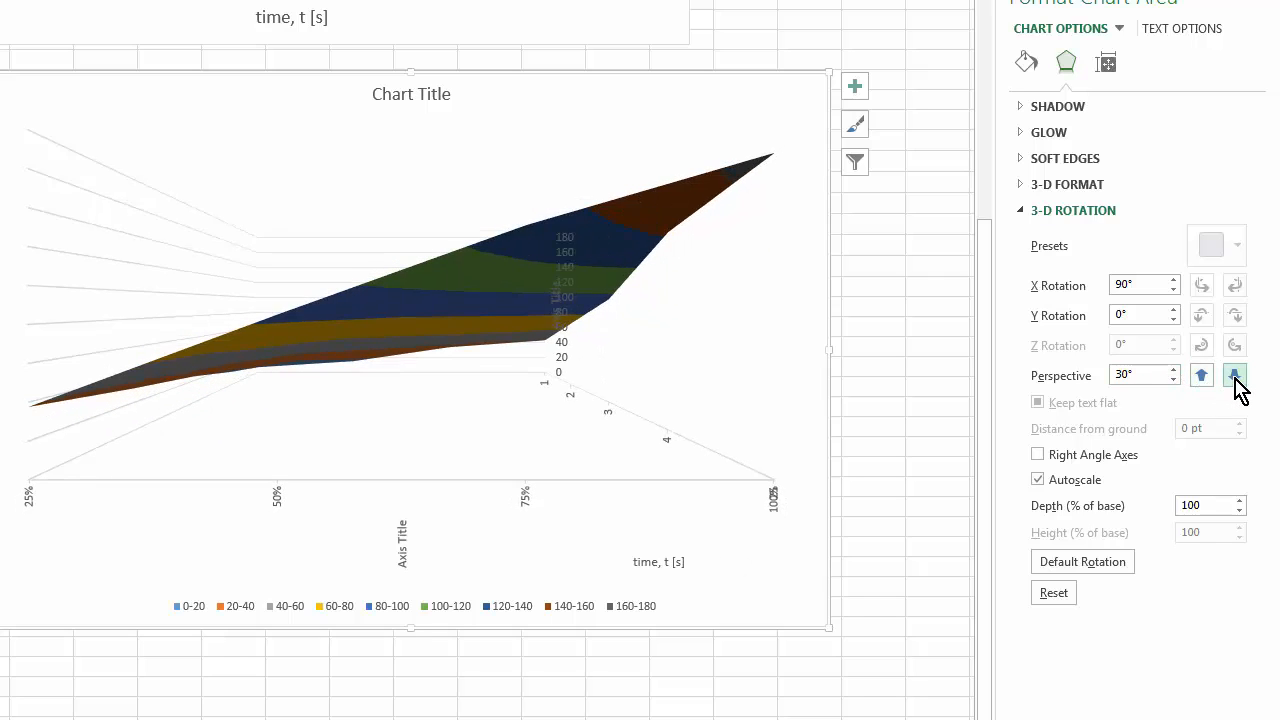
left_click(1234, 370)
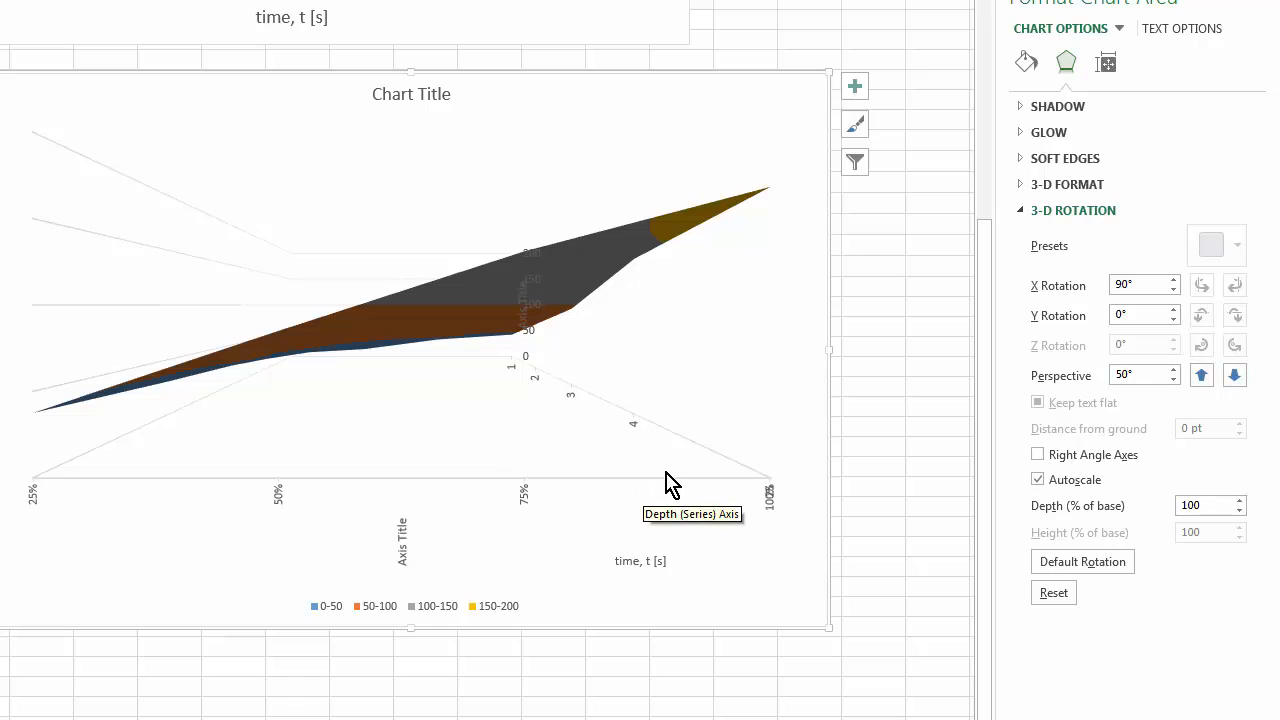
mouse_move(870, 463)
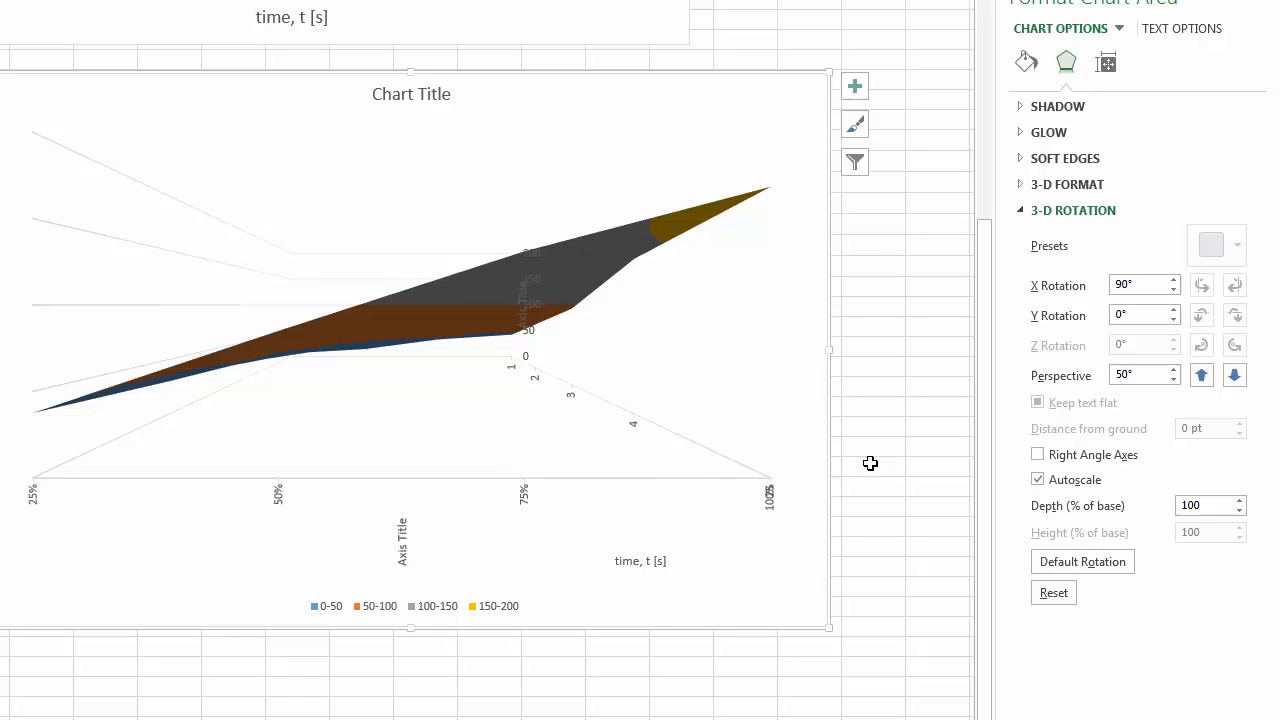